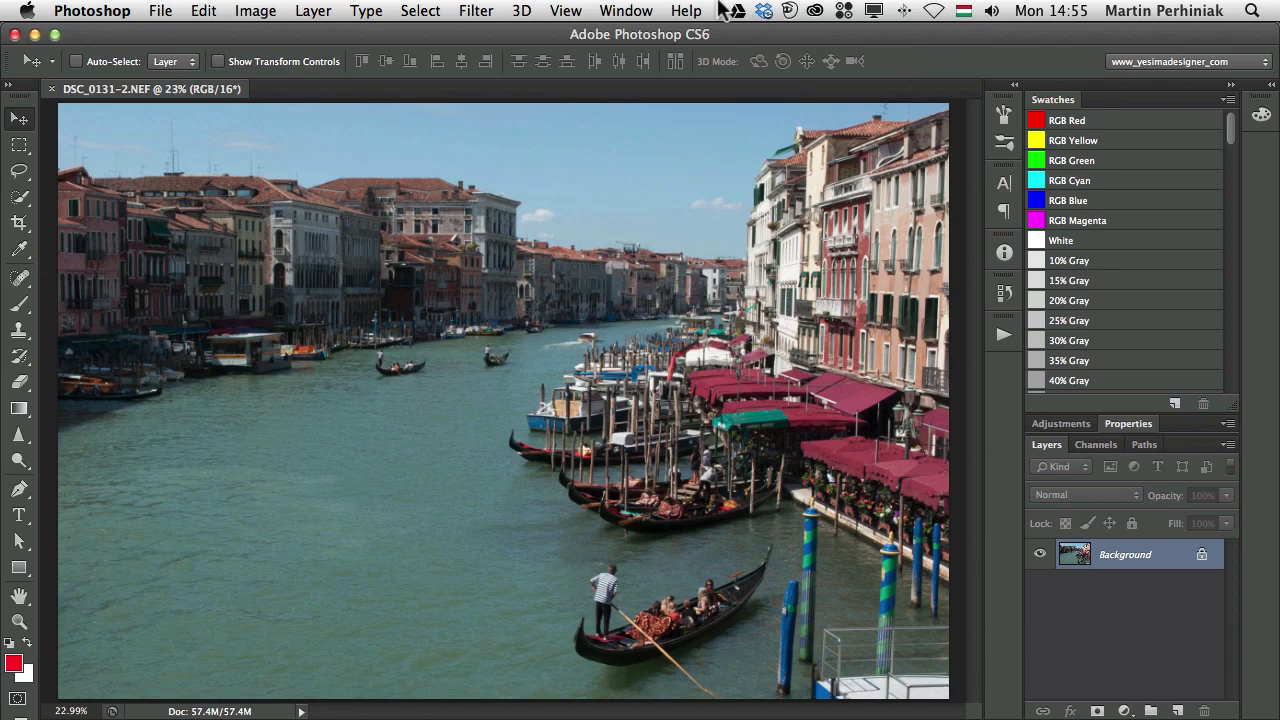
Show the Swatches panel from the Window menu and shorten it by dragging its edge.
left_click(625, 11)
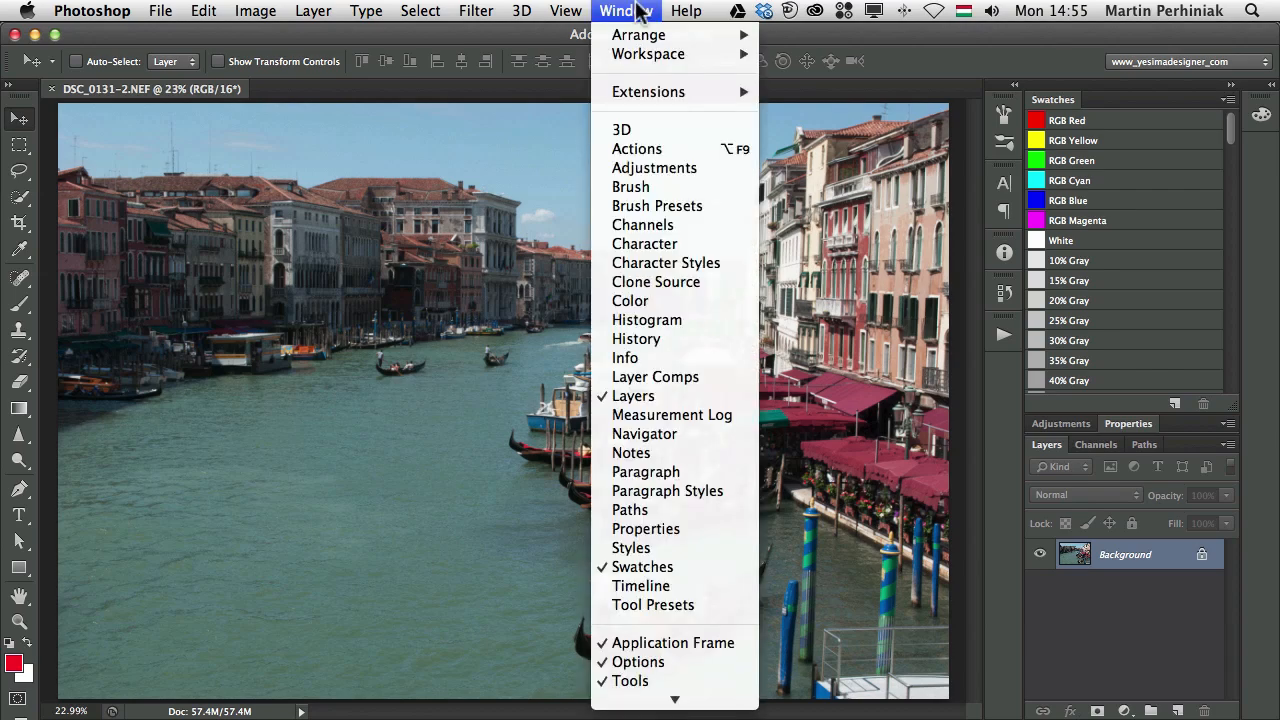
mouse_move(643, 567)
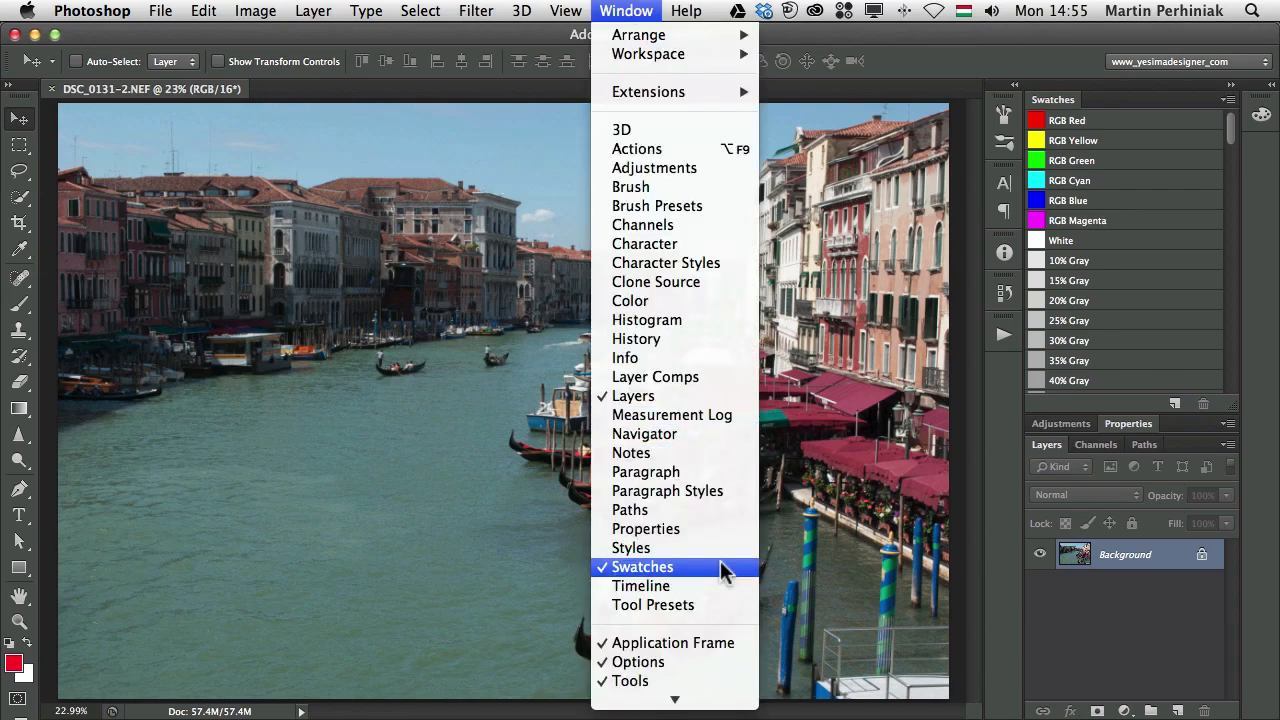
left_click(641, 567)
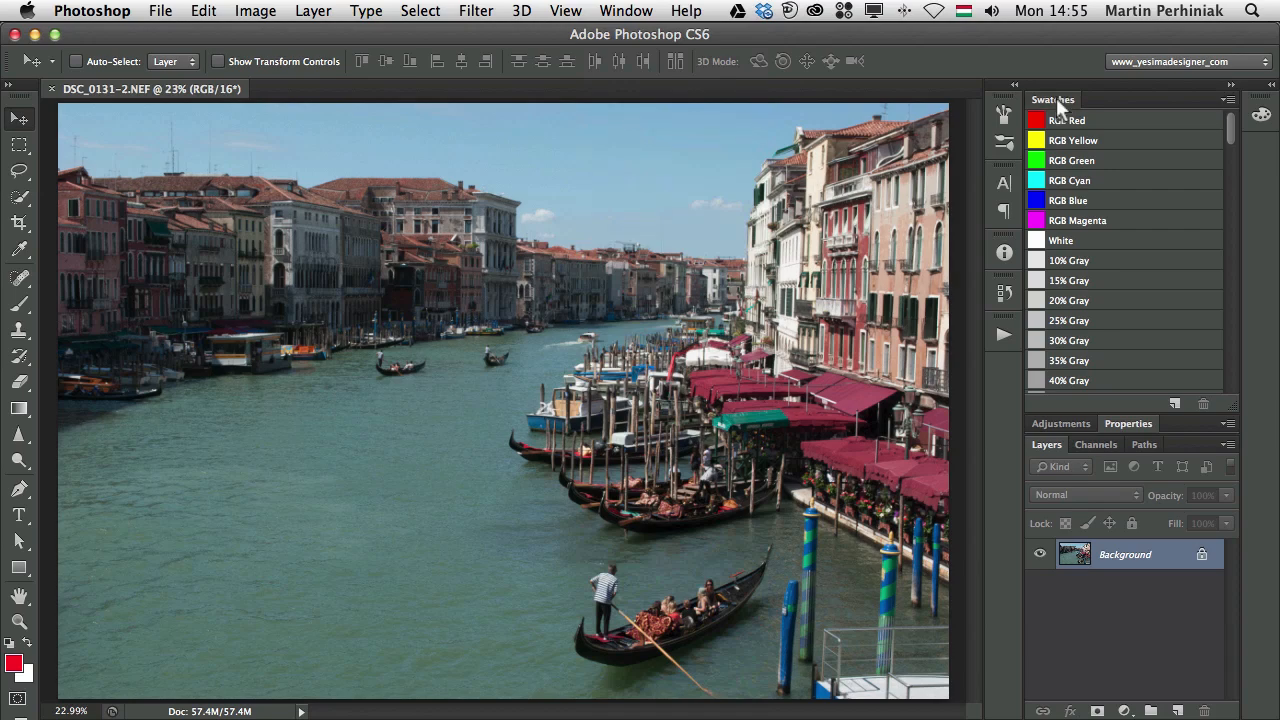
left_click_drag(1052, 99, 390, 184)
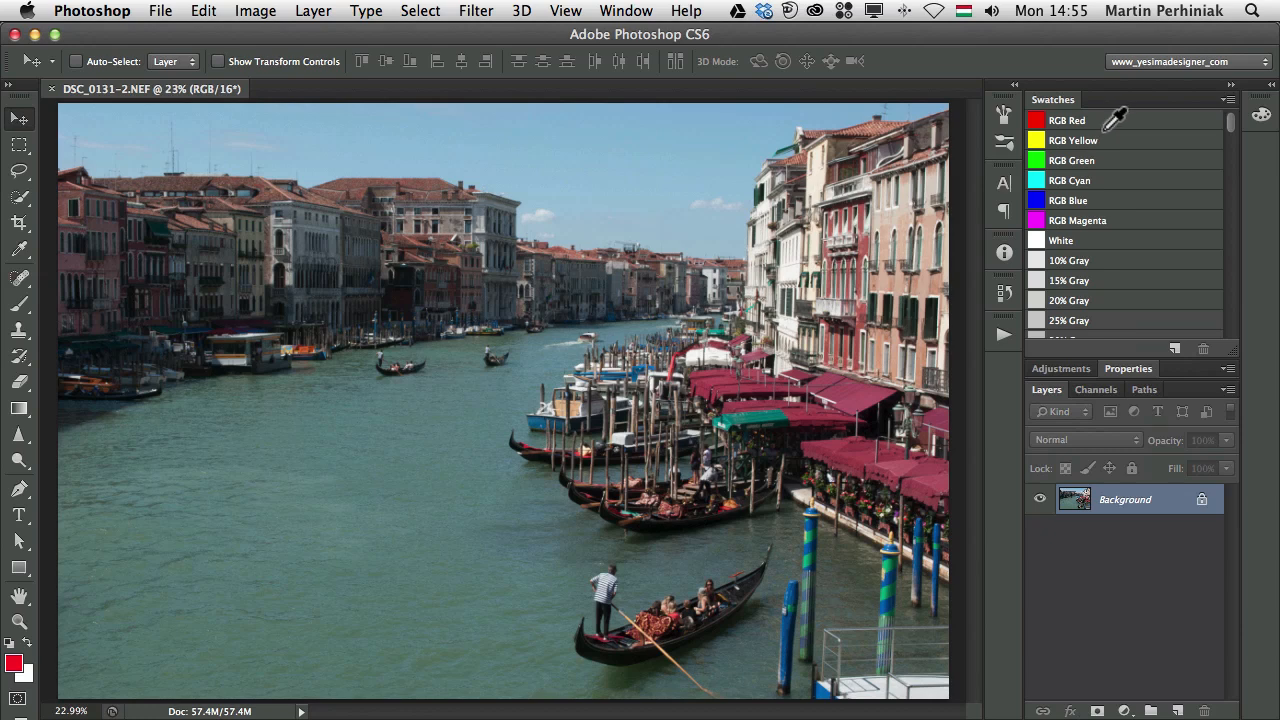
mouse_move(1072, 140)
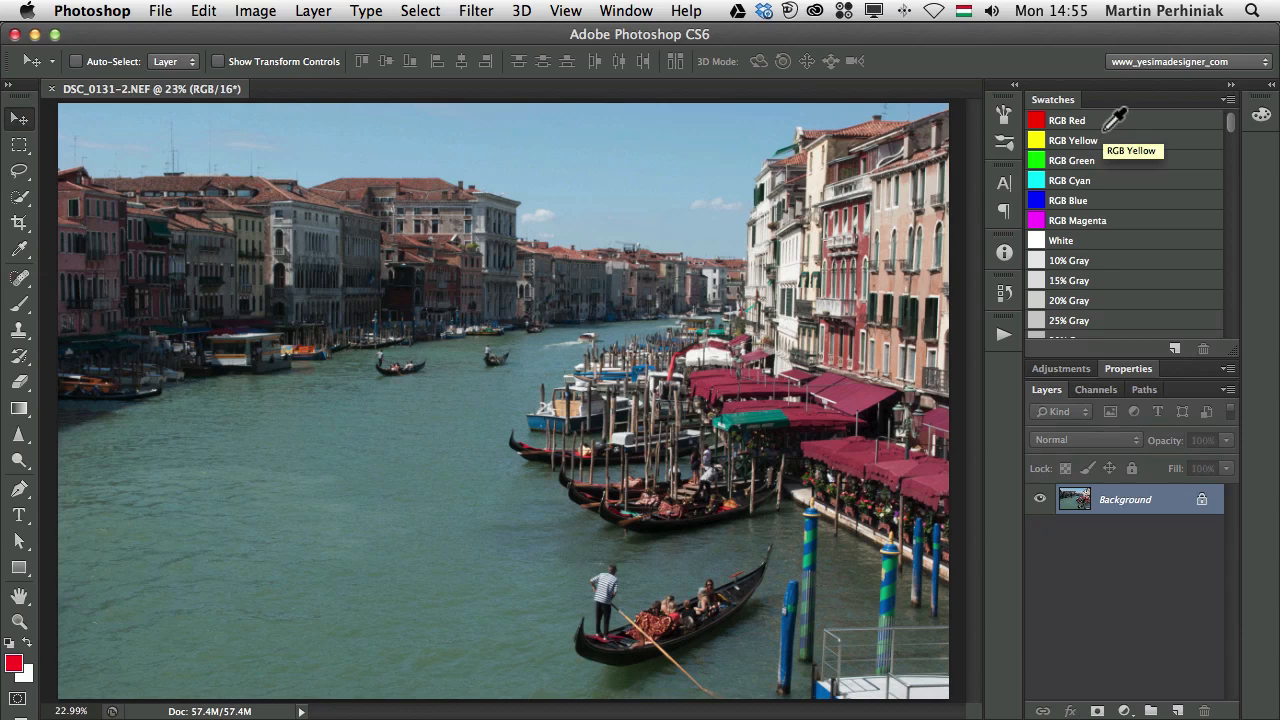
mouse_move(1256, 120)
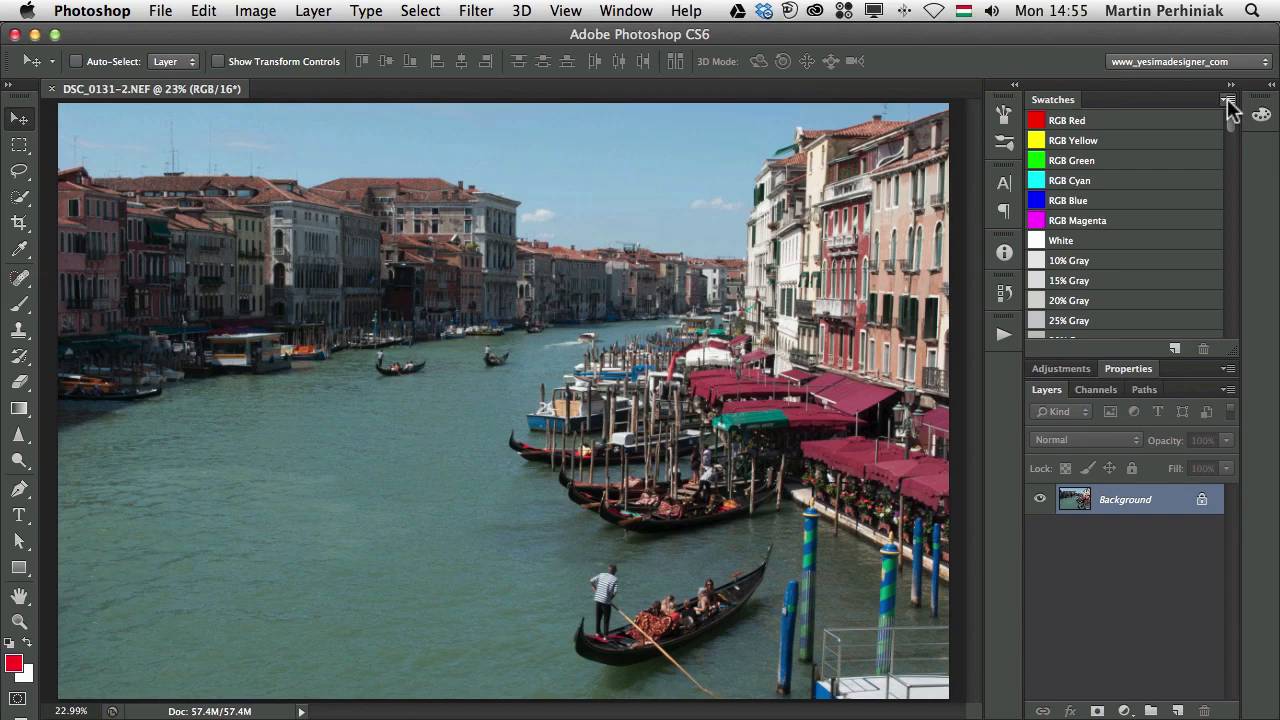
Switch the Swatches view between Large Thumbnail, Small List and Large List.
left_click(1228, 99)
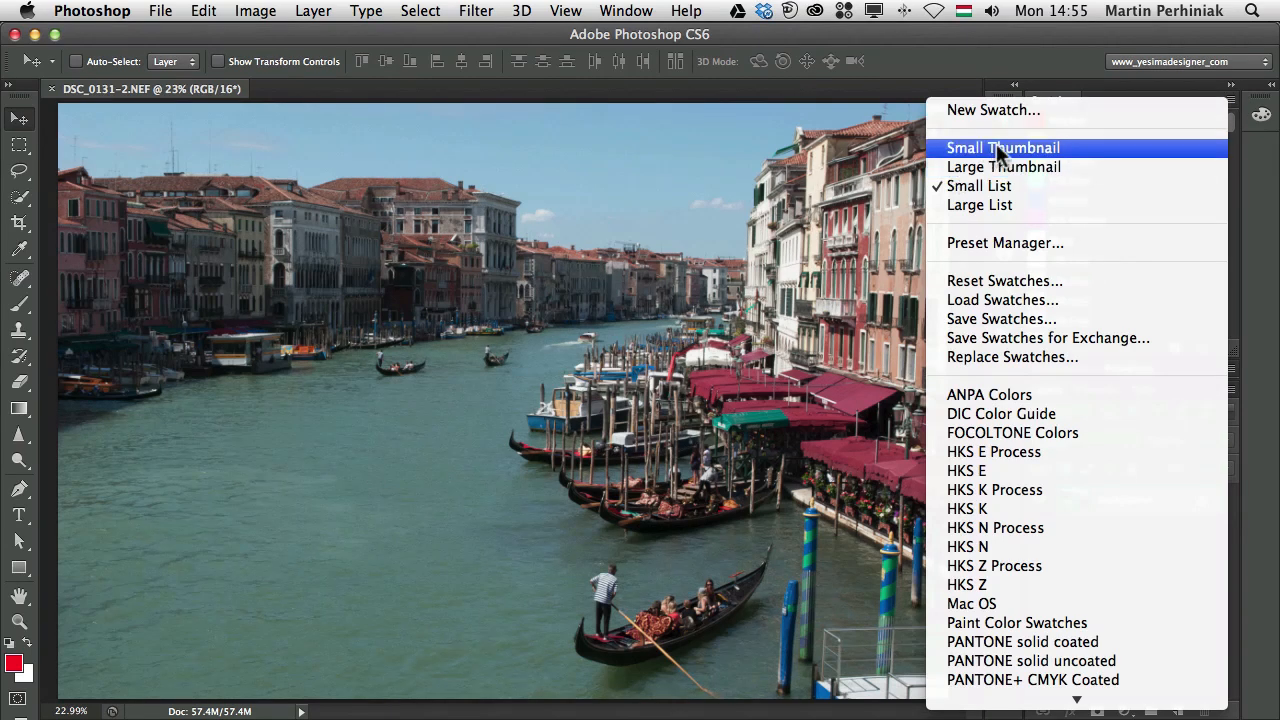
mouse_move(1003, 167)
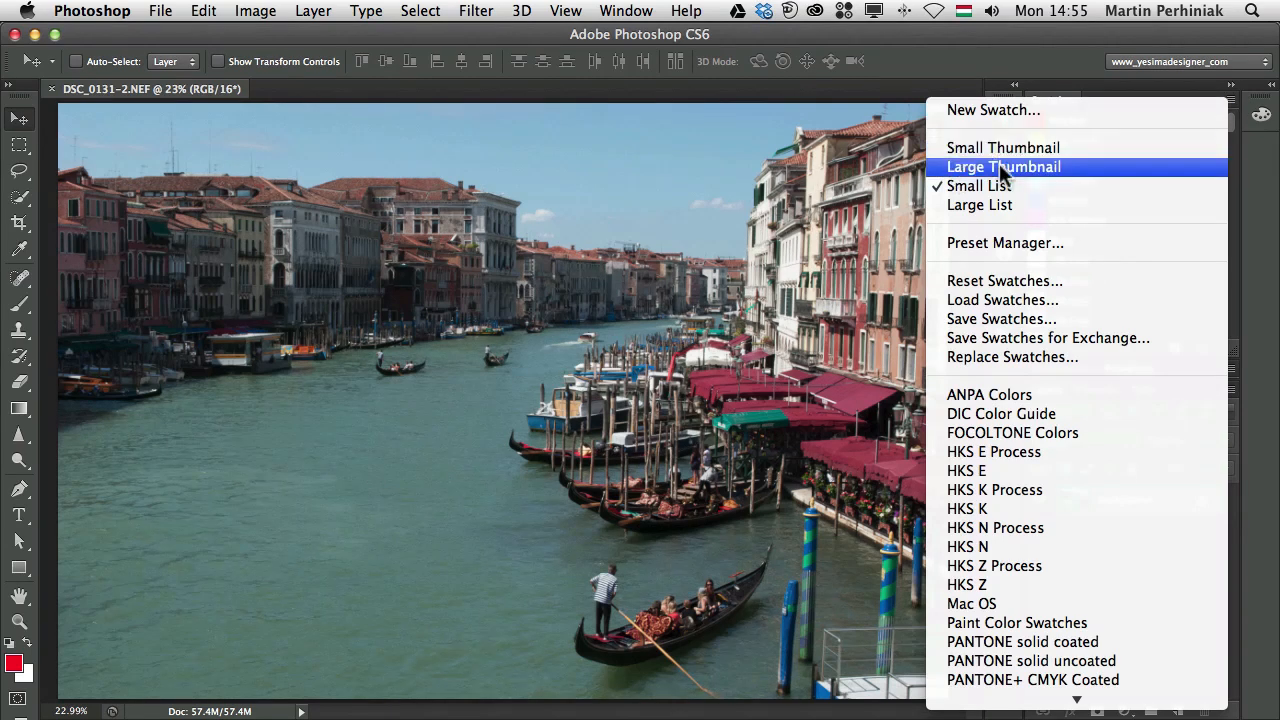
mouse_move(1002, 147)
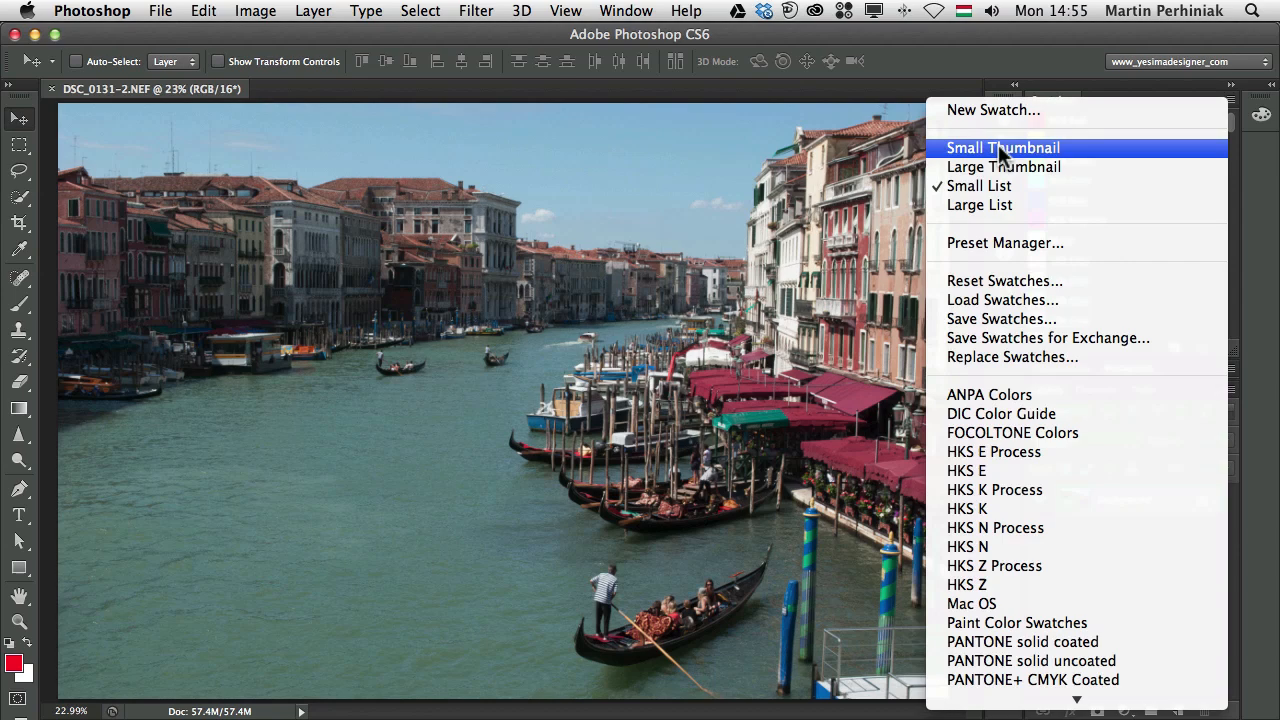
left_click(1002, 147)
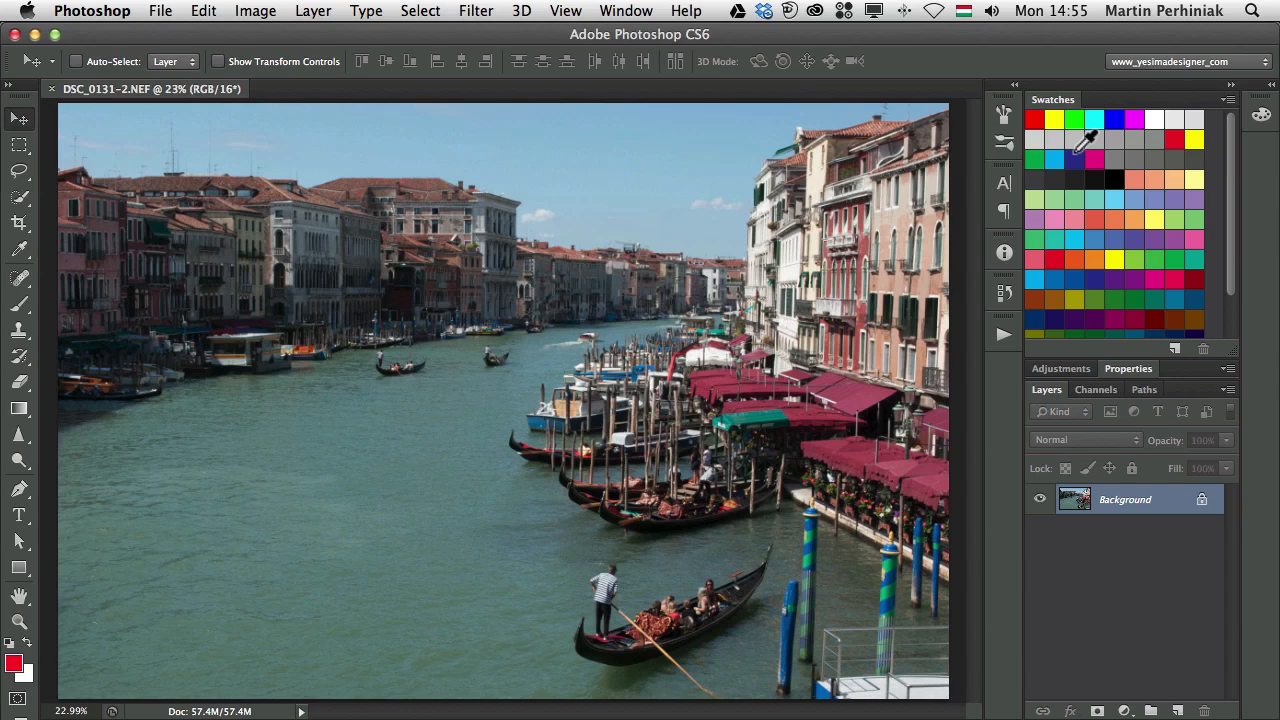
mouse_move(1085, 158)
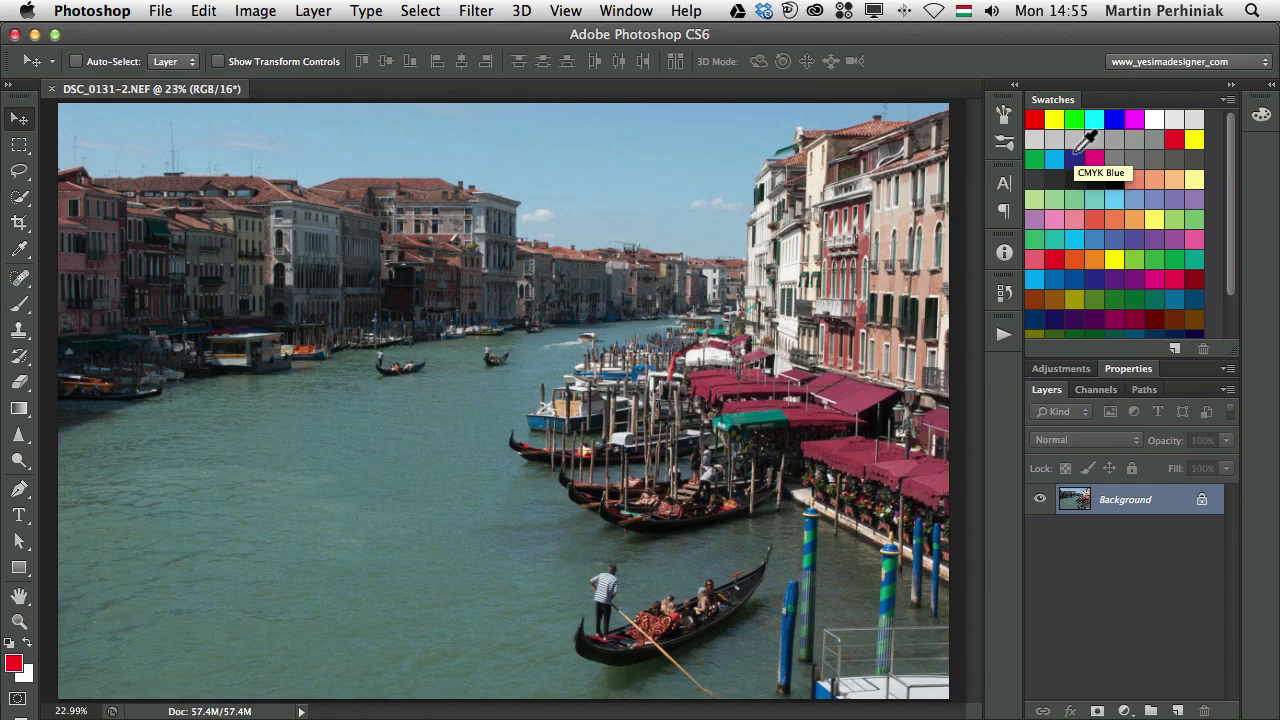
mouse_move(1263, 97)
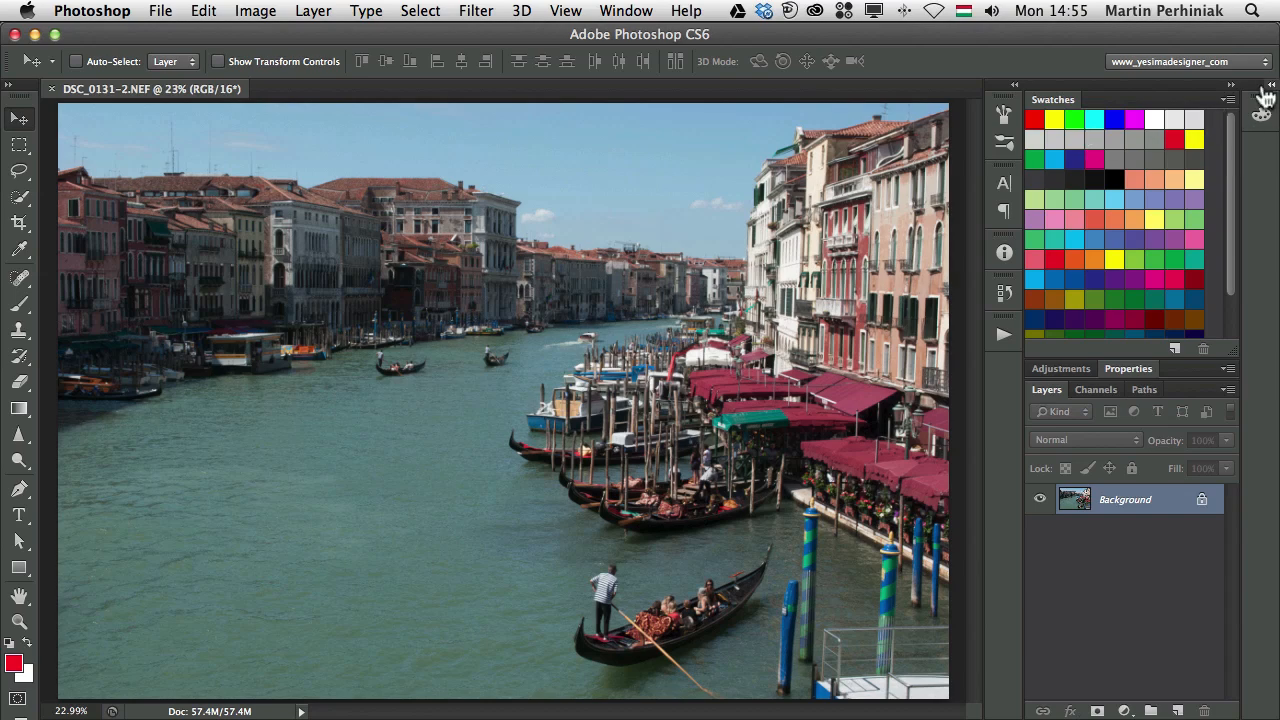
left_click(1229, 98)
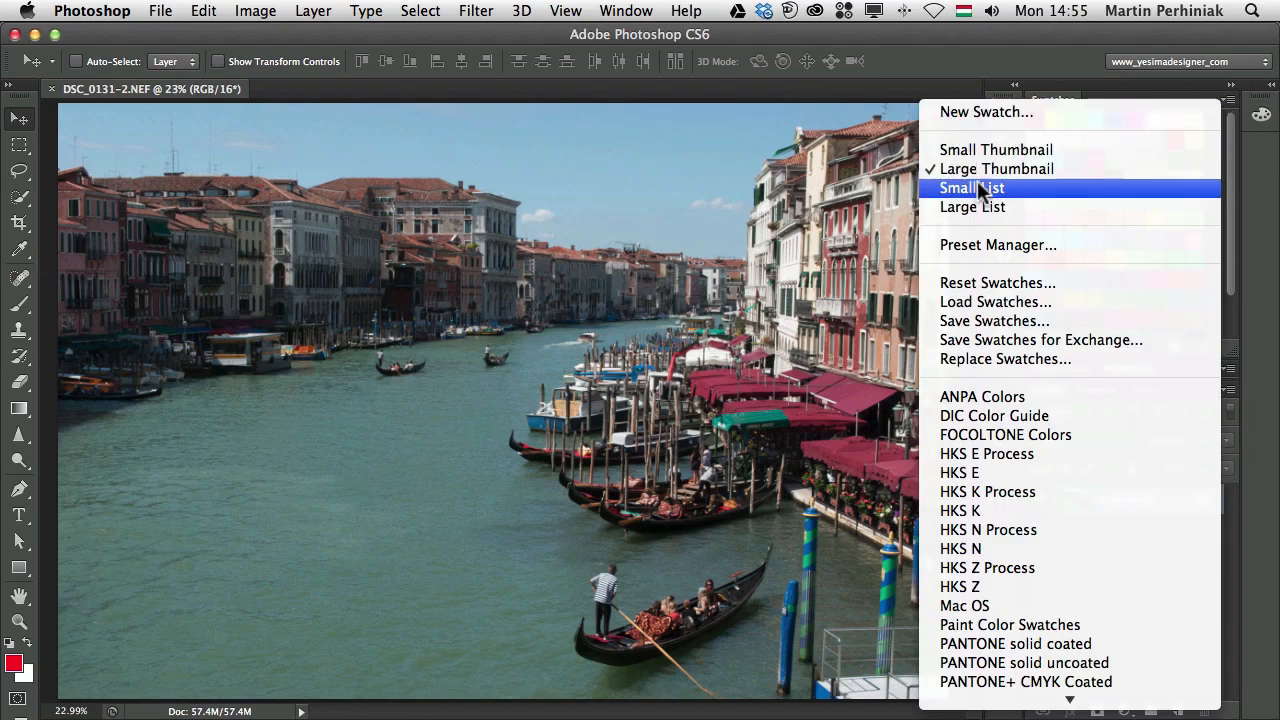
left_click(971, 188)
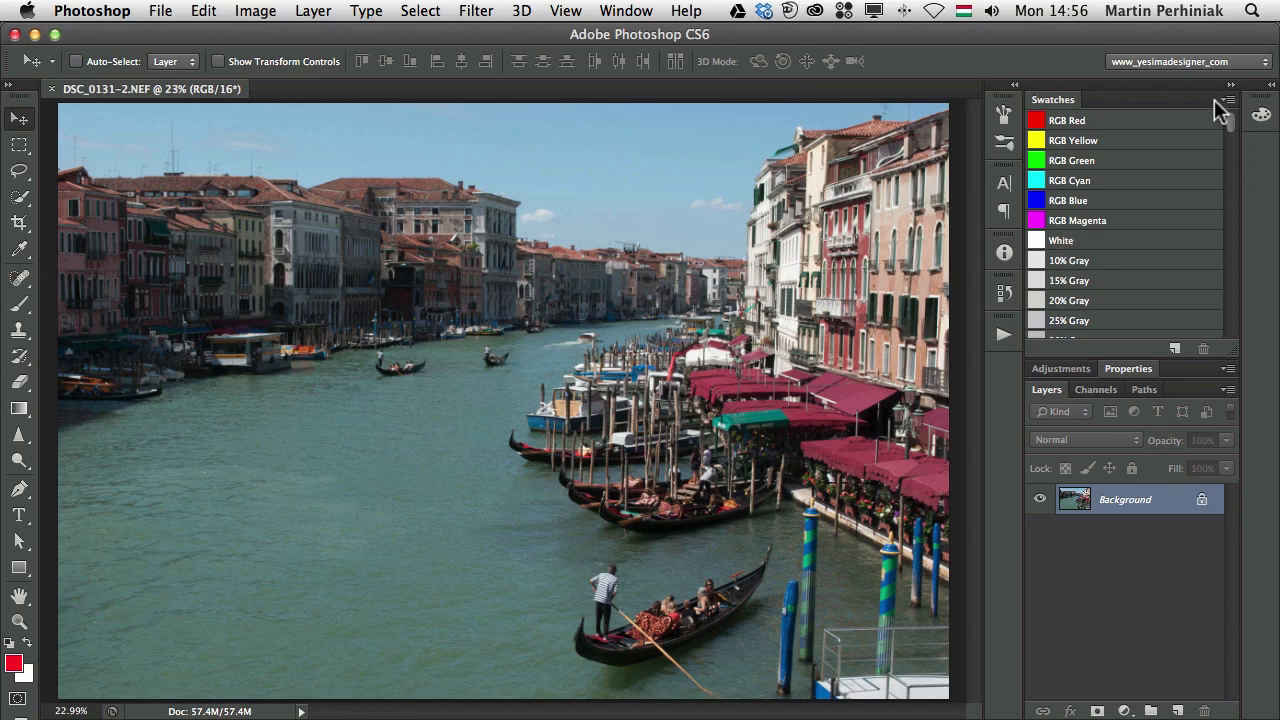
left_click(1228, 100)
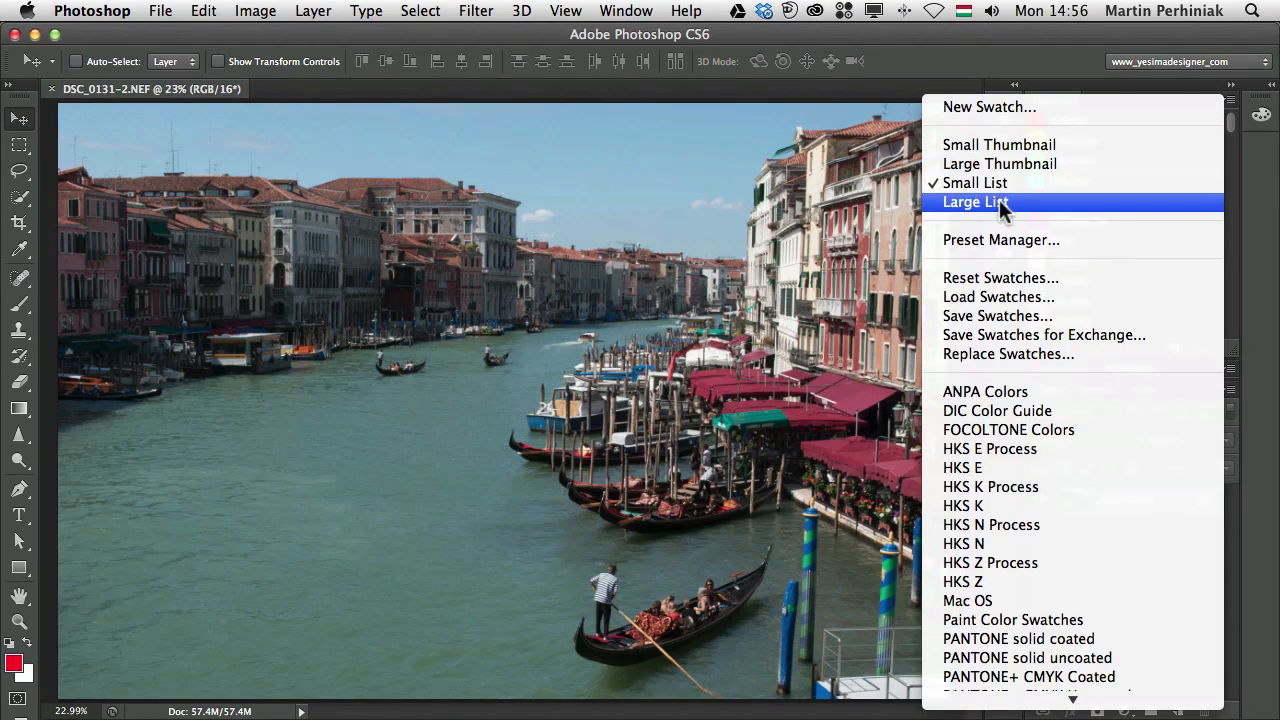
left_click(975, 202)
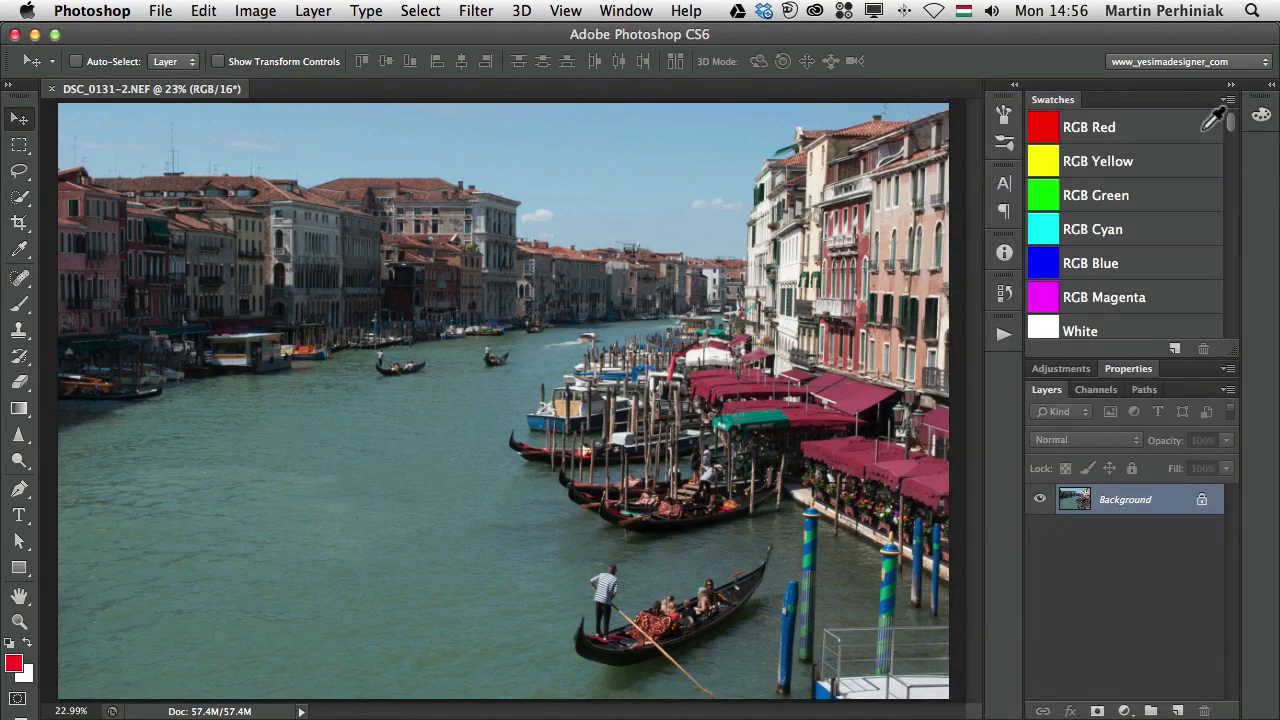
left_click(1227, 99)
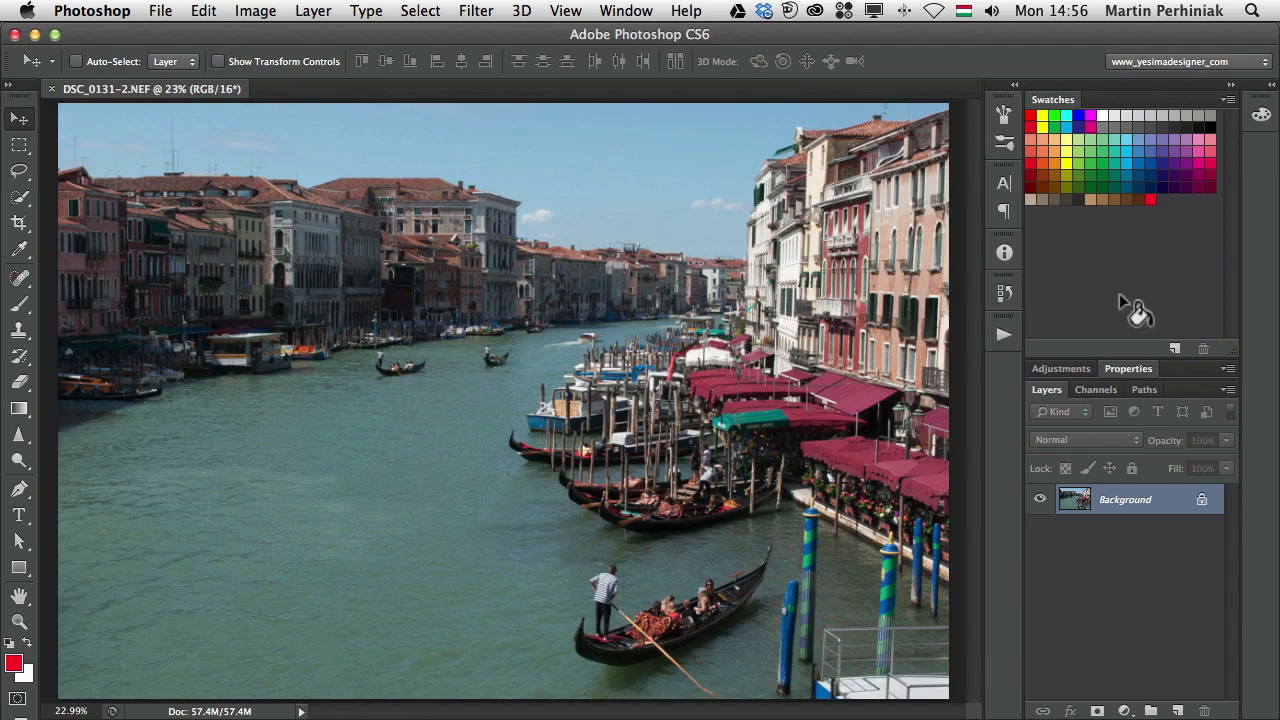
mouse_move(1123, 262)
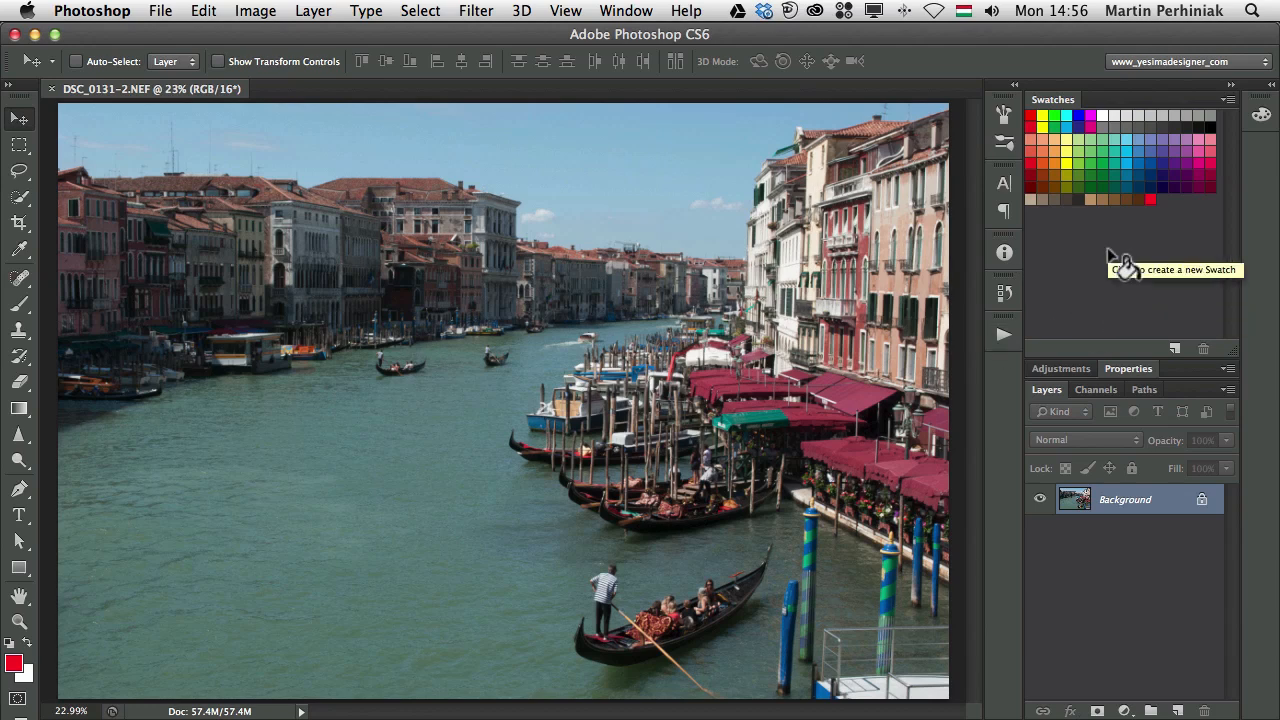
mouse_move(1103, 190)
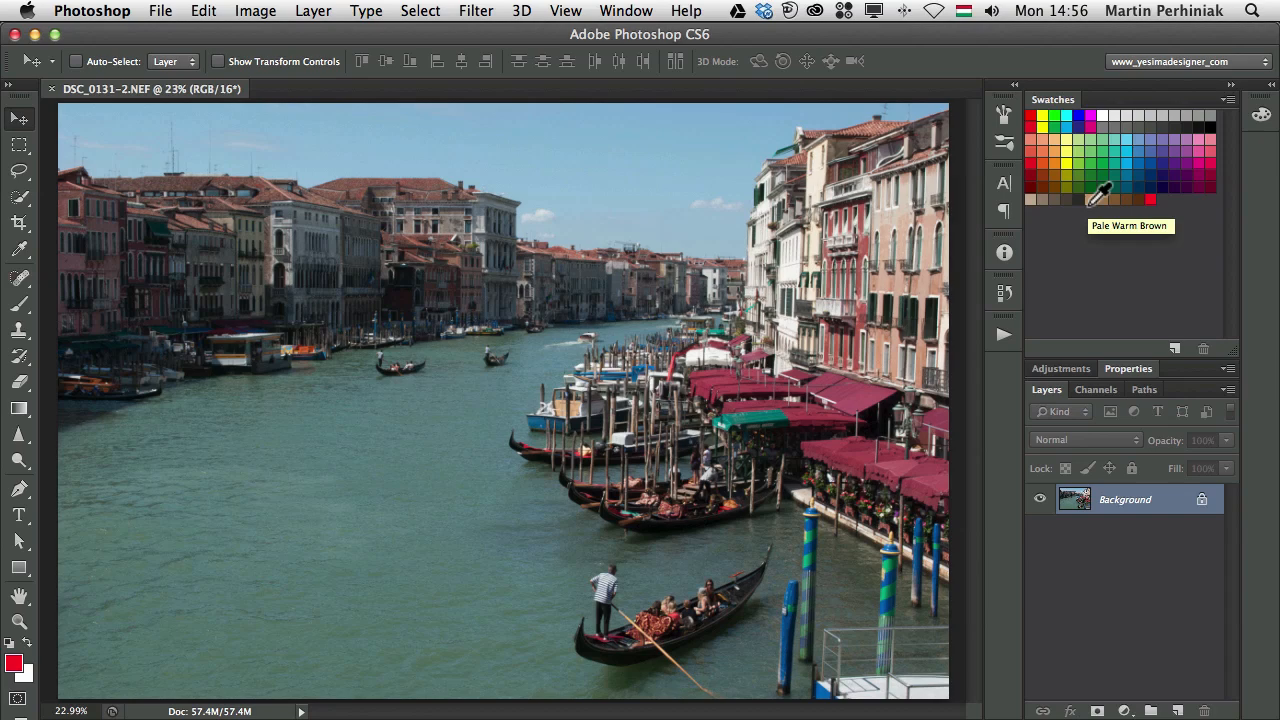
Reset Swatches and confirm replacing them with the default colour set.
left_click(1227, 99)
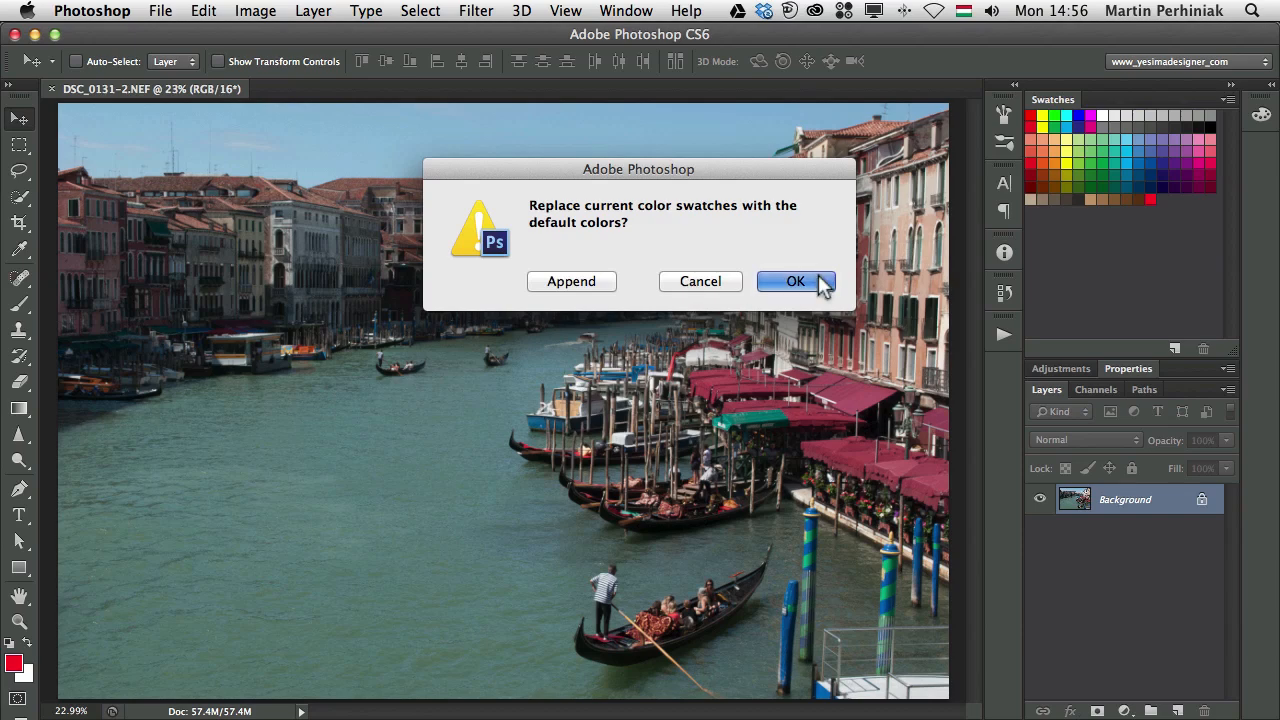
left_click(795, 281)
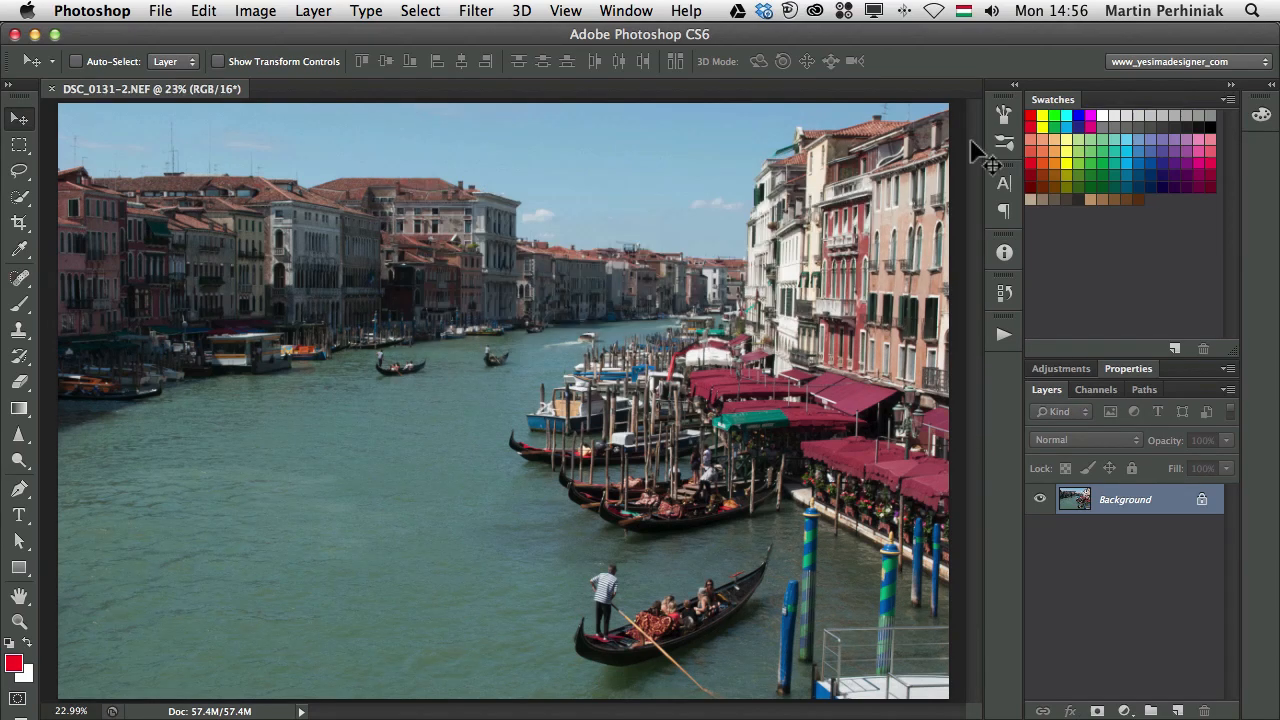
mouse_move(1105, 338)
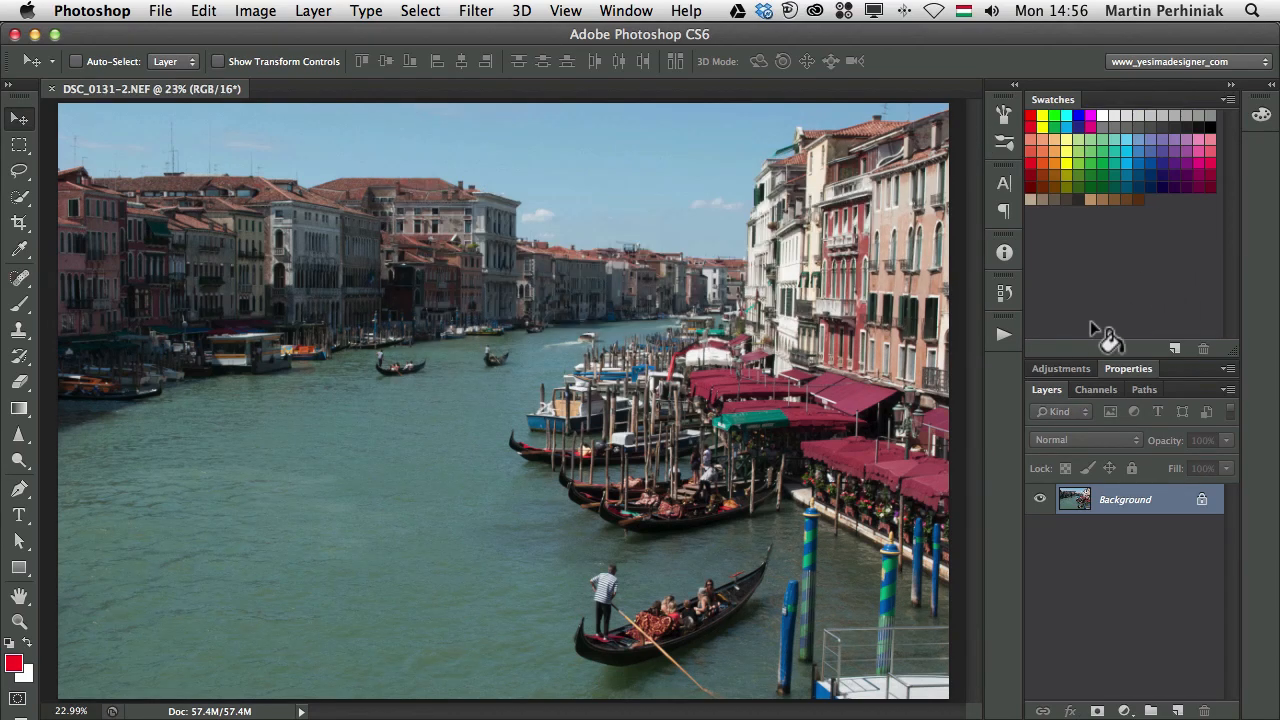
mouse_move(1108, 338)
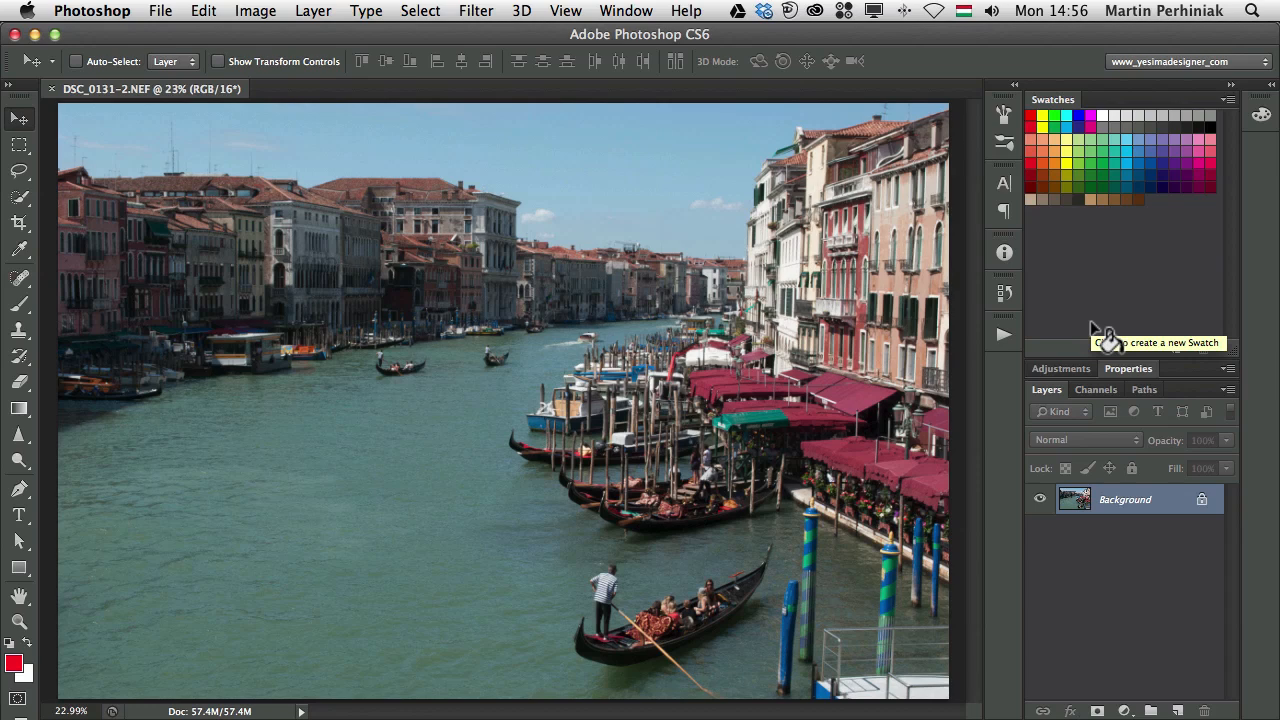
mouse_move(1108, 338)
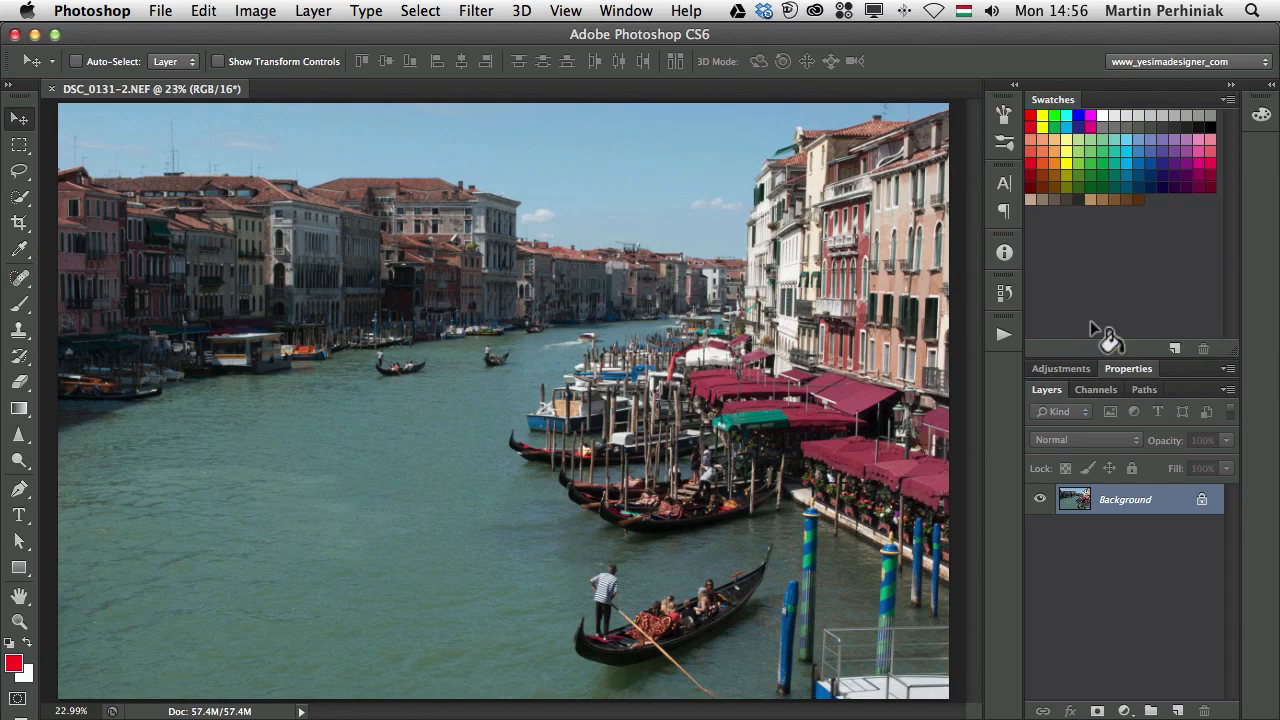
mouse_move(1130, 275)
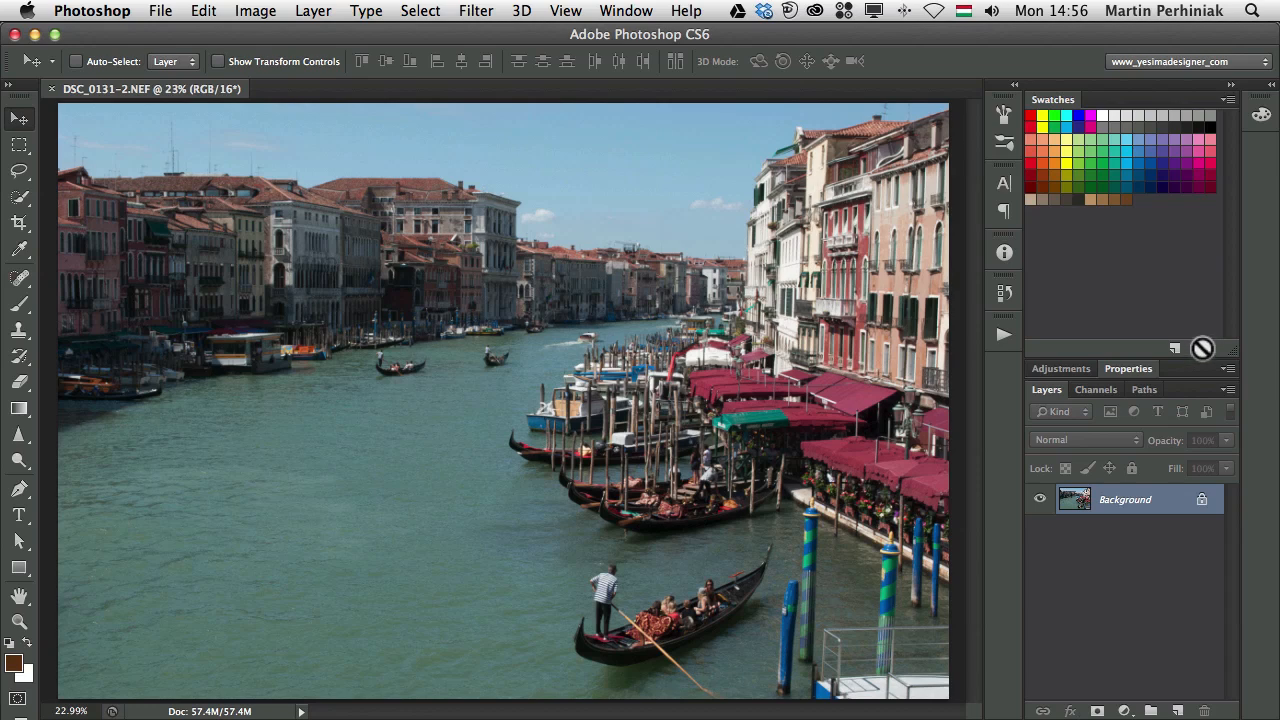
mouse_move(1195, 328)
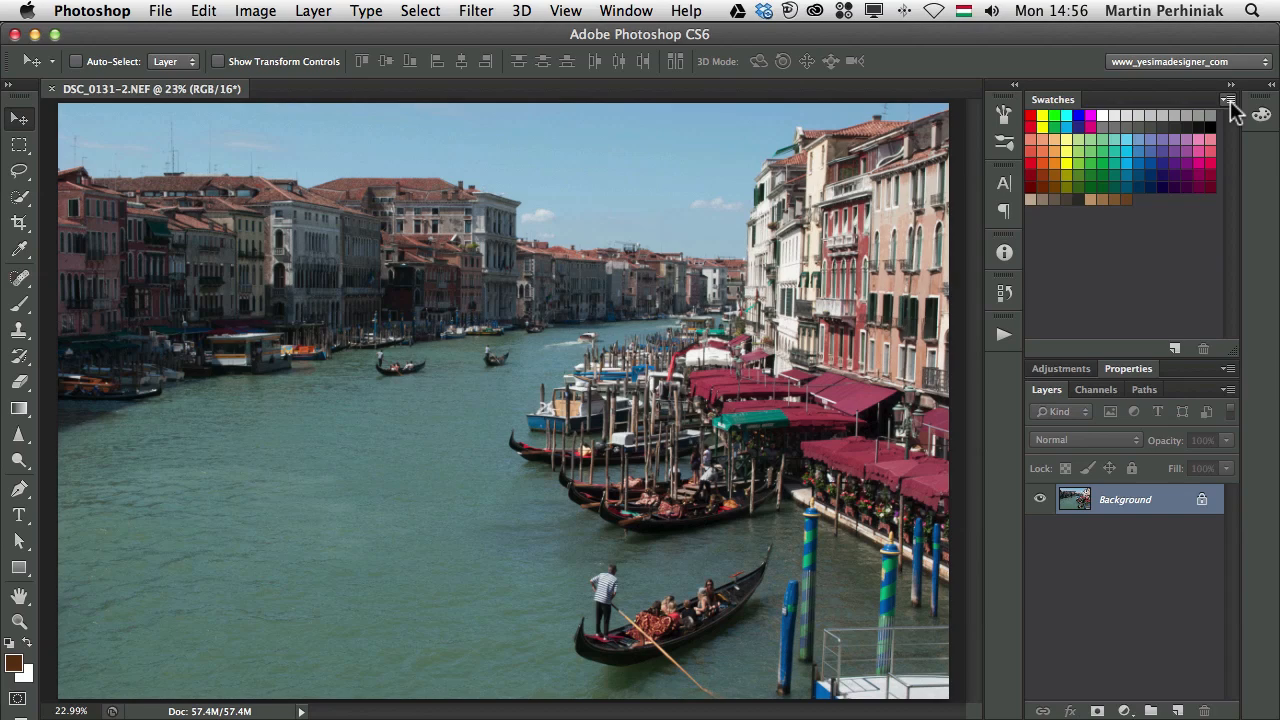
Open the Preset Manager for swatches and delete all selected swatches.
left_click(1228, 98)
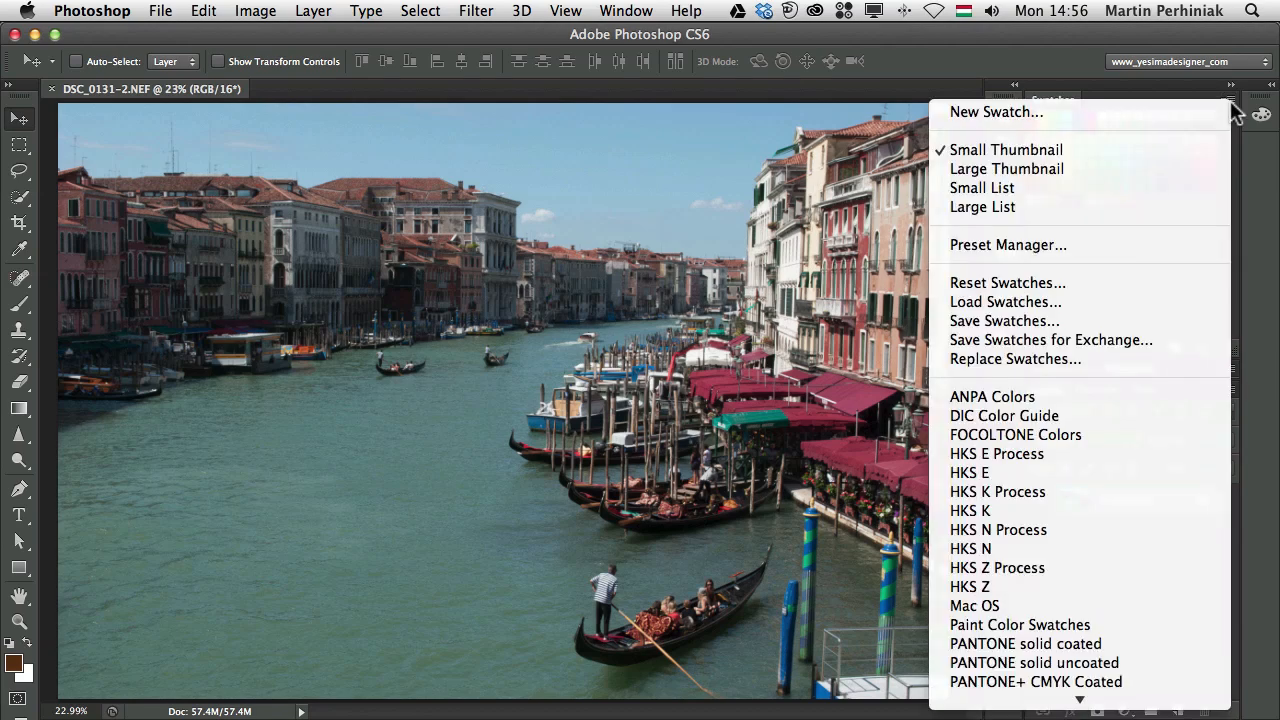
mouse_move(1007, 245)
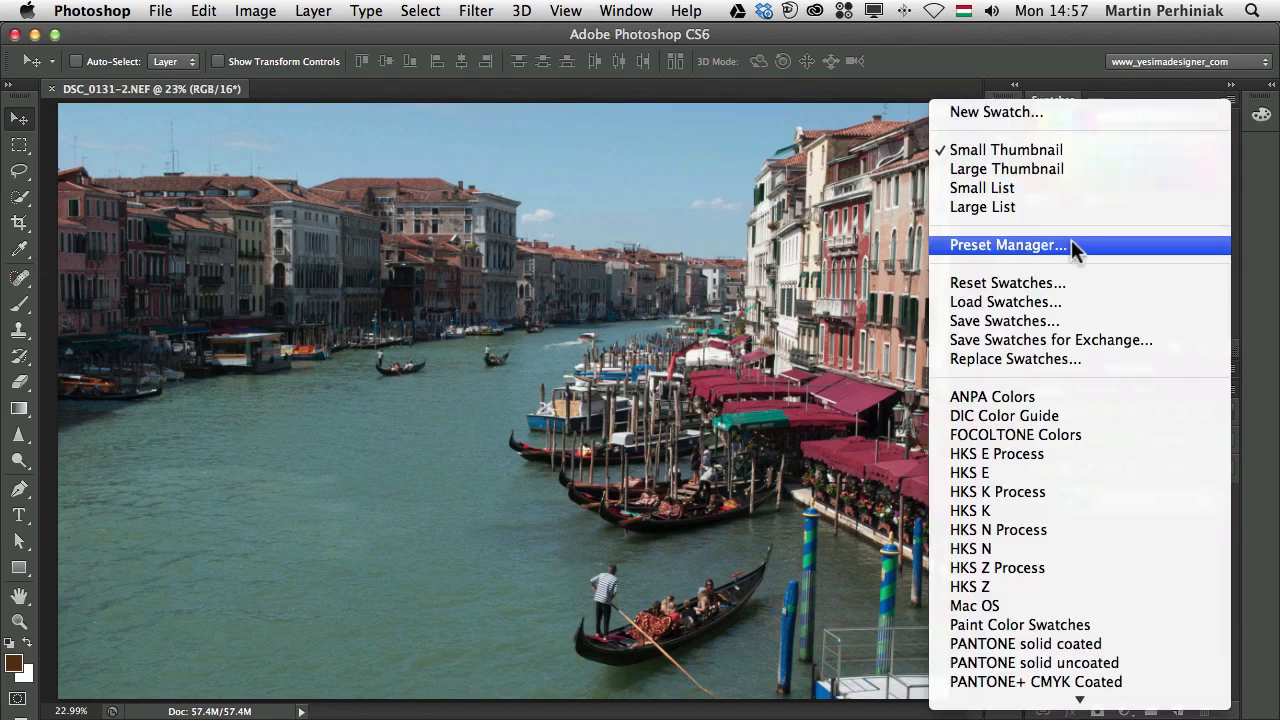
mouse_move(1120, 250)
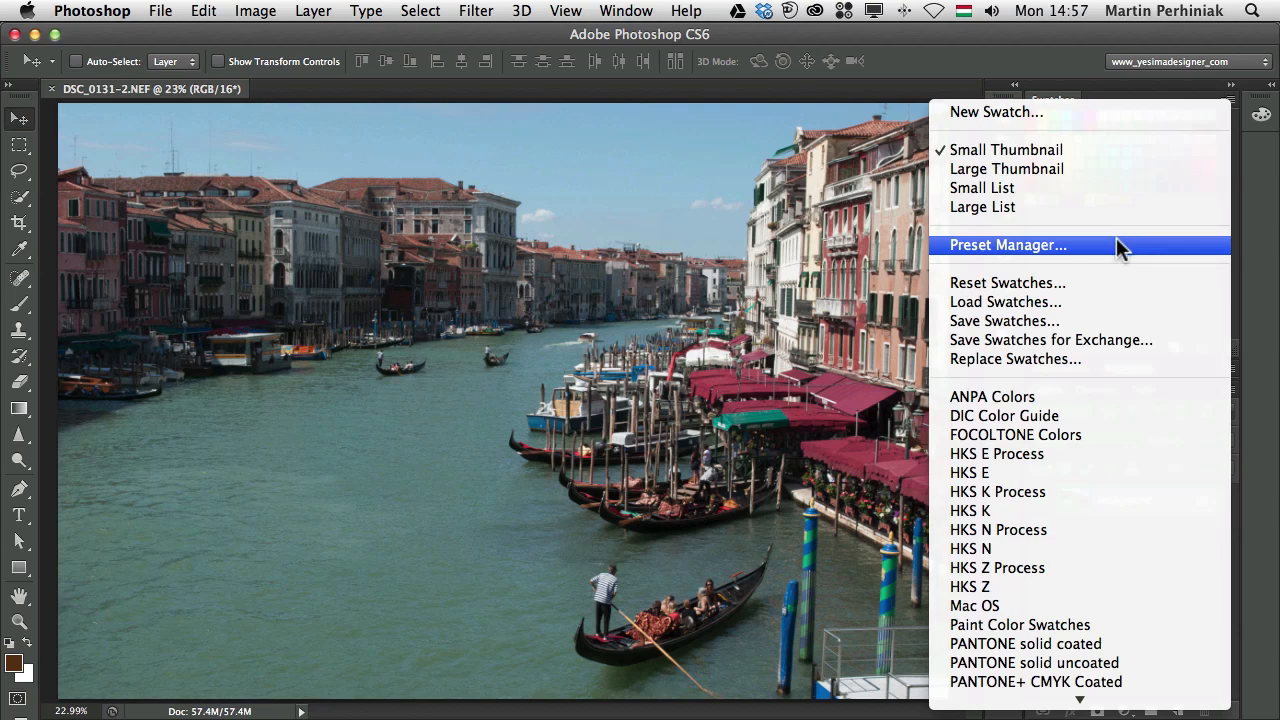
left_click(1007, 245)
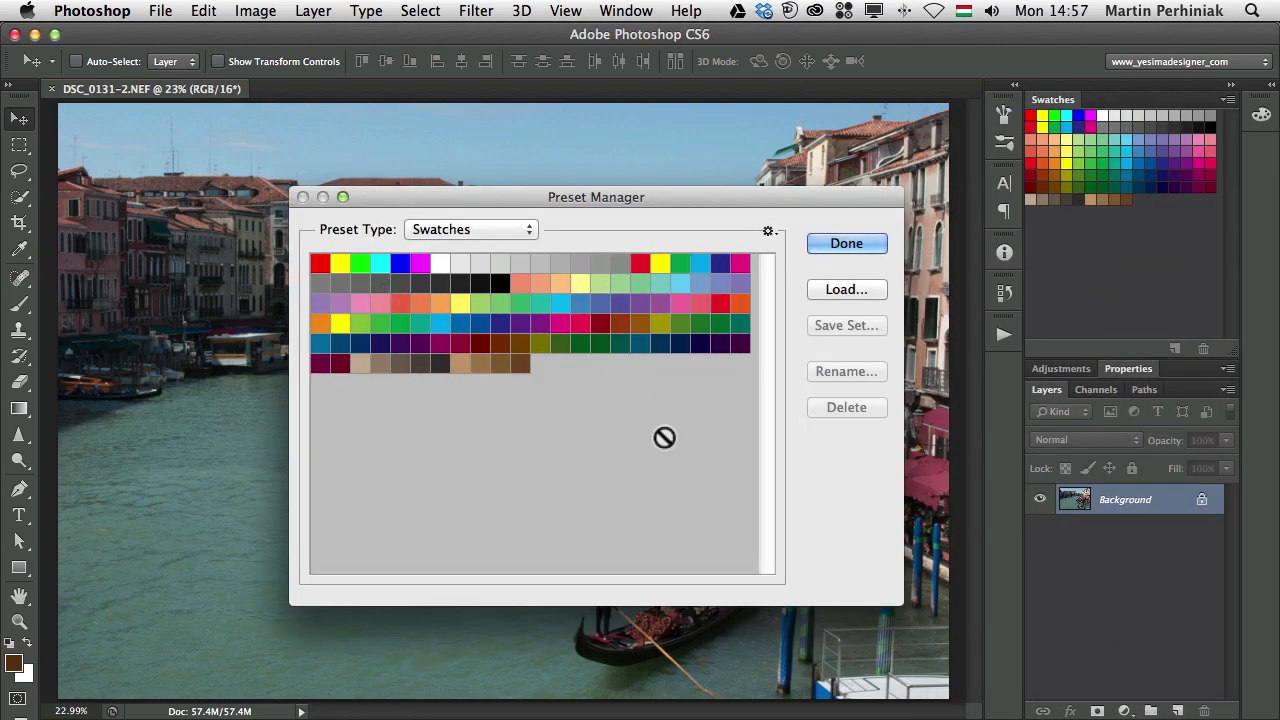
mouse_move(523, 365)
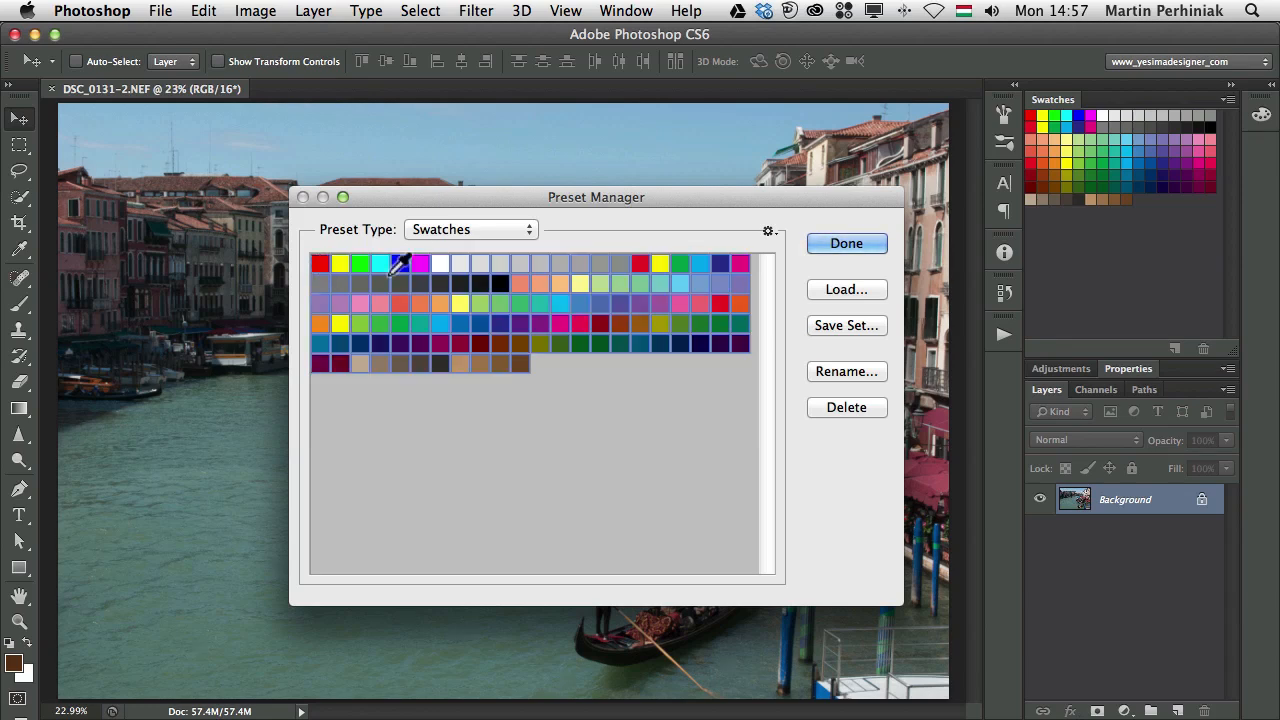
mouse_move(846, 407)
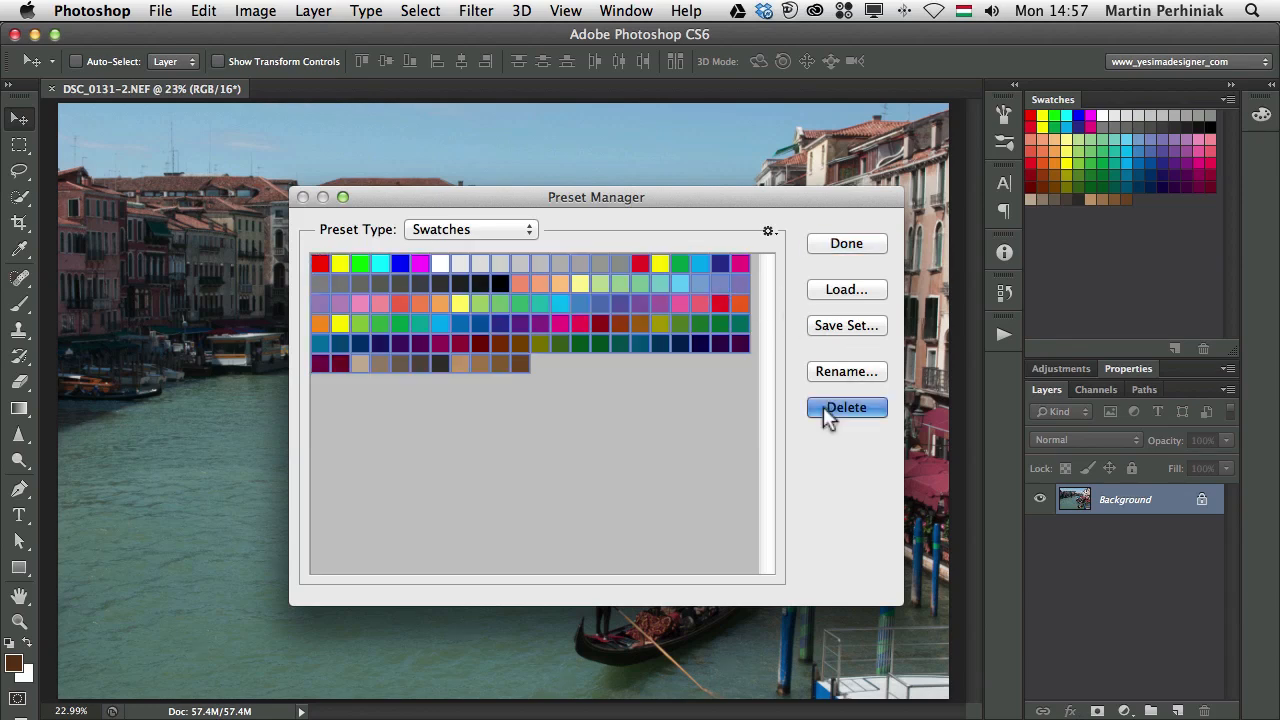
left_click(846, 243)
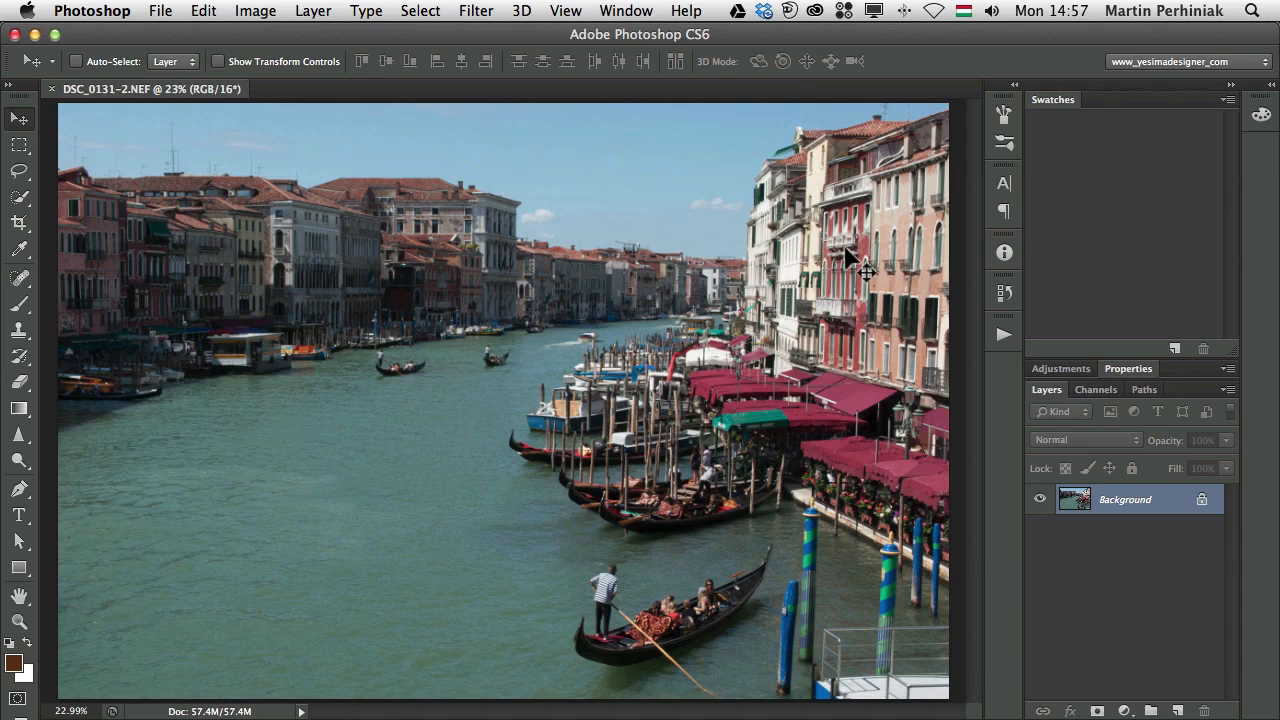
mouse_move(1095, 285)
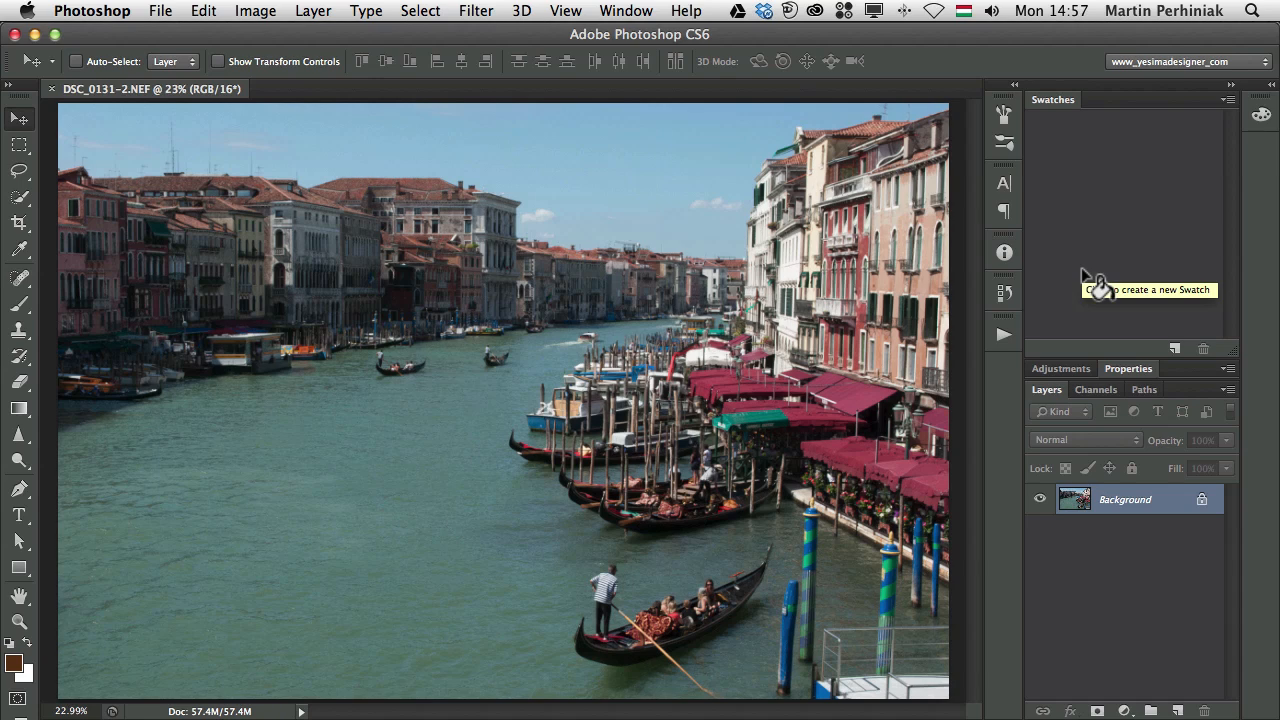
mouse_move(1098, 285)
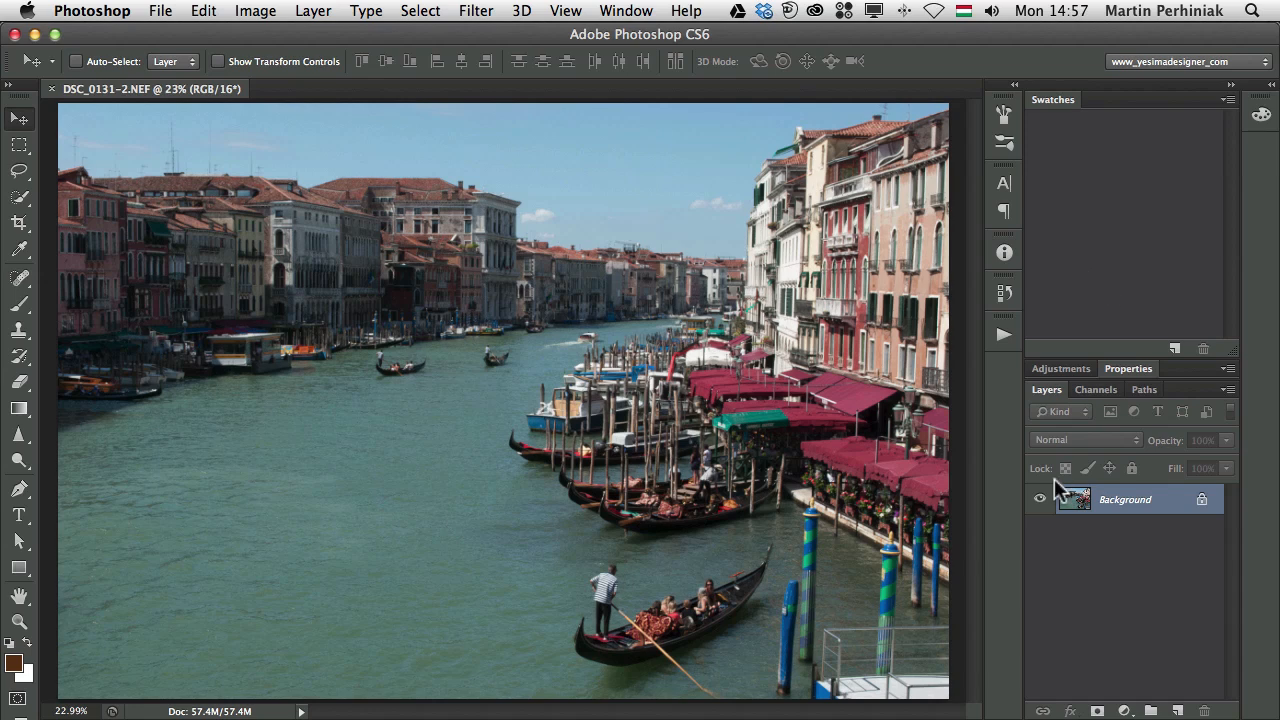
Add a Vibrance adjustment layer and set Vibrance to +62.
left_click(1060, 368)
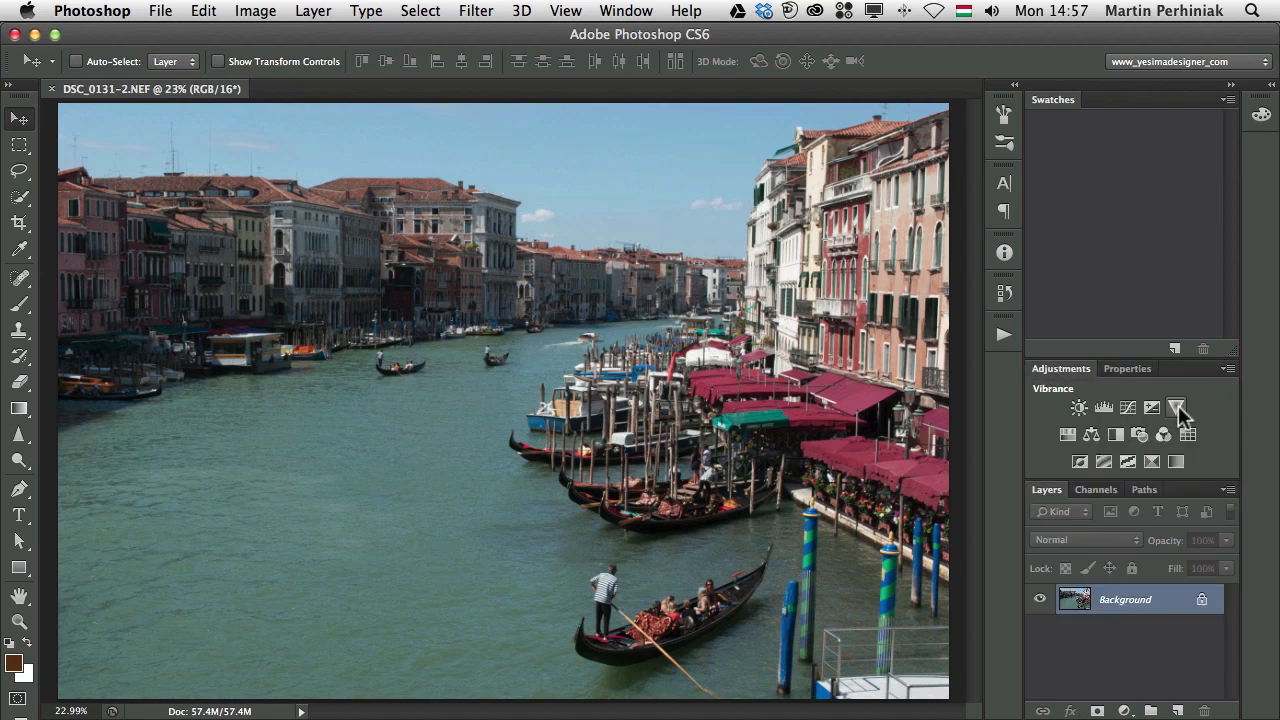
mouse_move(1180, 420)
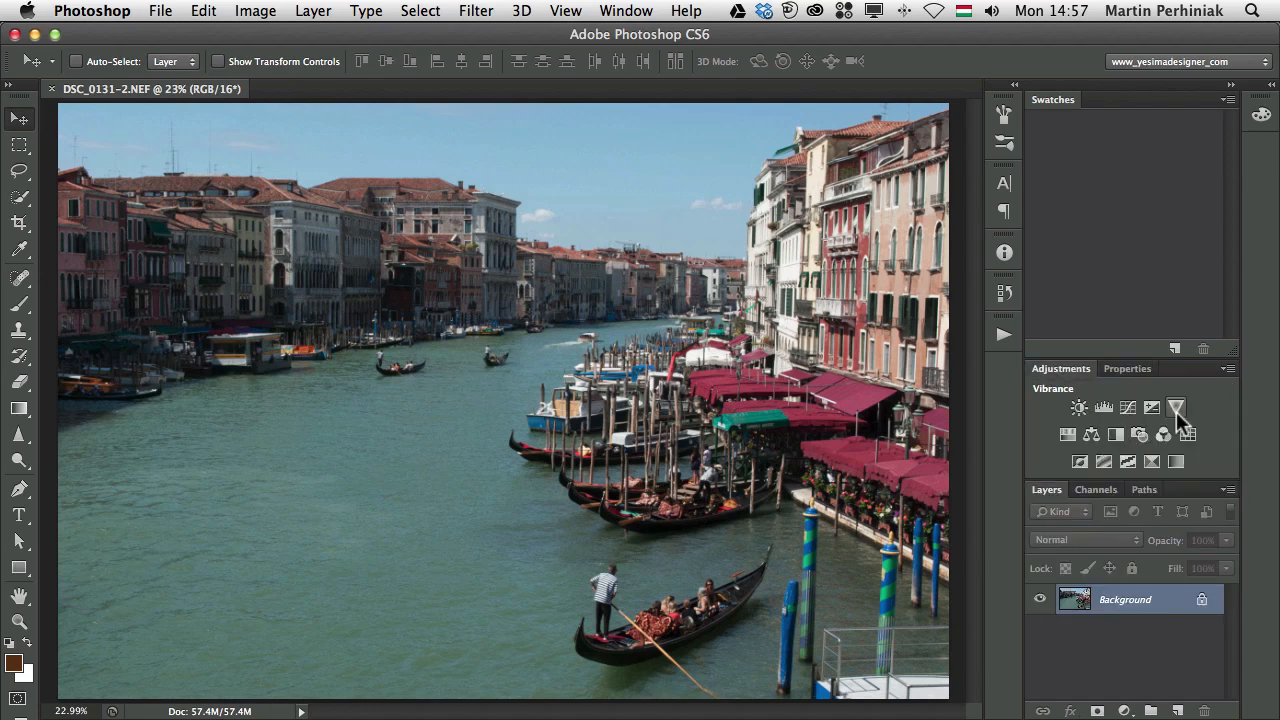
mouse_move(1177, 408)
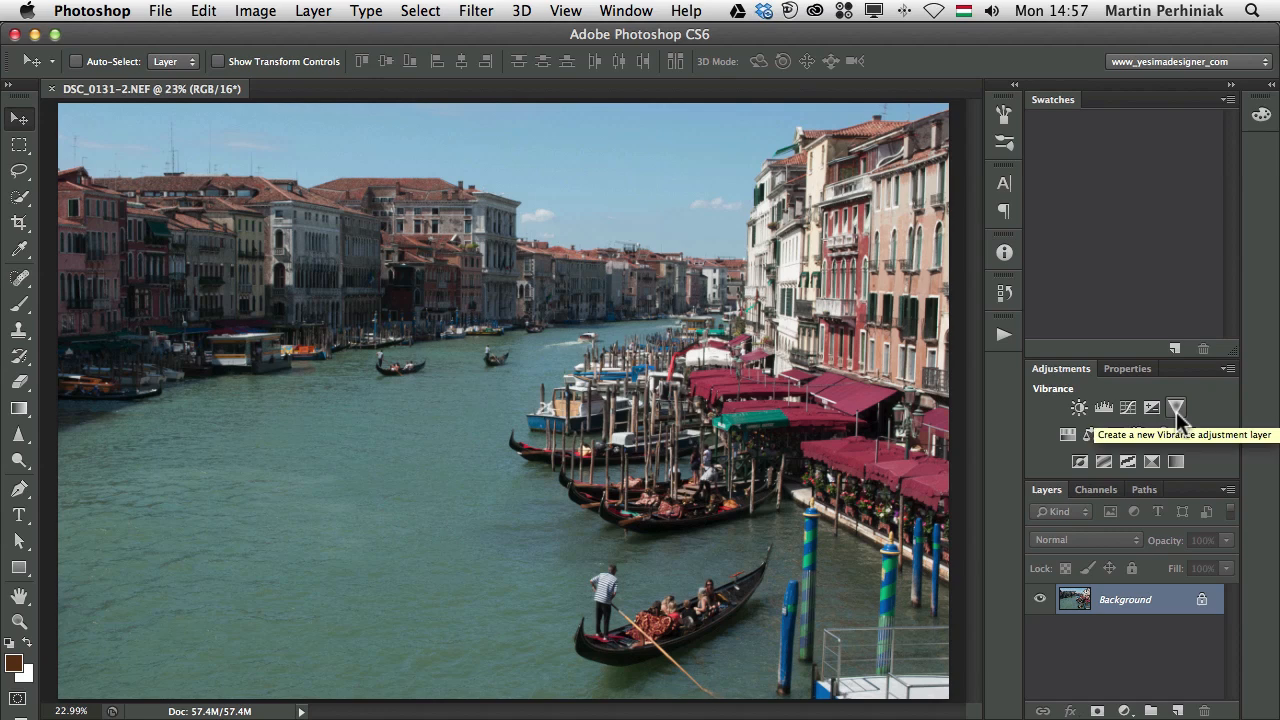
left_click(1176, 407)
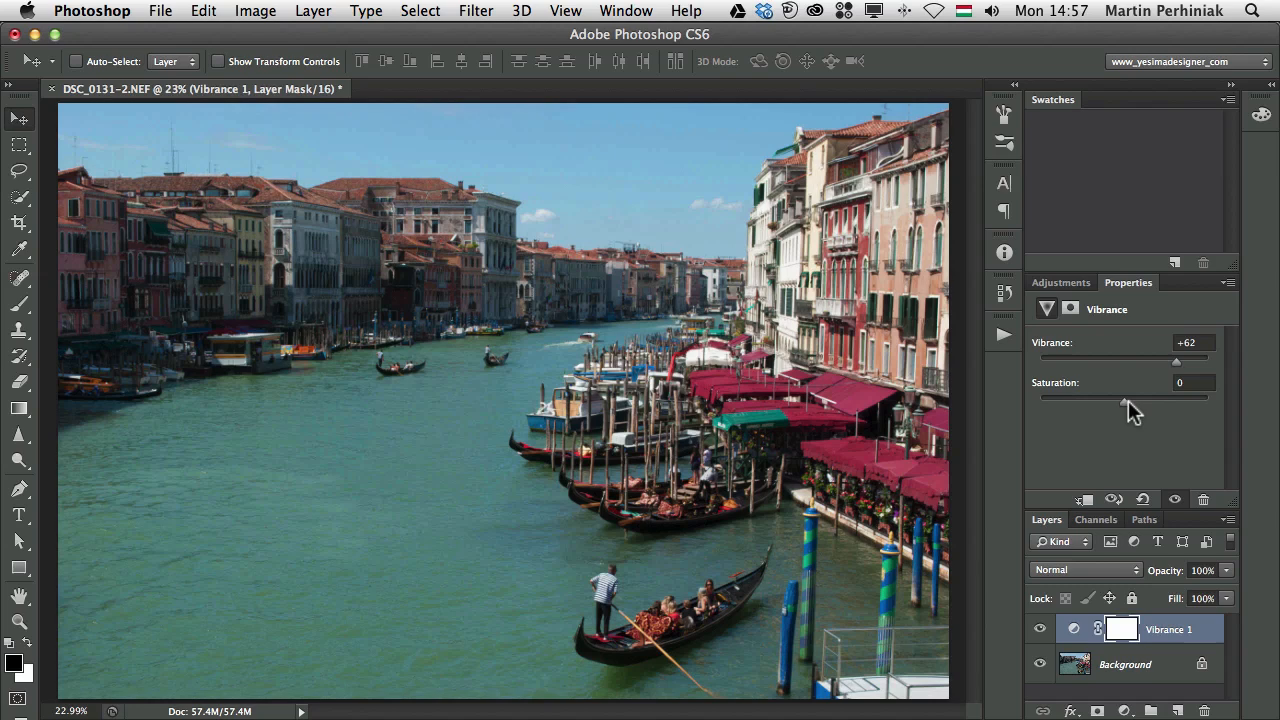
left_click_drag(1122, 397, 1155, 397)
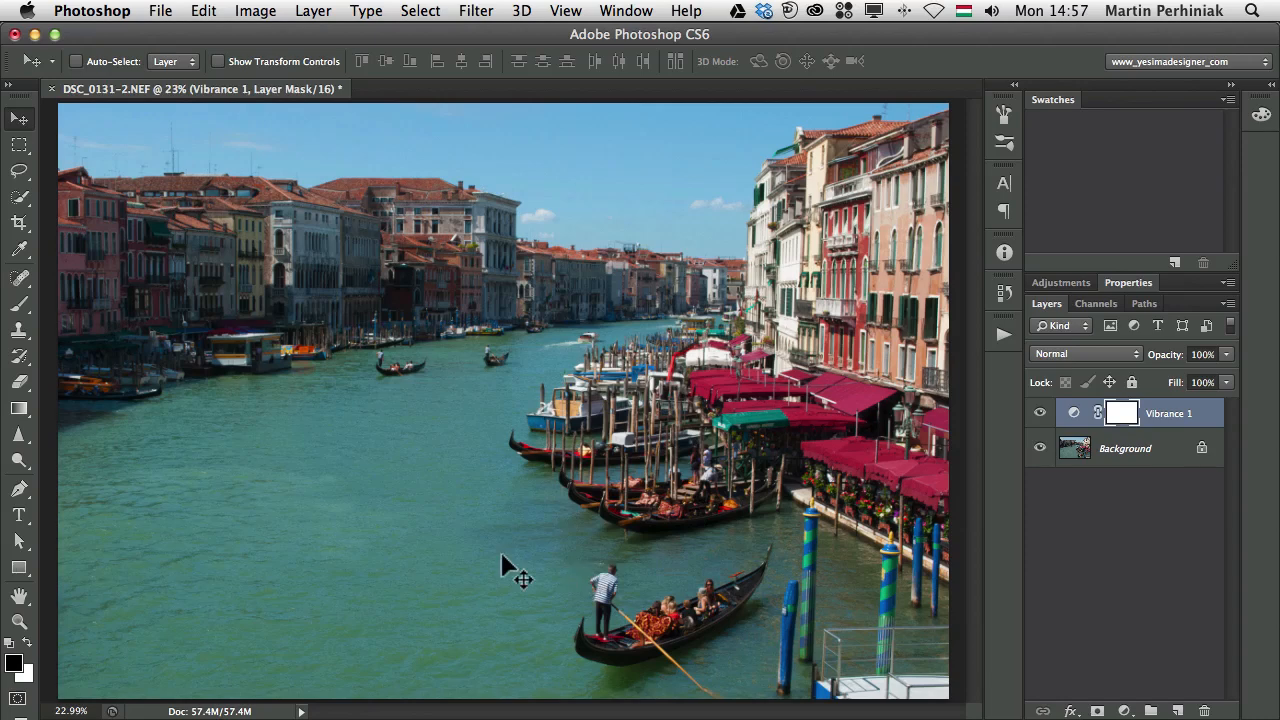
mouse_move(170, 600)
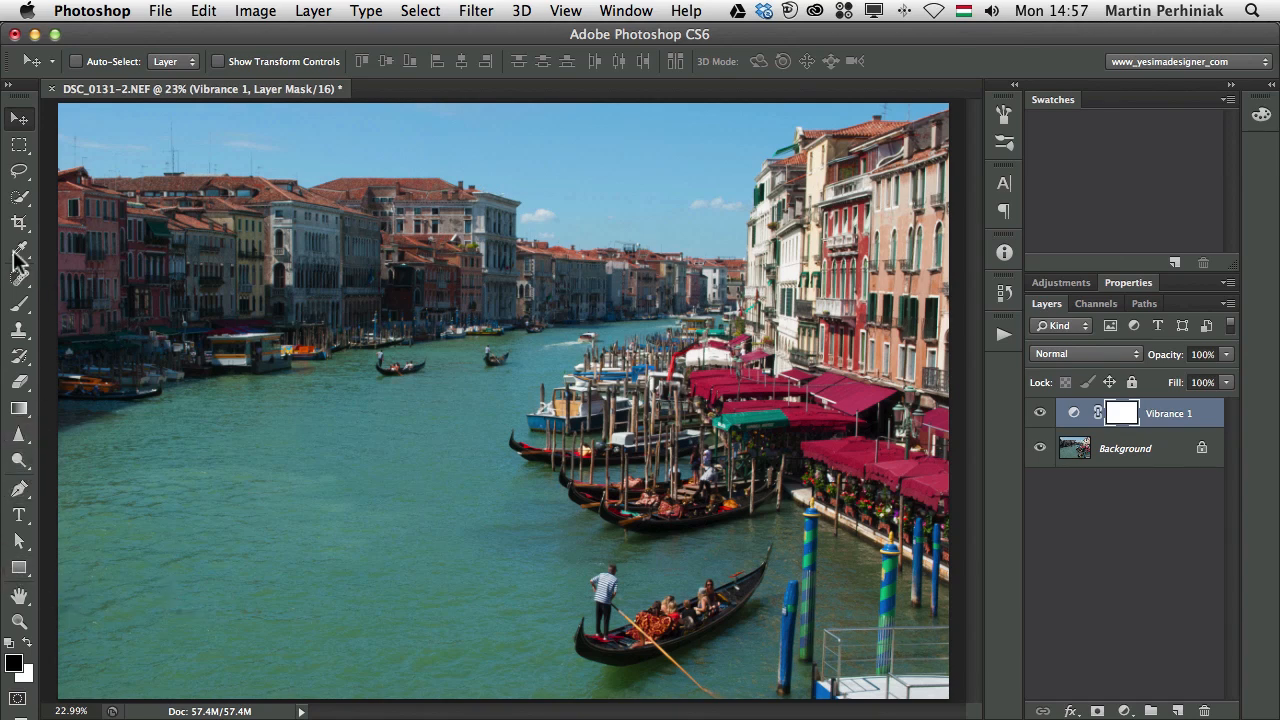
Select the Eyedropper tool for sampling colours from the photo.
left_click(18, 250)
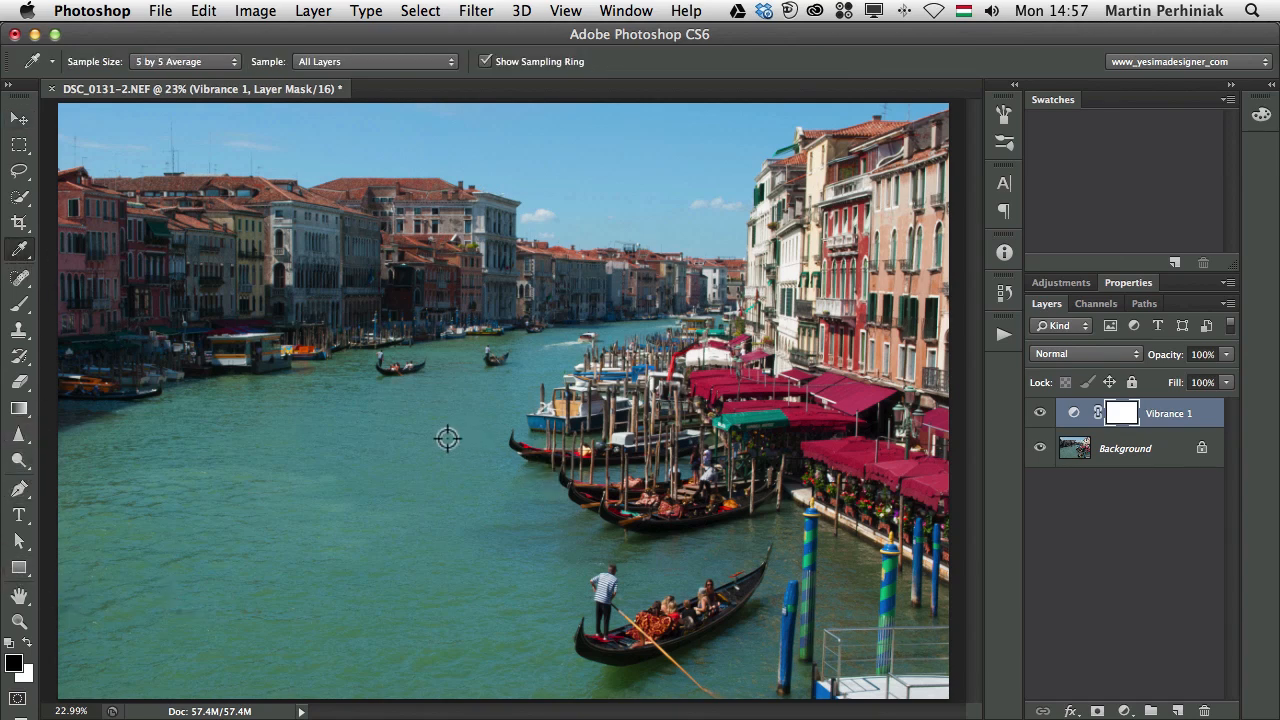
mouse_move(573, 450)
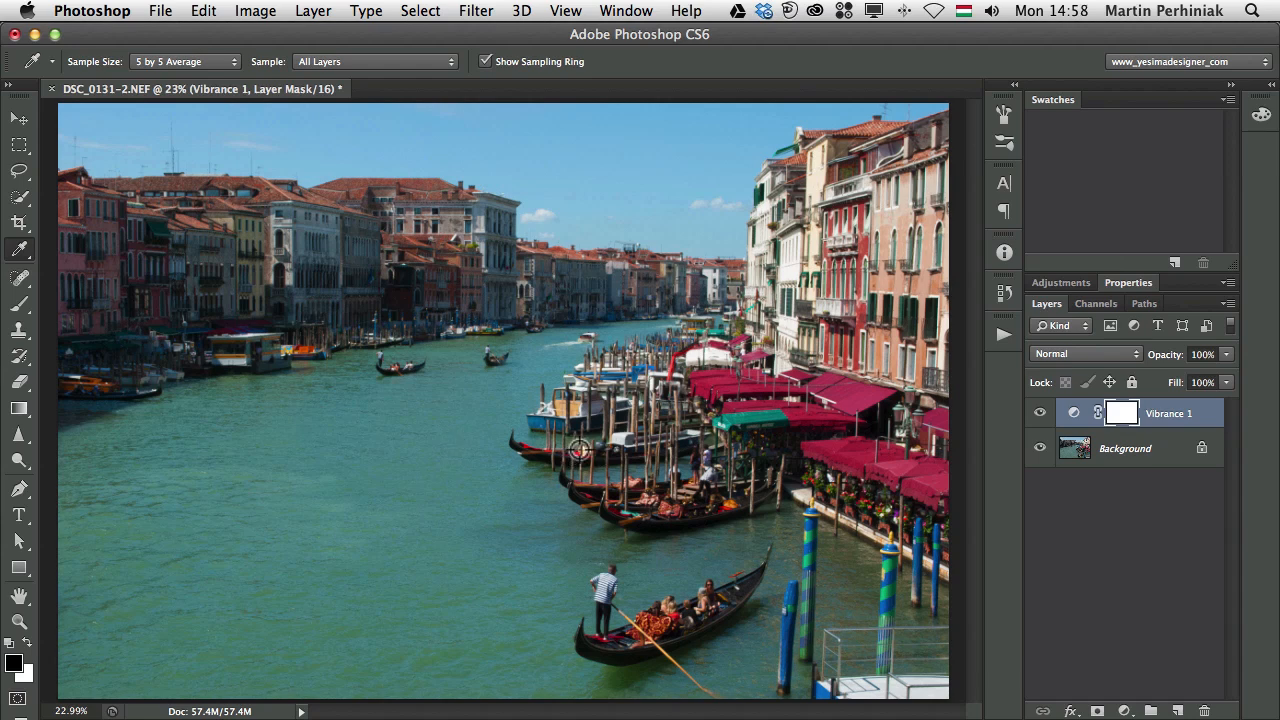
mouse_move(460, 366)
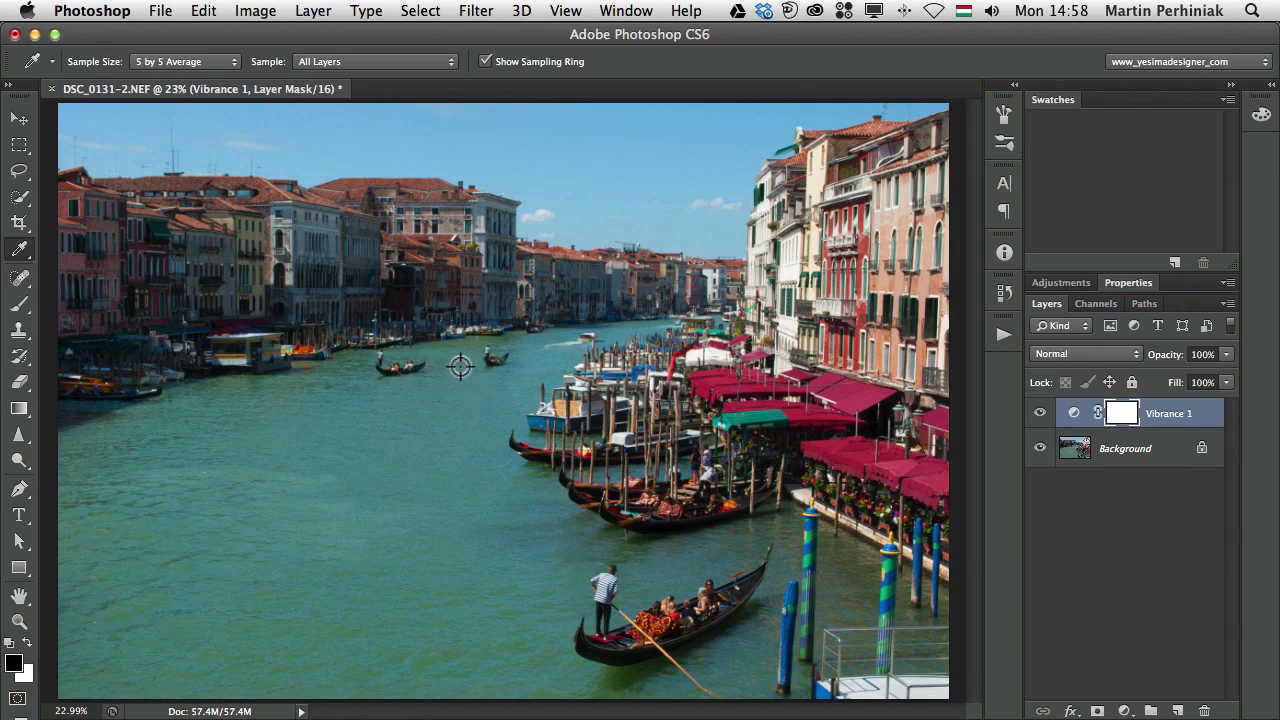
mouse_move(642, 134)
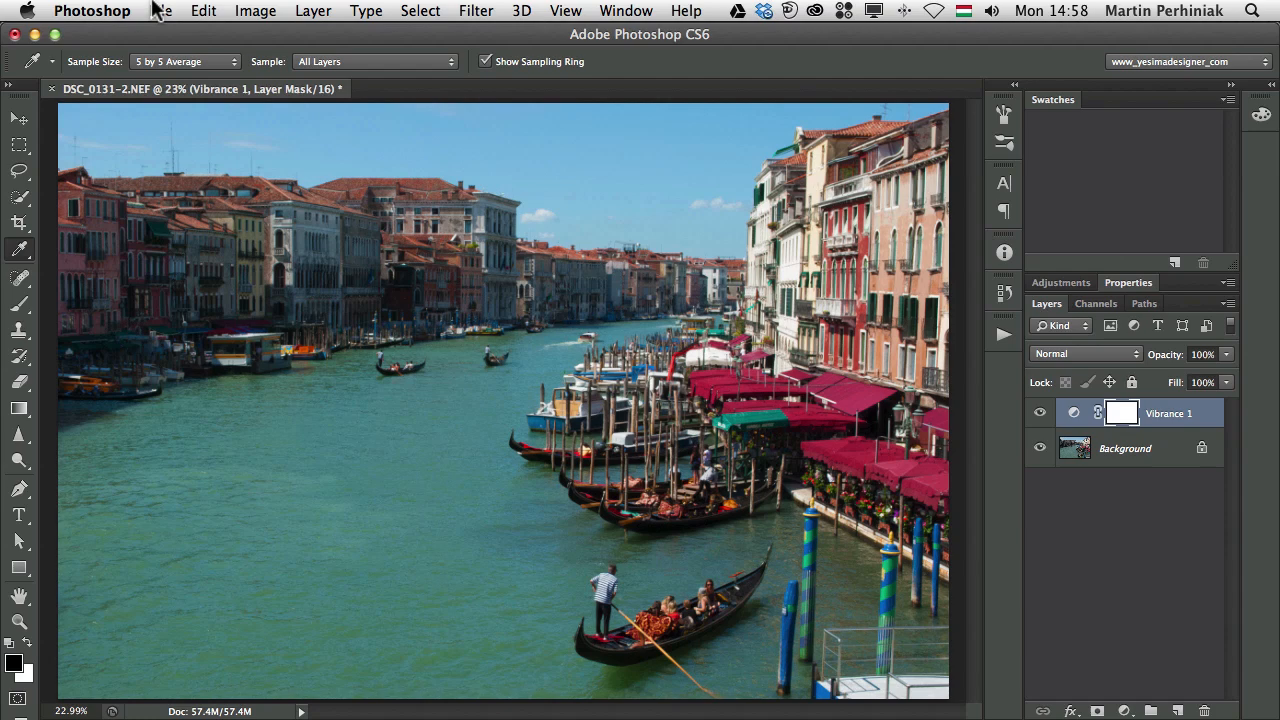
left_click(91, 11)
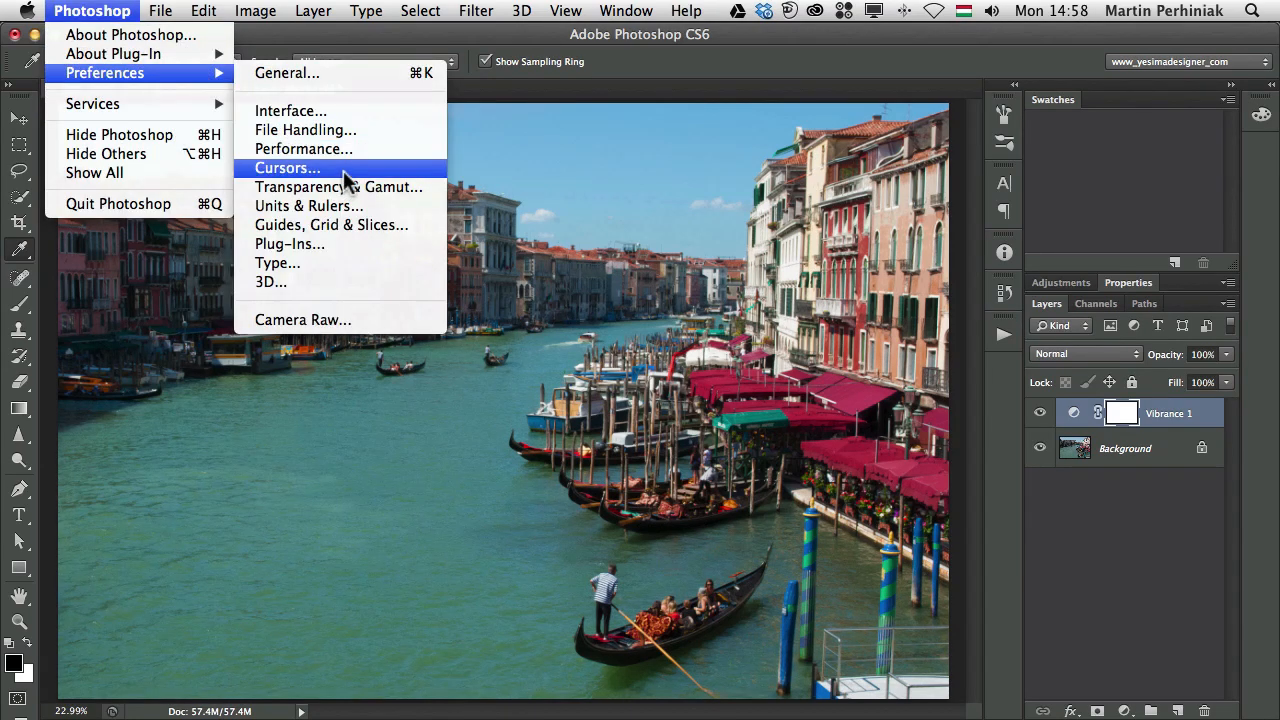
left_click(287, 167)
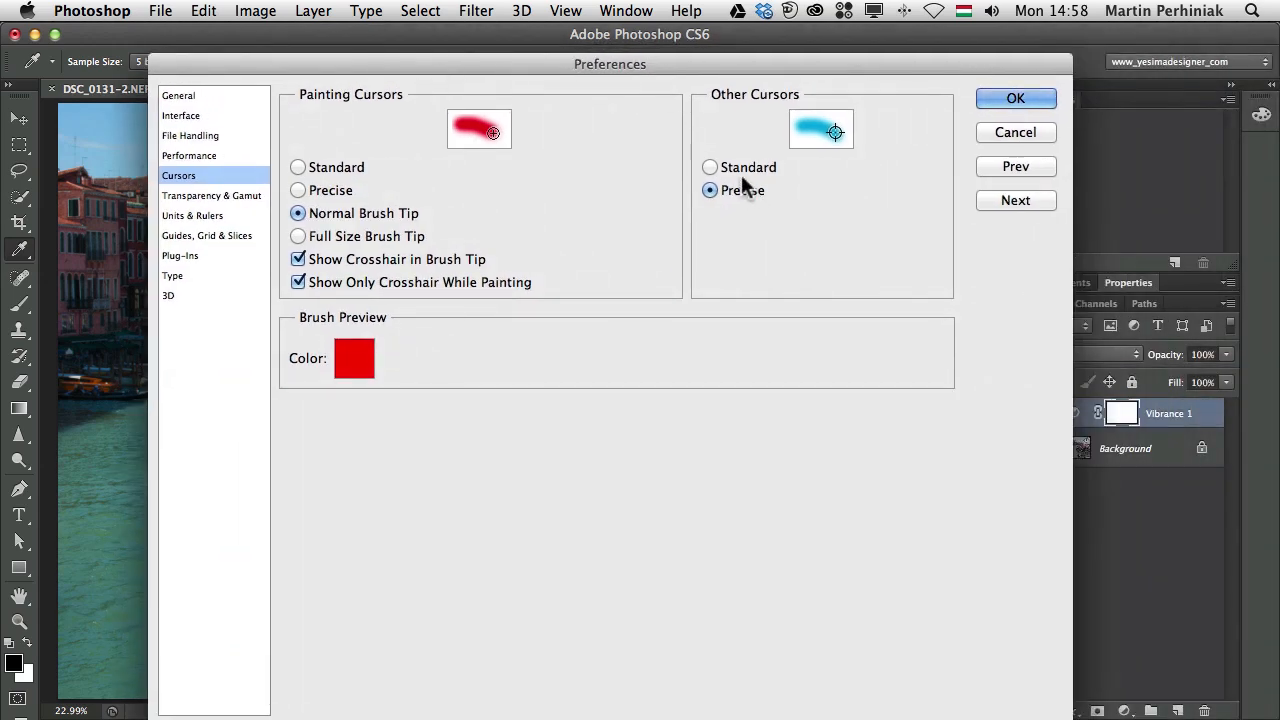
left_click(710, 167)
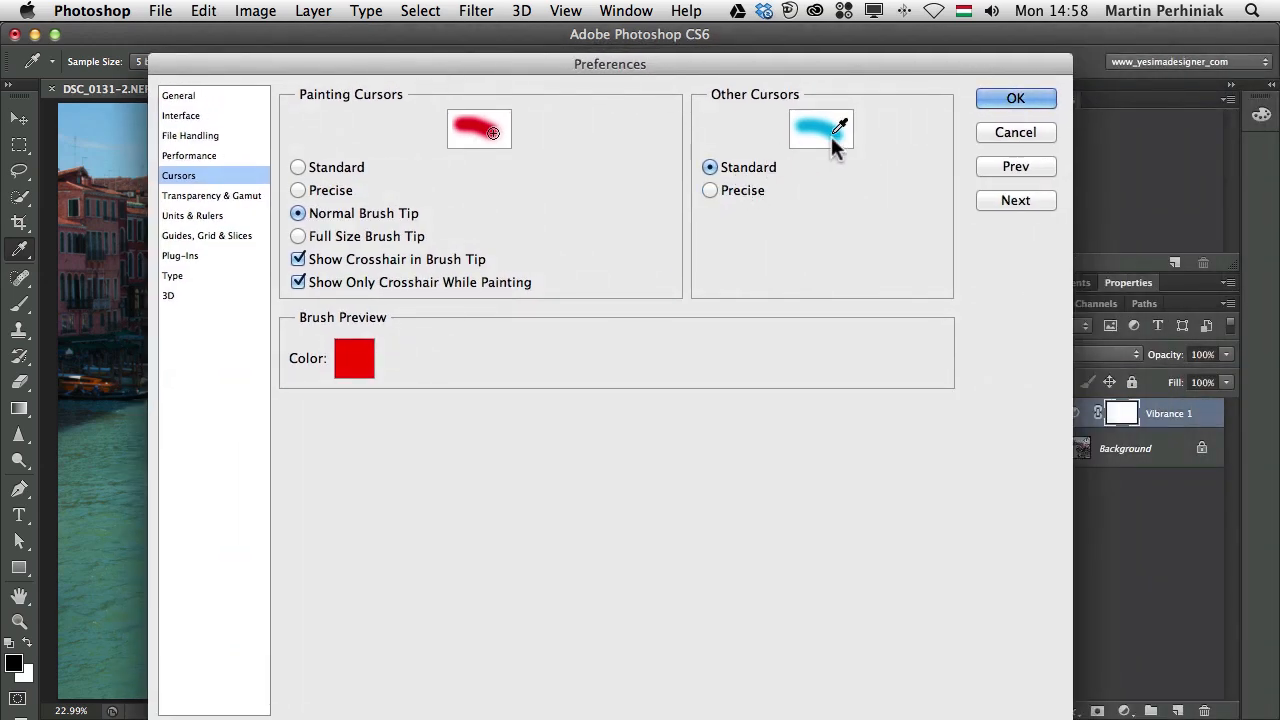
left_click(710, 190)
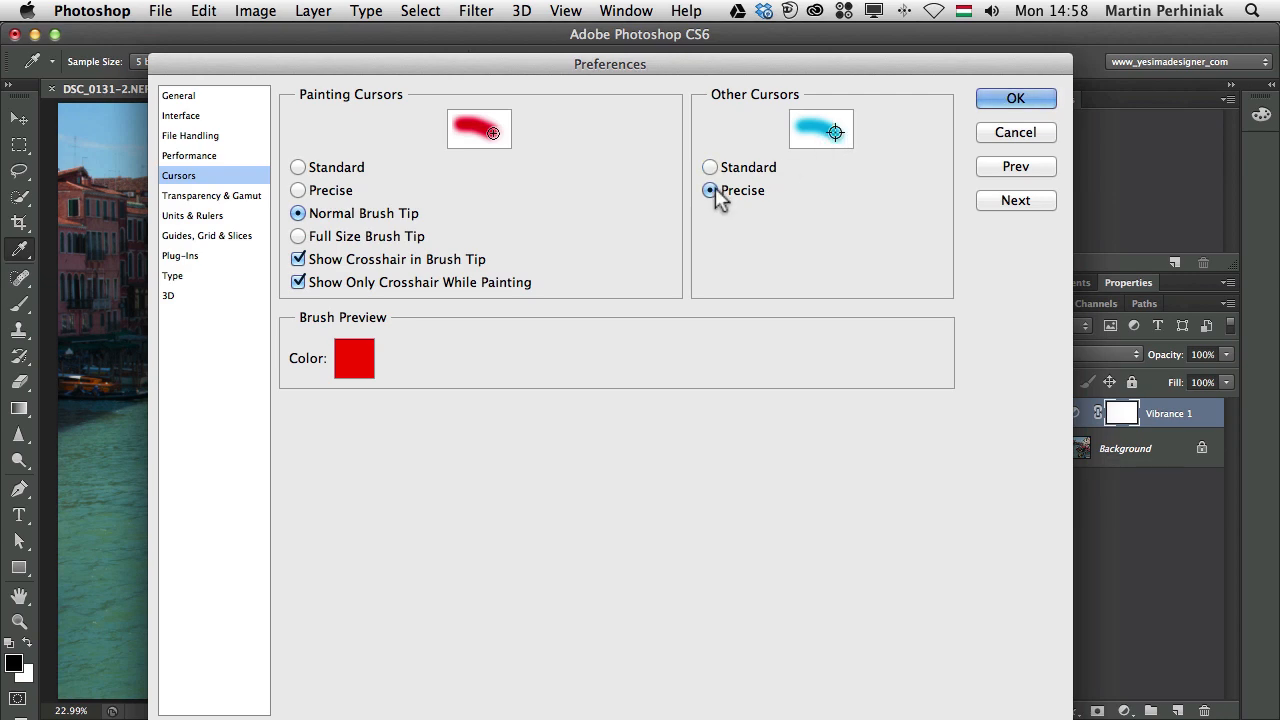
left_click(710, 167)
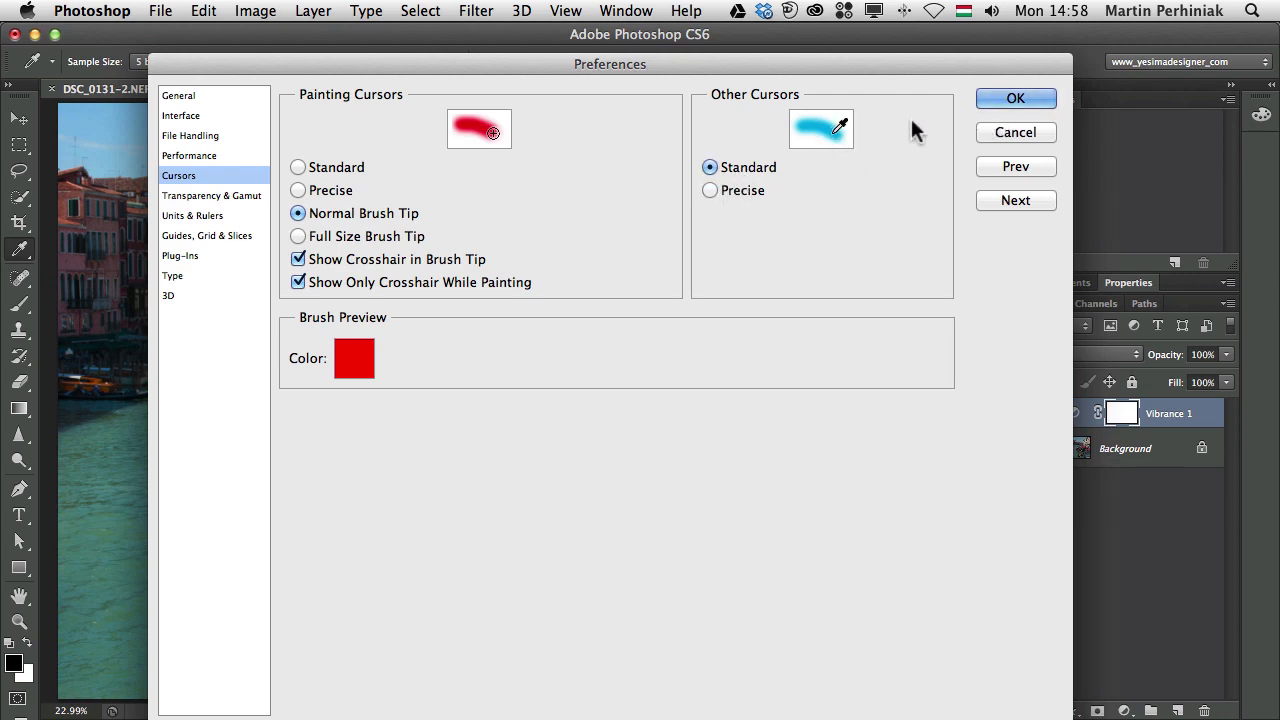
mouse_move(710, 191)
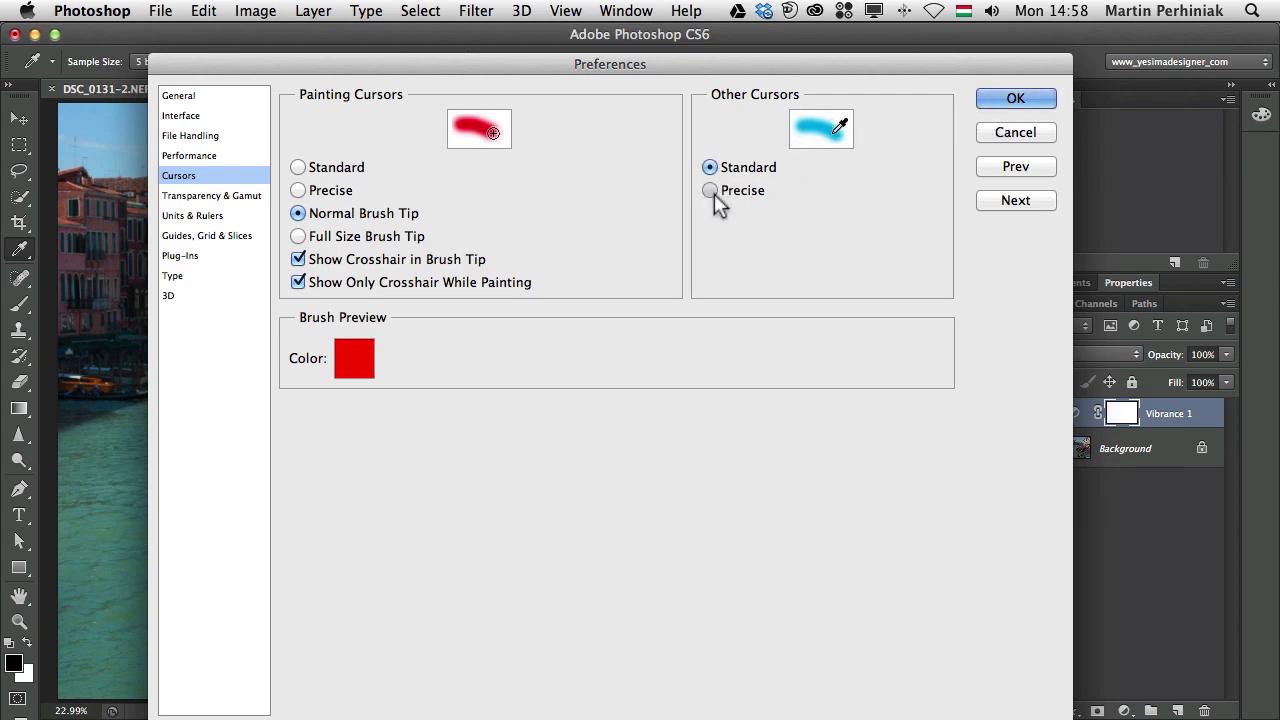
left_click(1015, 98)
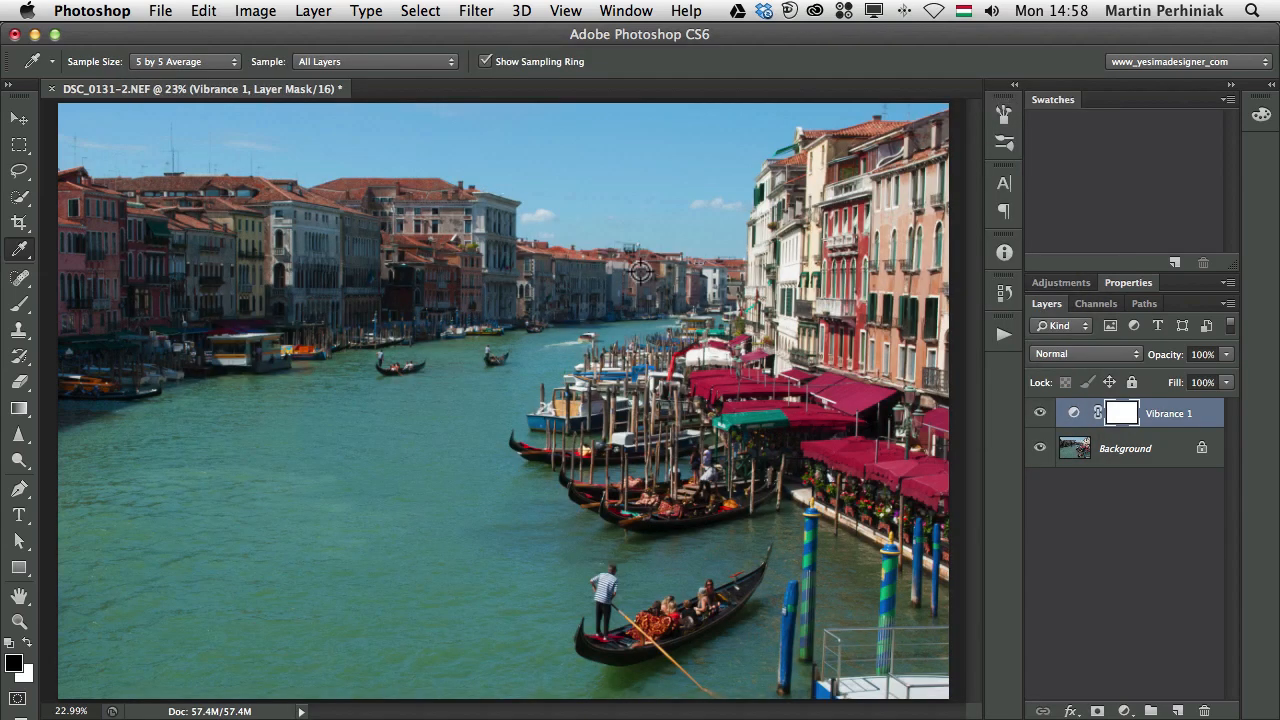
mouse_move(423, 451)
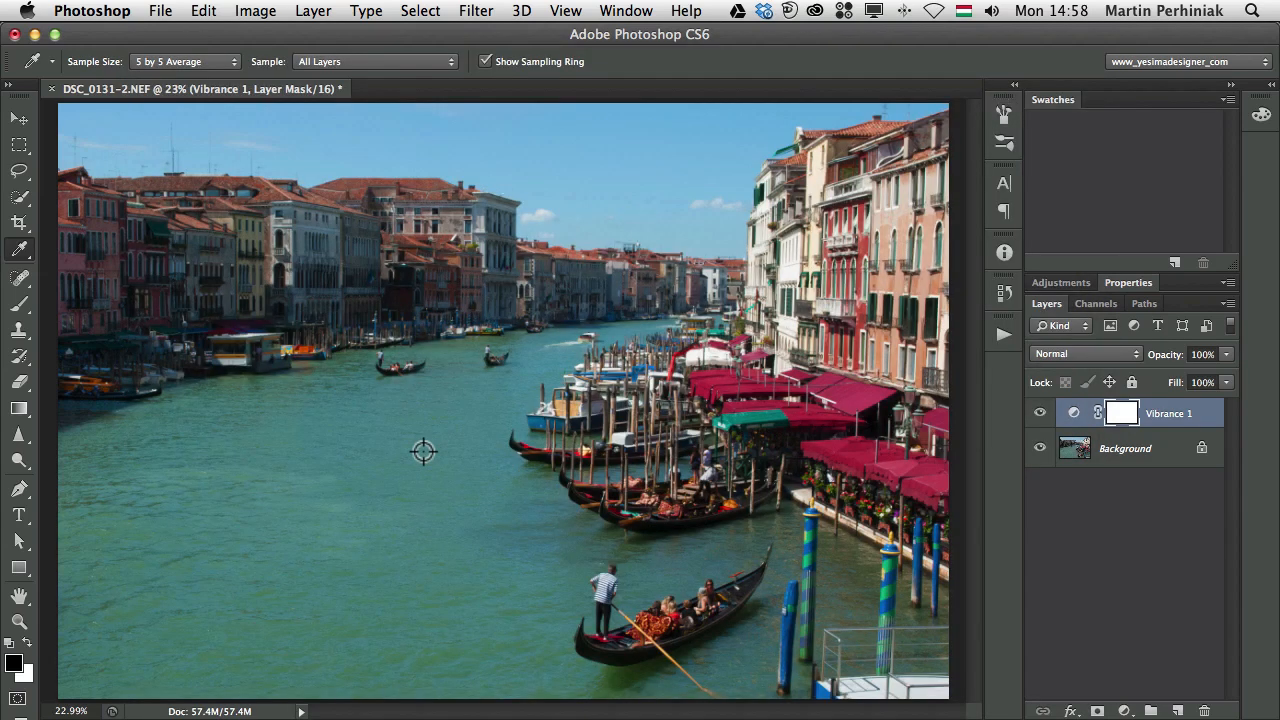
mouse_move(480, 344)
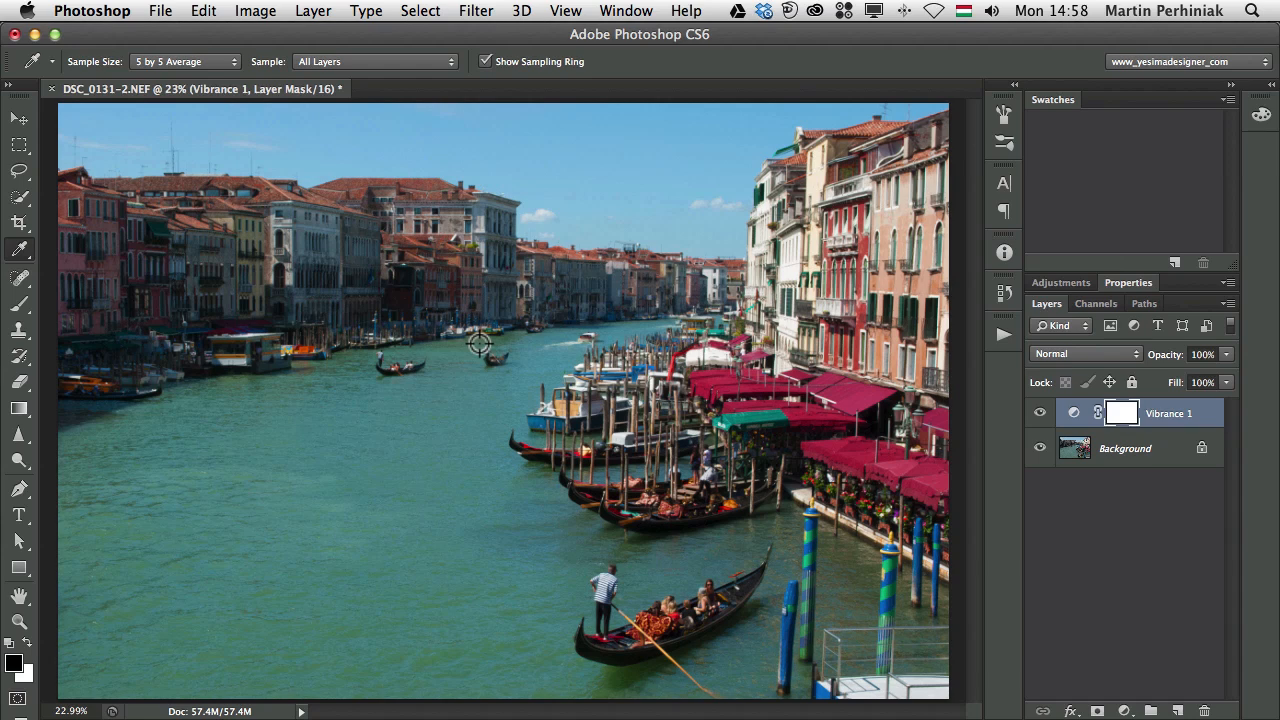
mouse_move(468, 368)
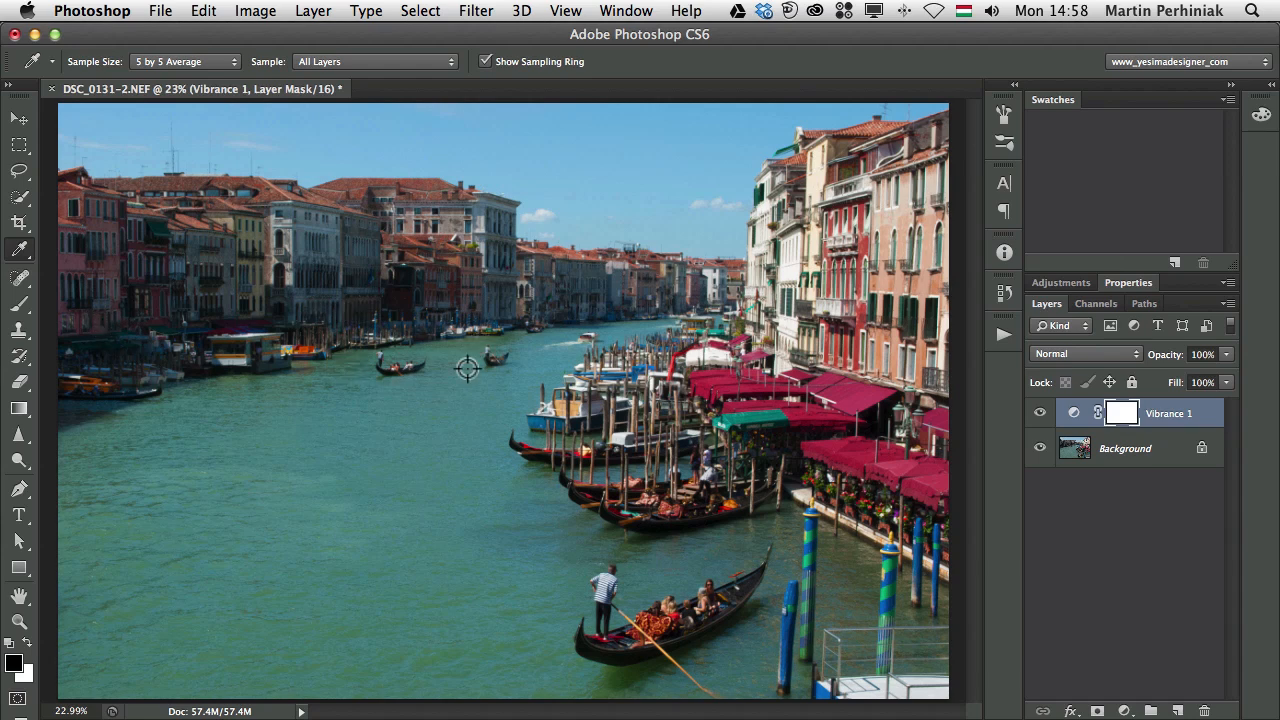
mouse_move(371, 311)
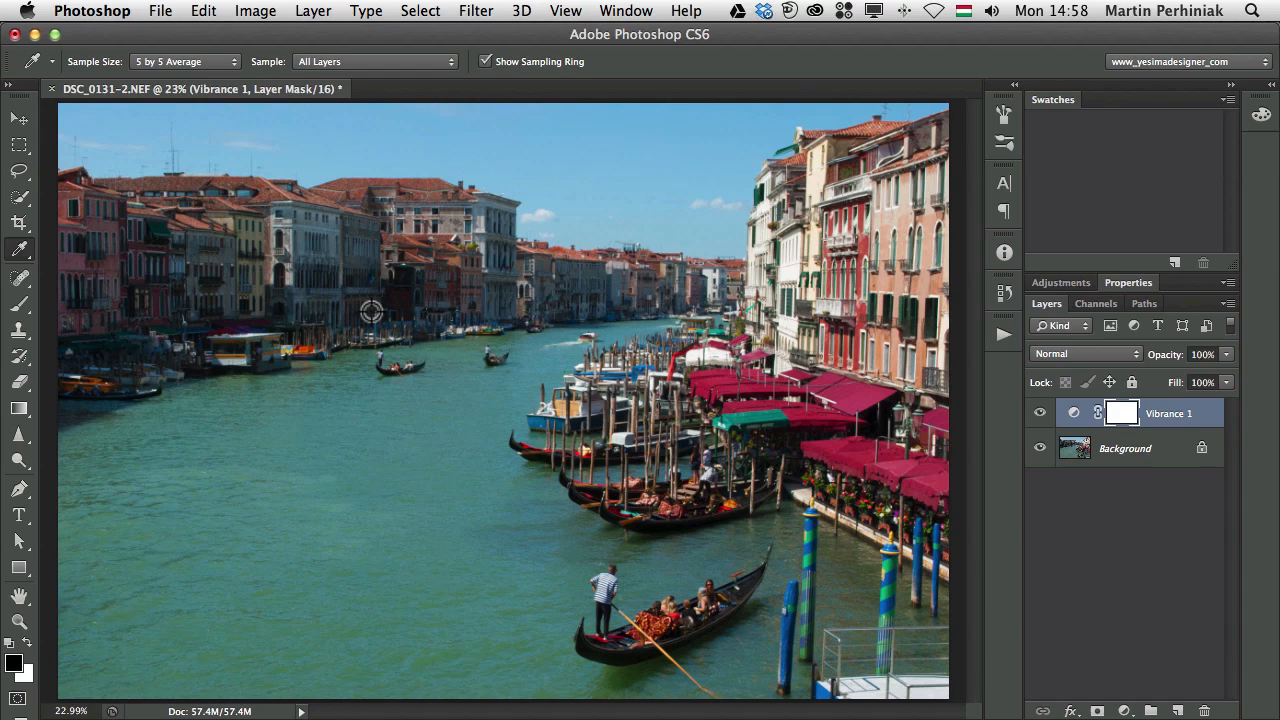
left_click(91, 11)
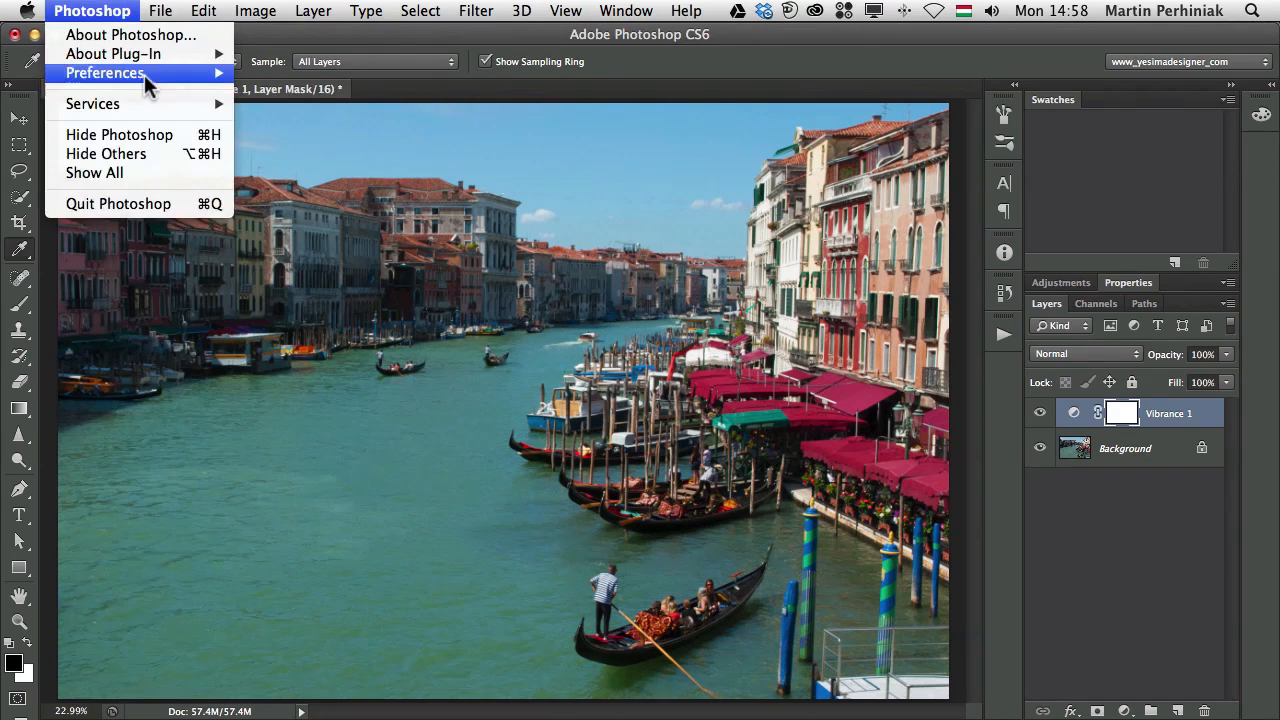
left_click(105, 72)
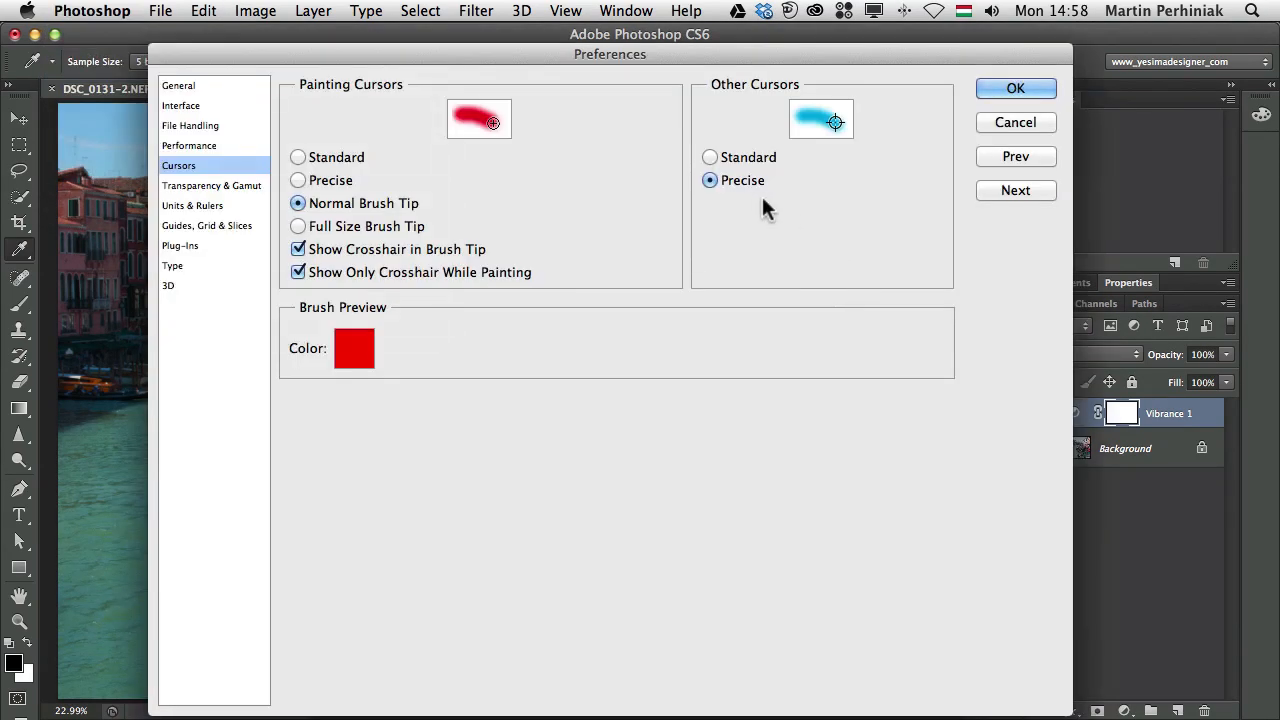
left_click(709, 157)
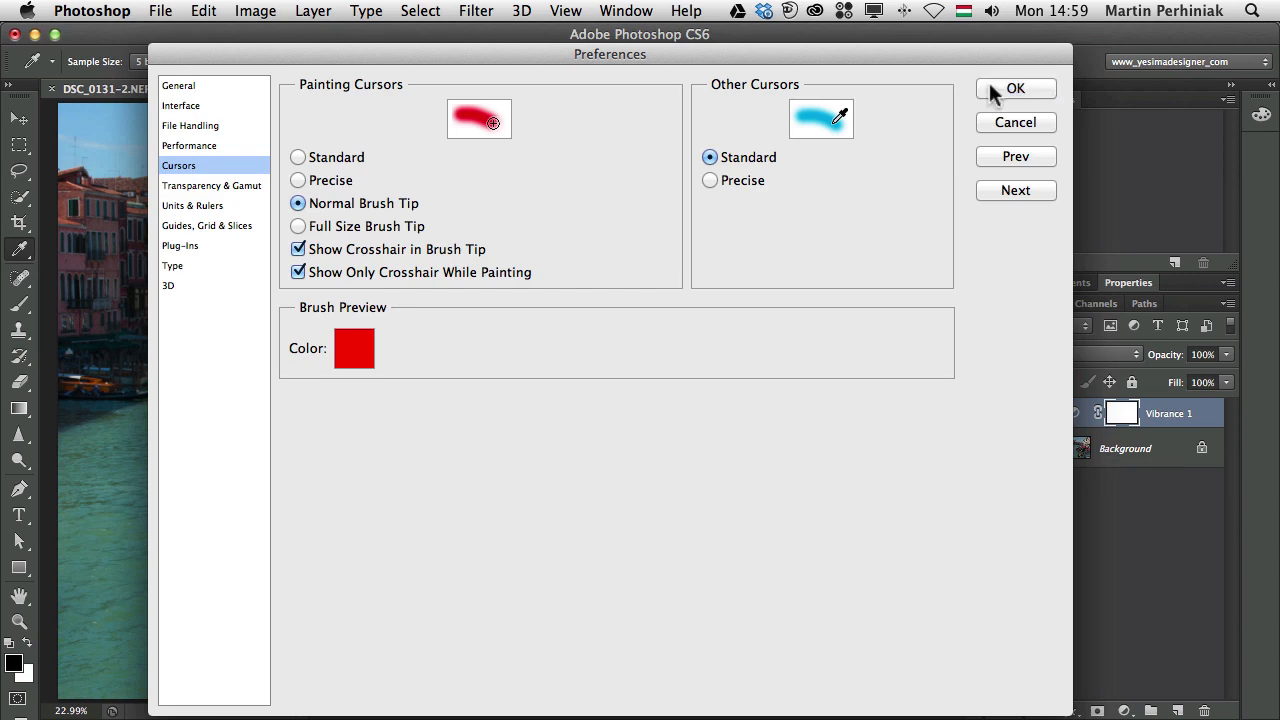
left_click(1015, 88)
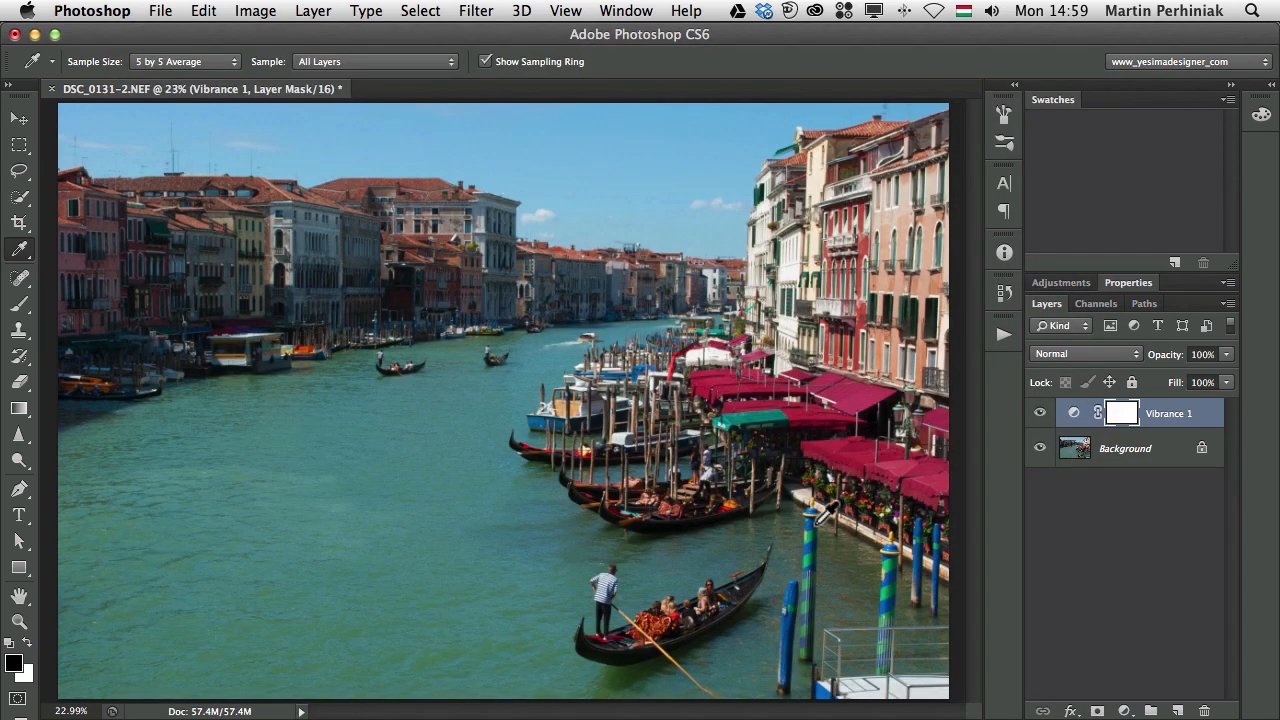
mouse_move(822, 510)
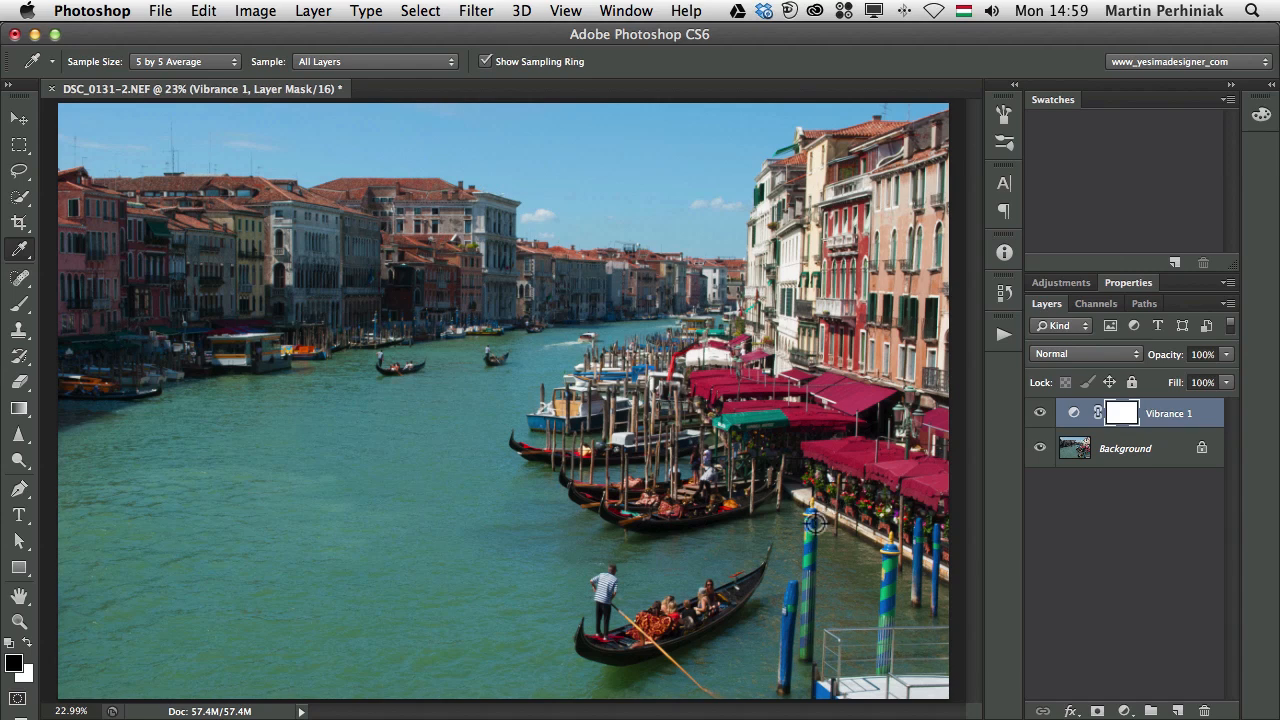
mouse_move(427, 435)
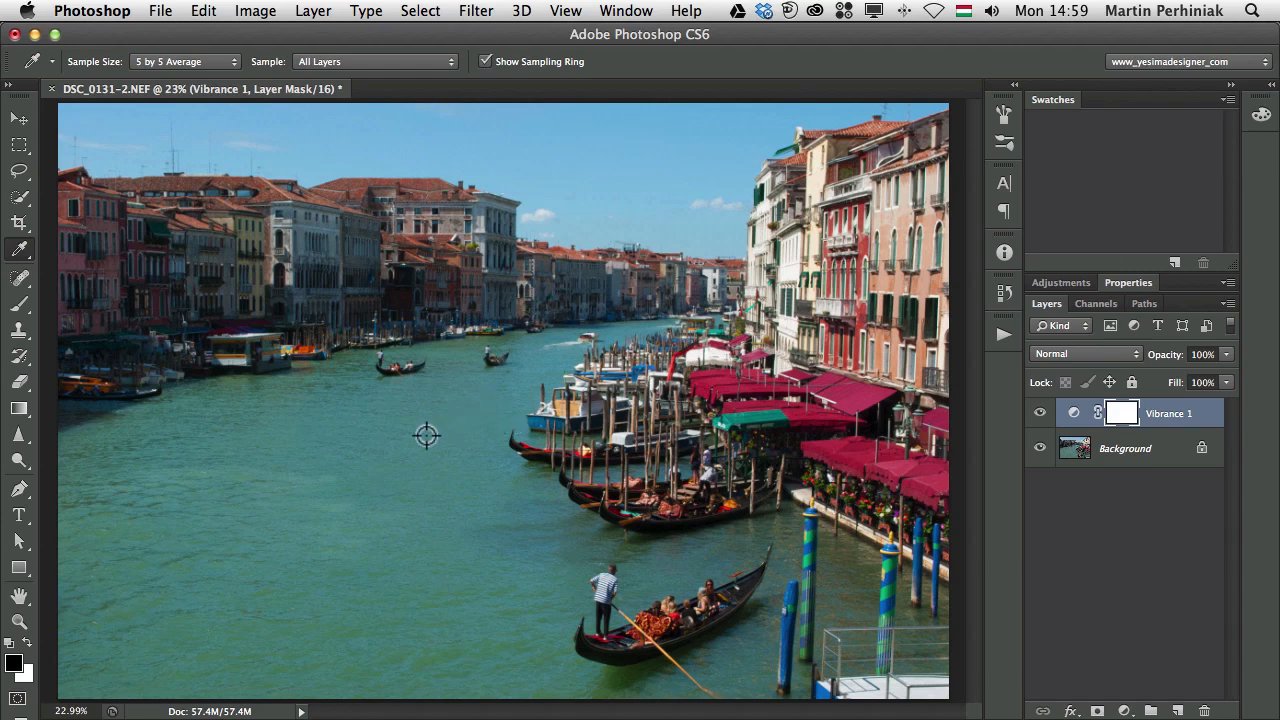
mouse_move(505, 378)
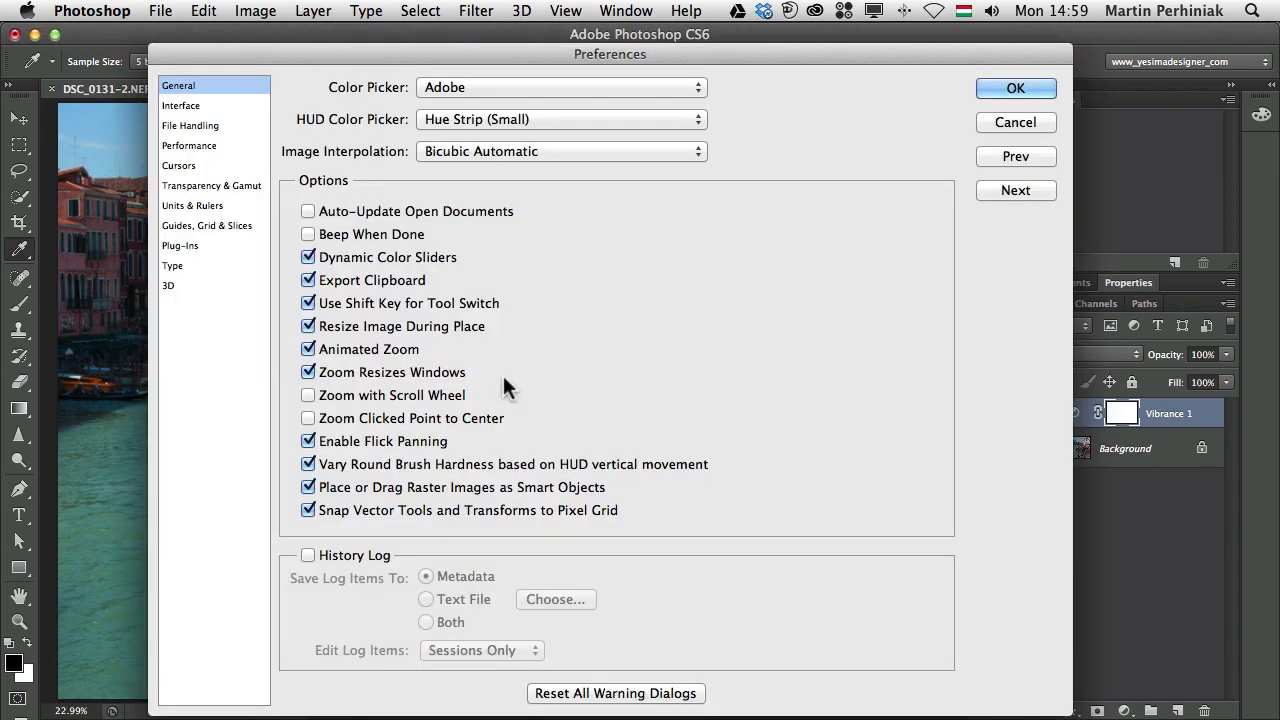
left_click(179, 165)
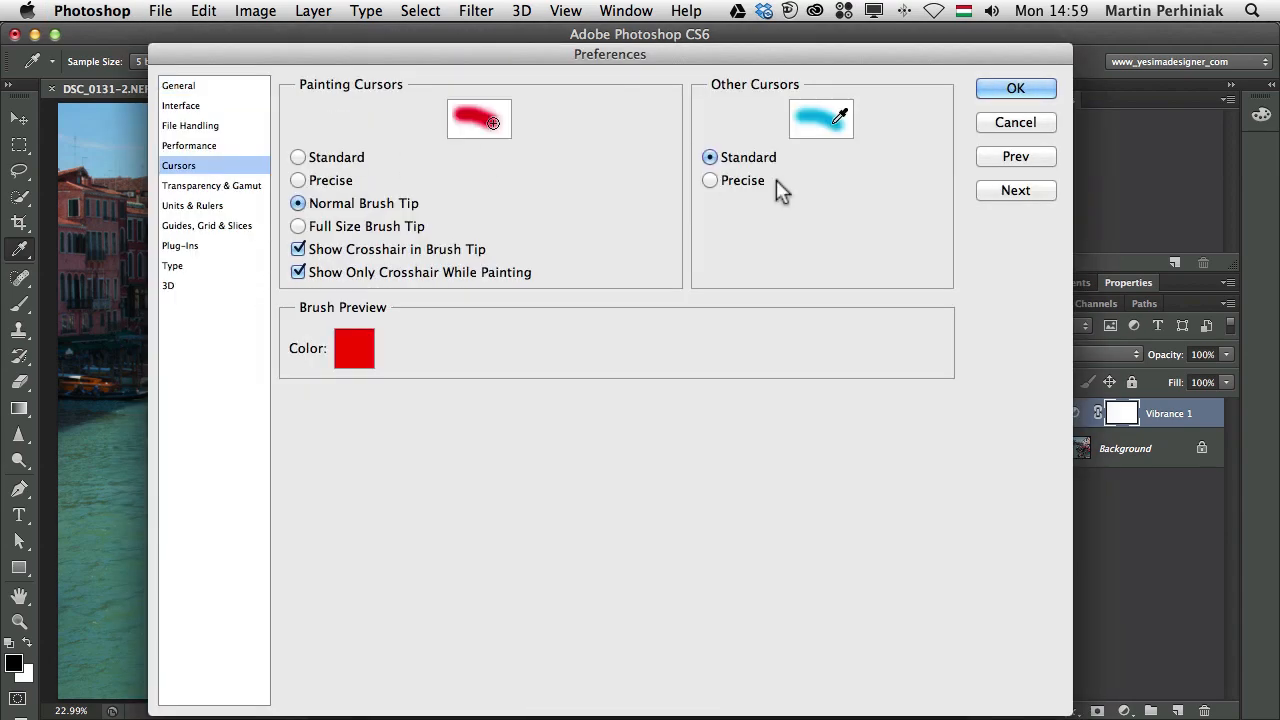
left_click(1014, 88)
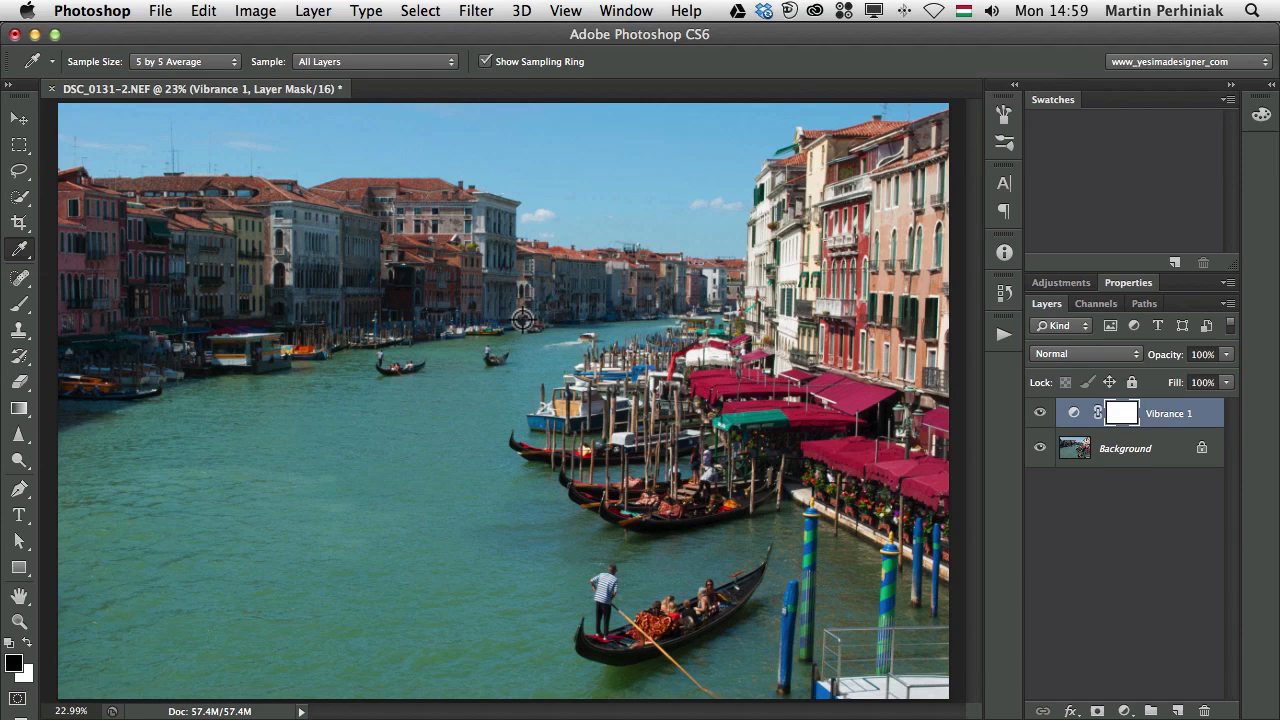
Select the Background photo layer.
left_click(1124, 448)
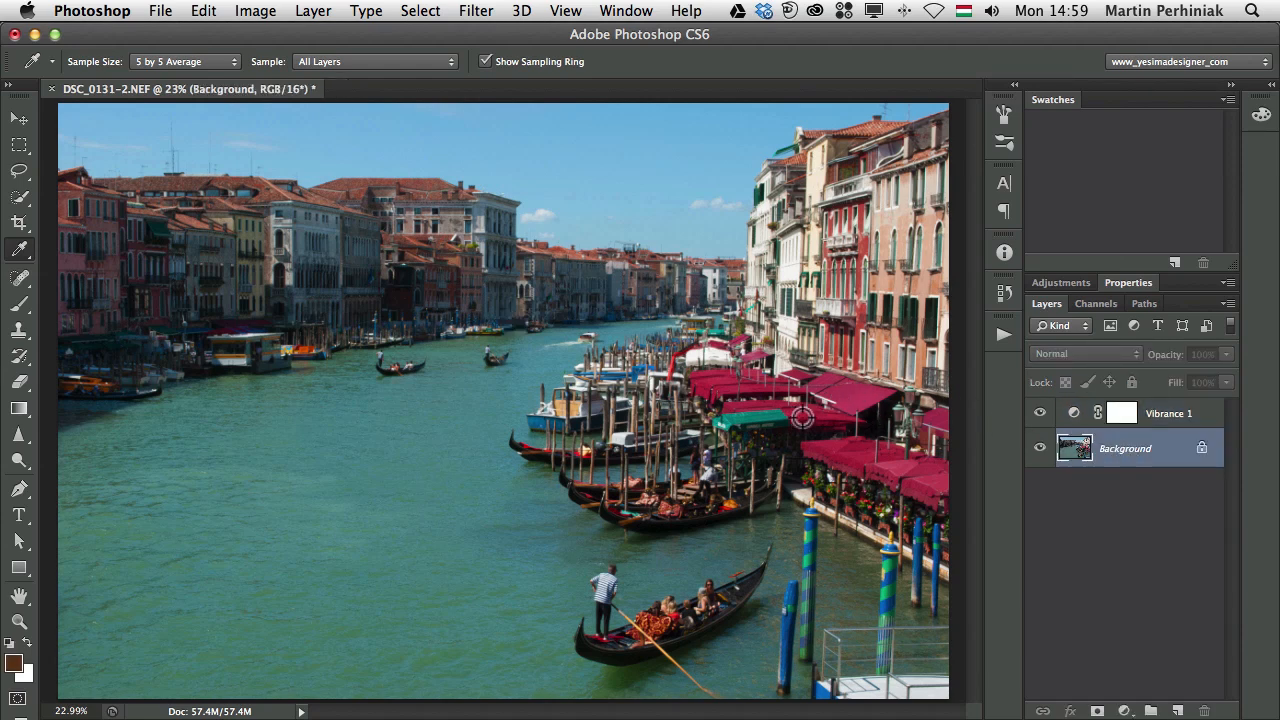
mouse_move(266, 603)
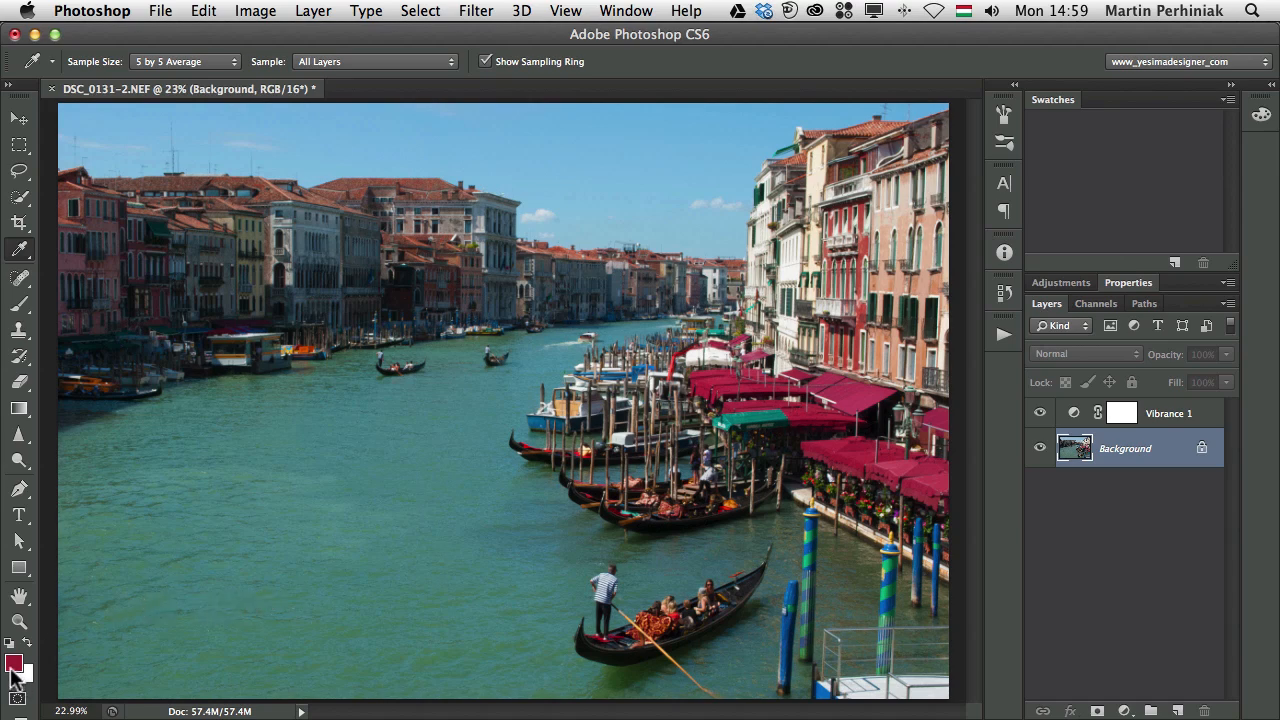
mouse_move(15, 680)
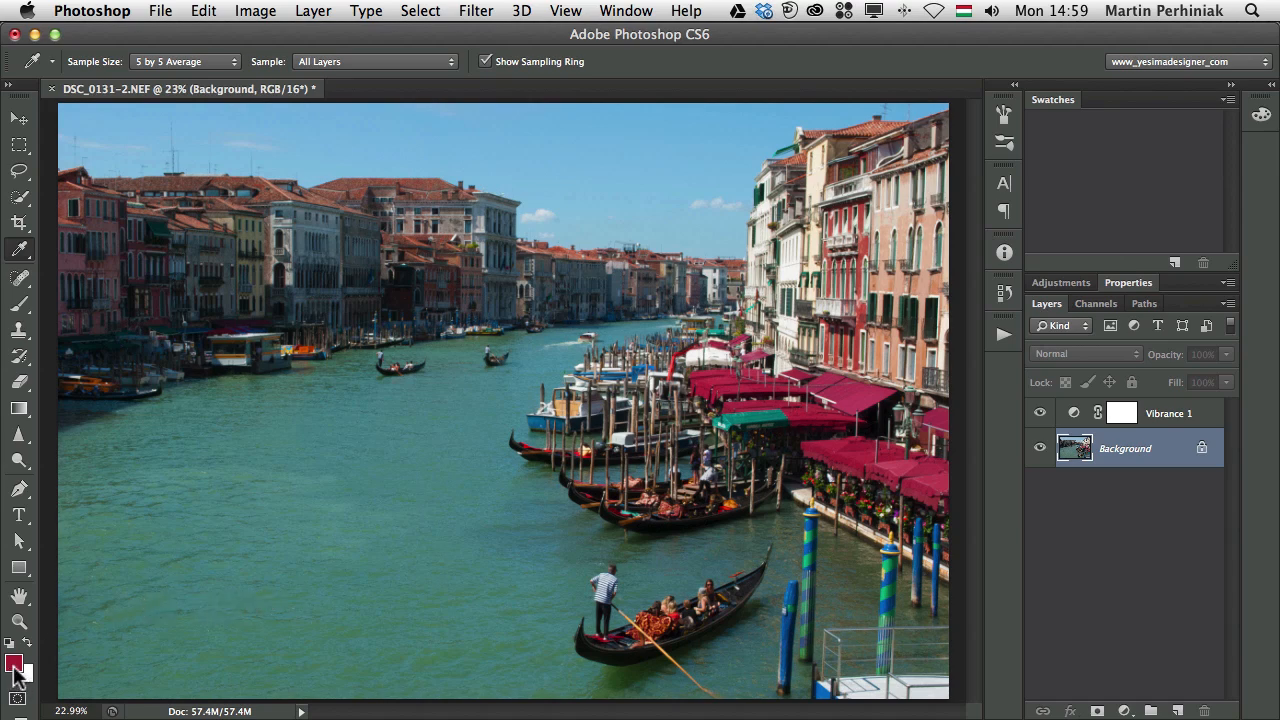
Open the Color Picker for the sampled foreground colour #723531.
left_click(14, 661)
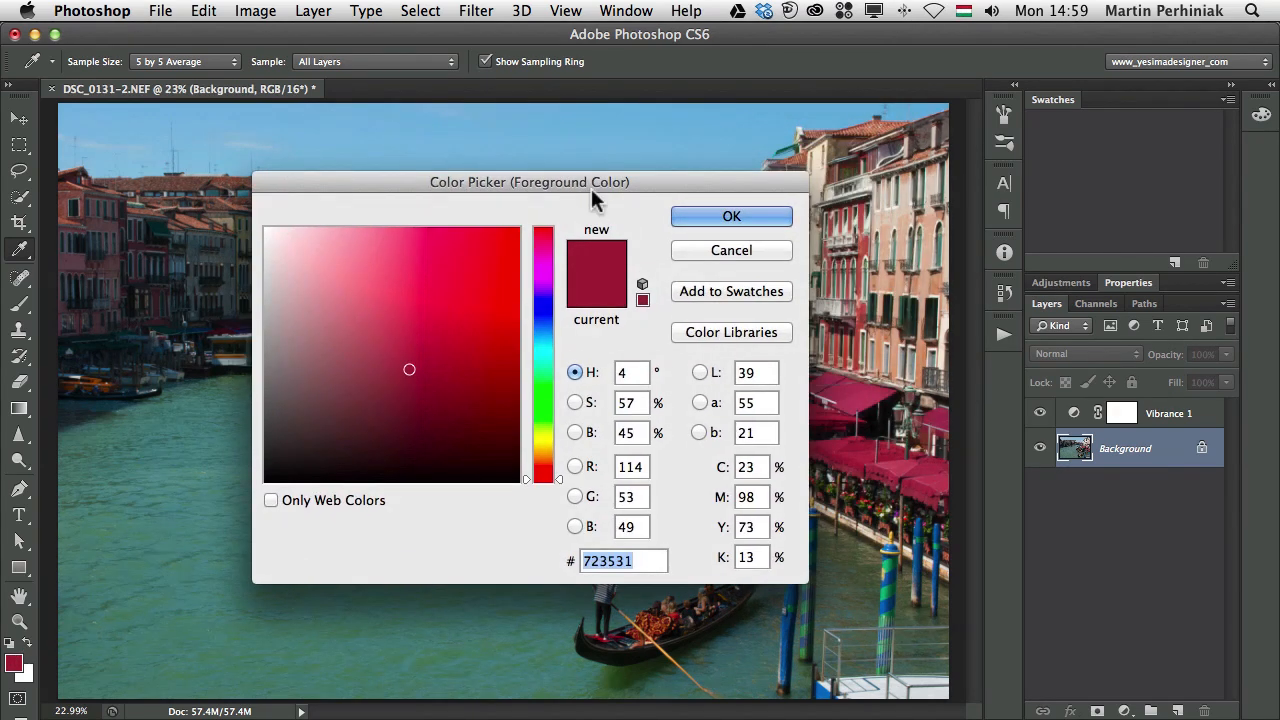
mouse_move(640, 340)
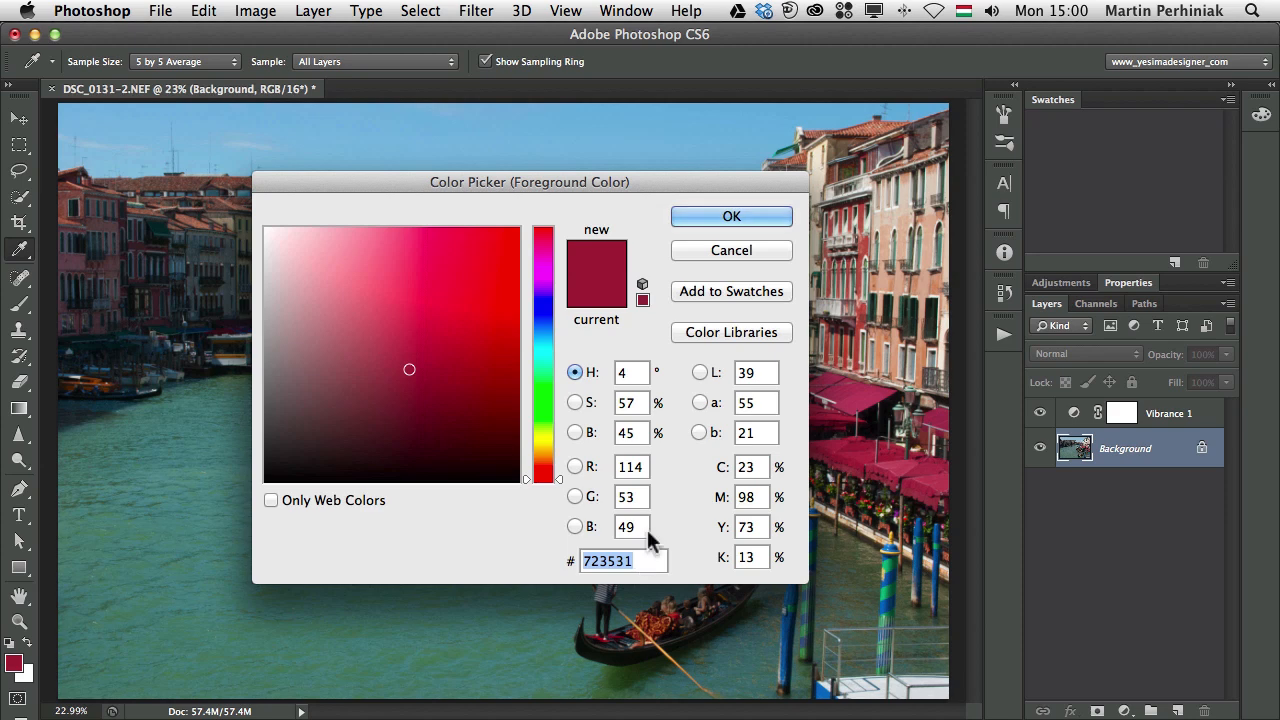
mouse_move(643, 290)
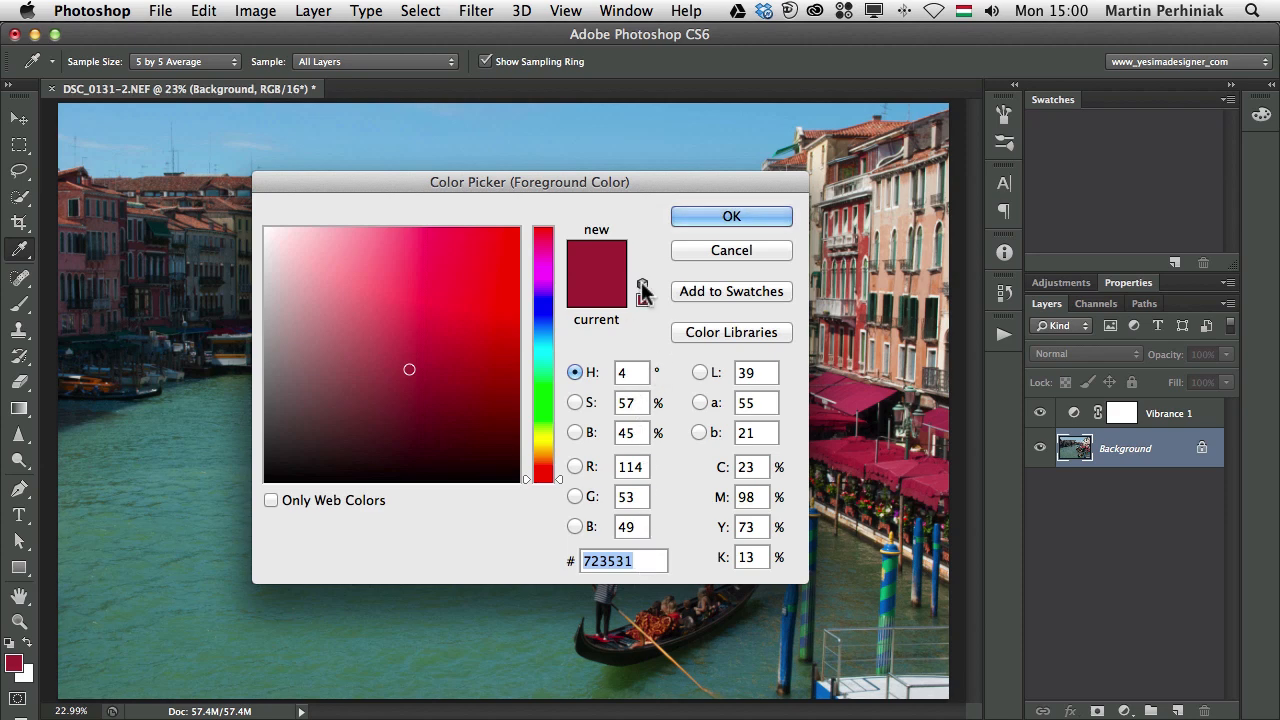
mouse_move(643, 288)
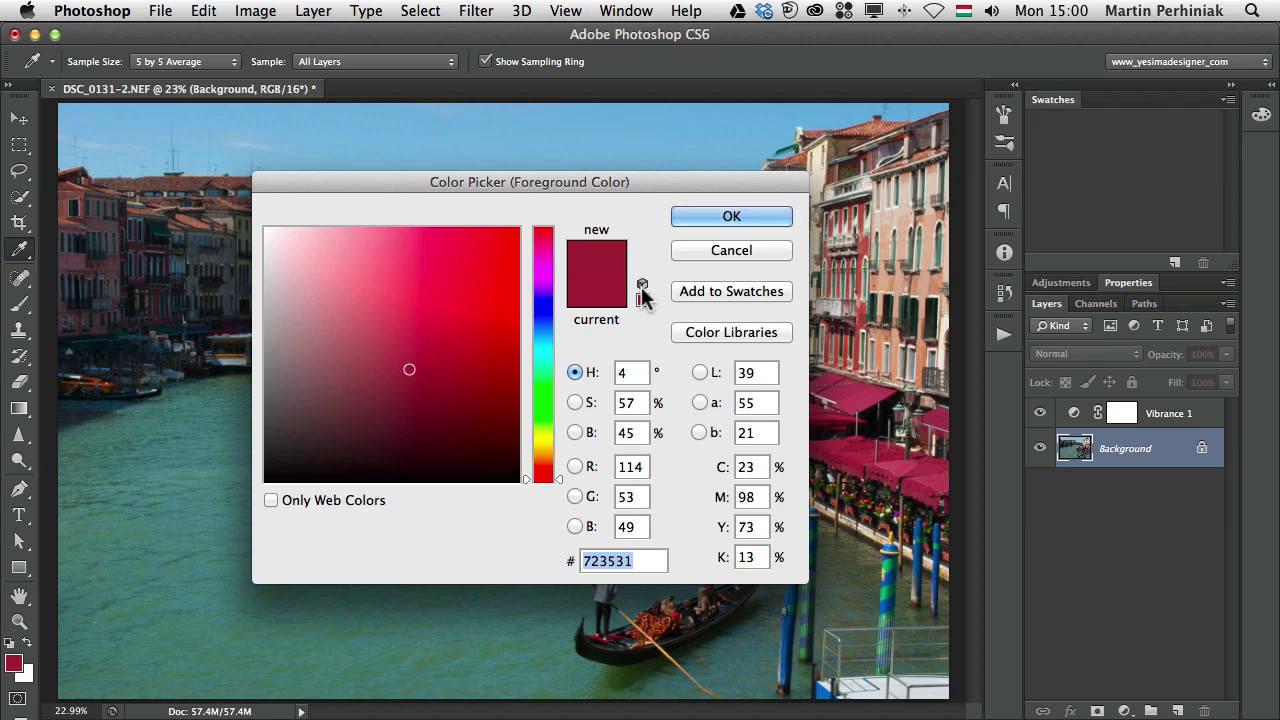
left_click(453, 282)
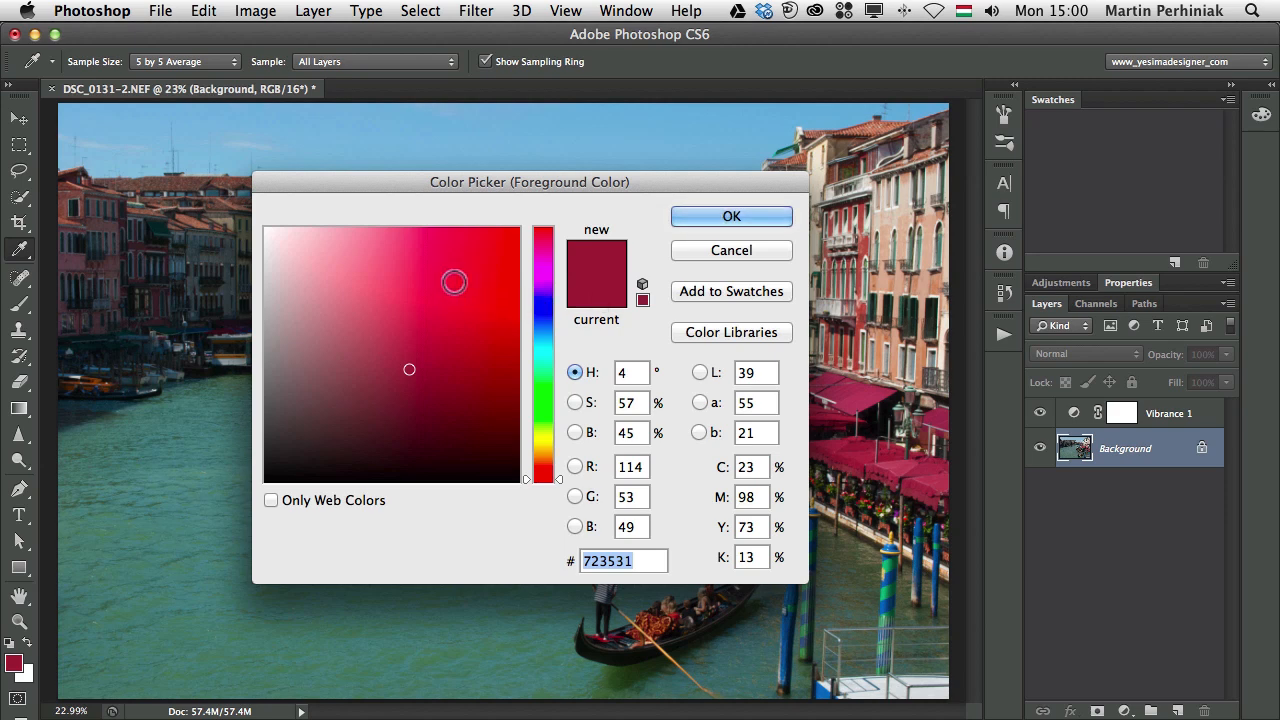
Try a brighter red, then fix the out-of-gamut warning to printable #993333.
left_click(485, 433)
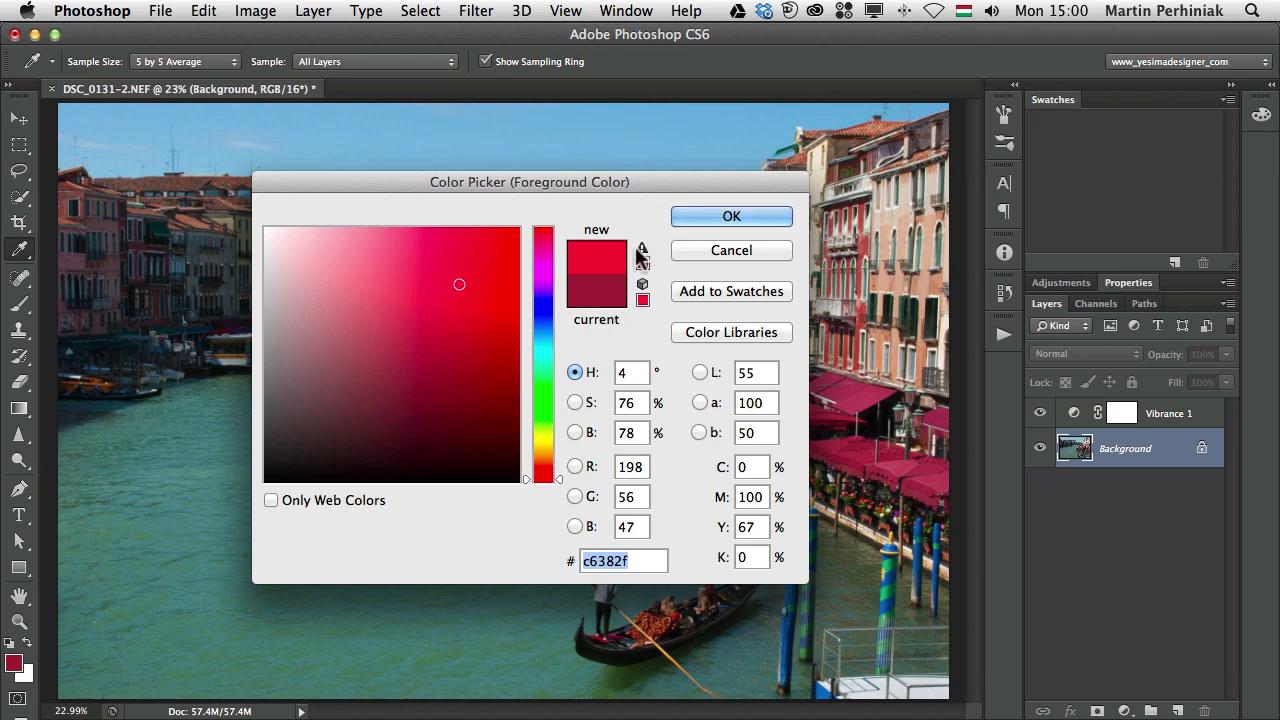
mouse_move(641, 248)
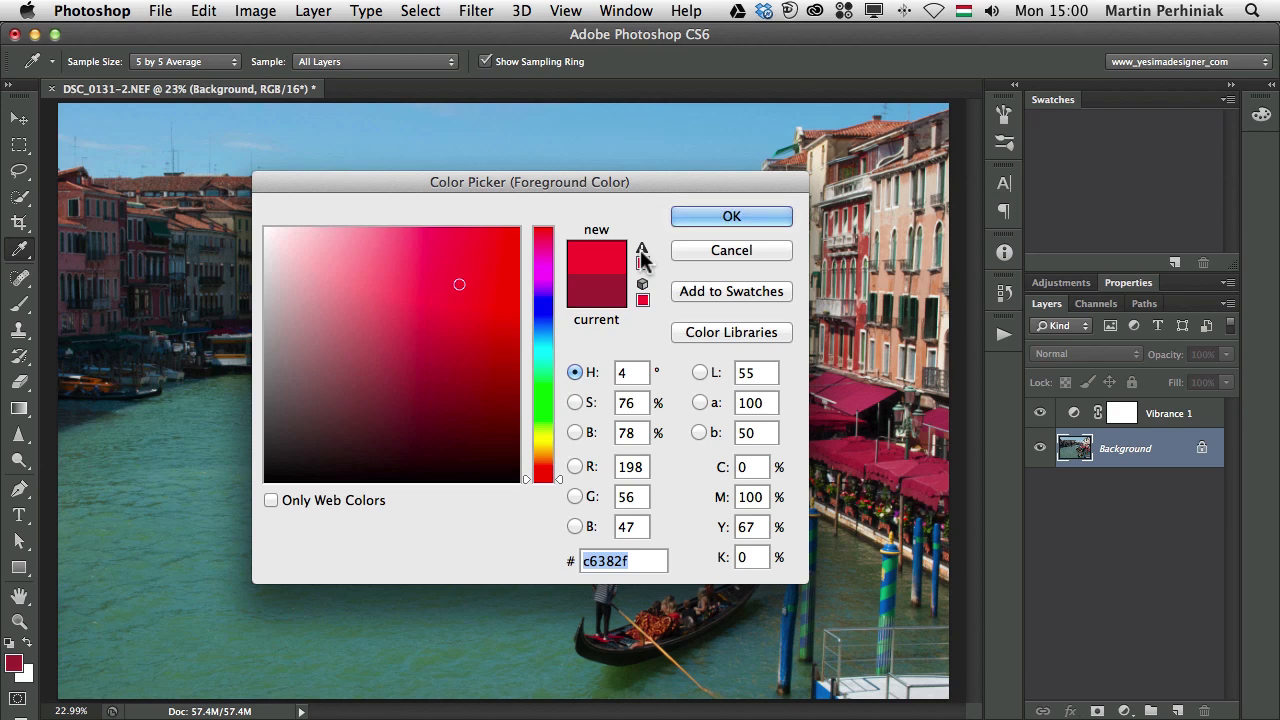
left_click(425, 316)
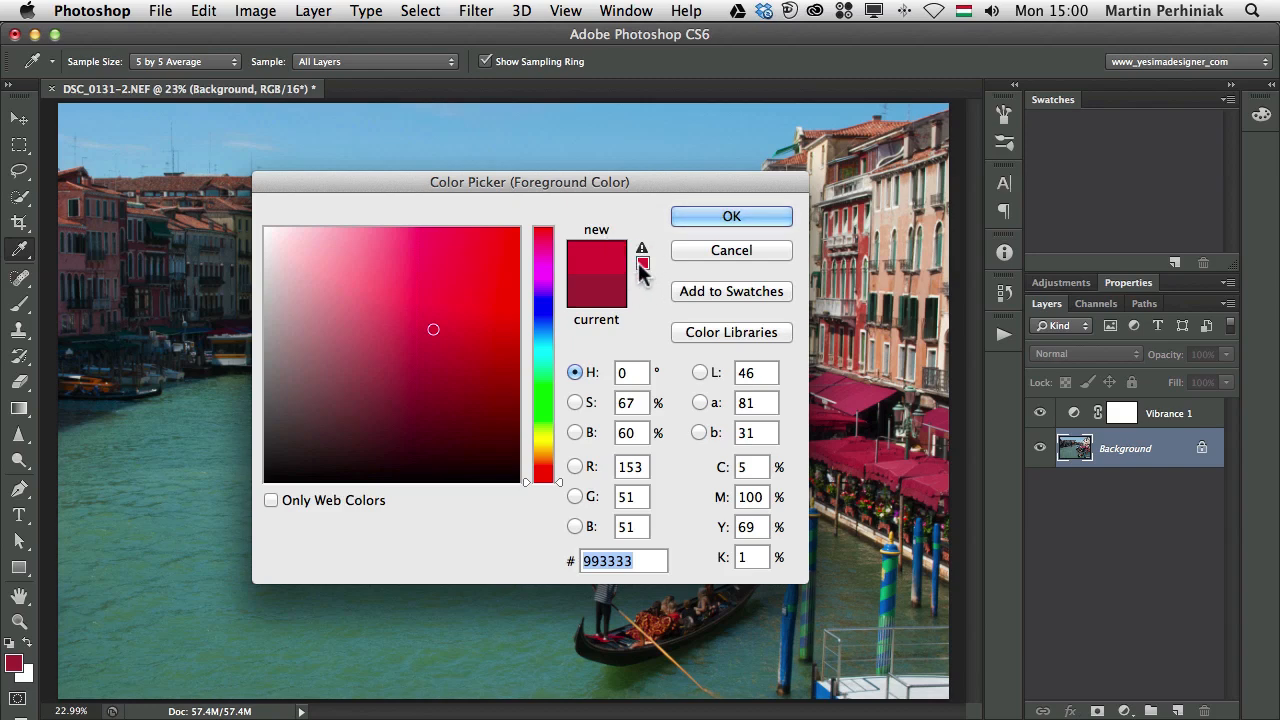
mouse_move(642, 263)
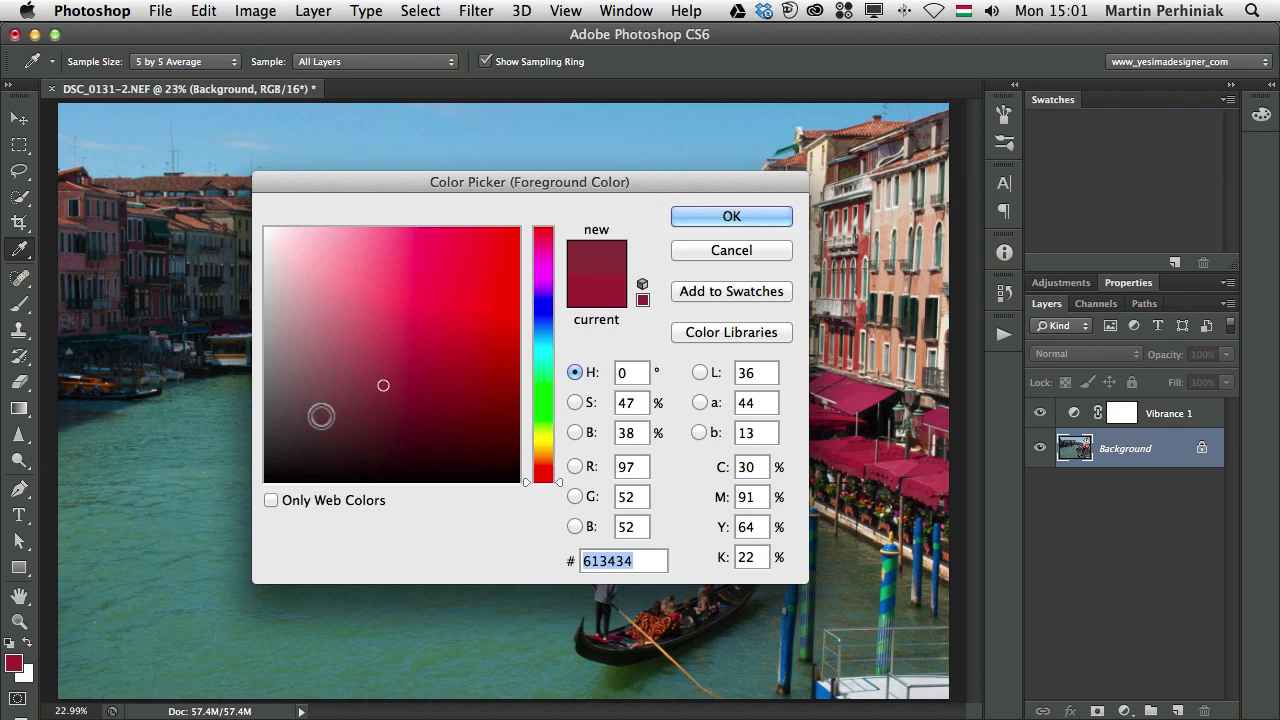
Try black, white, then warmer red #a64532 in the Color Picker field.
left_click(240, 483)
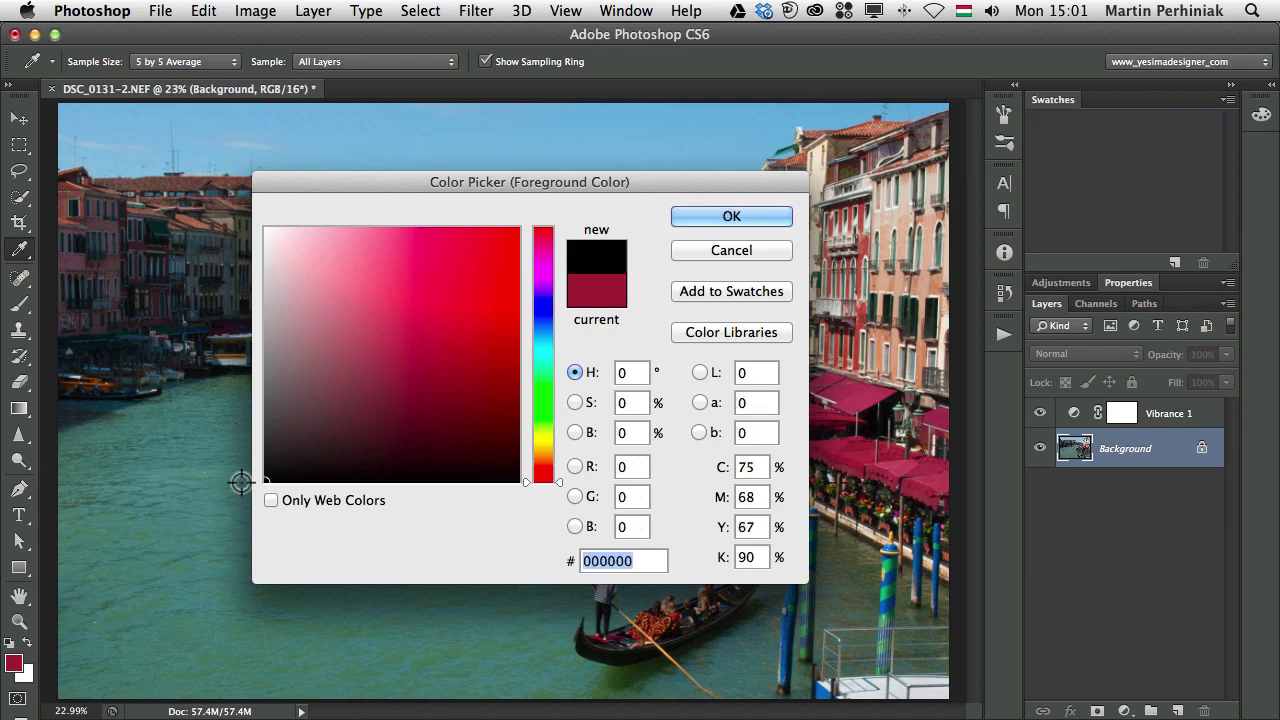
left_click(516, 231)
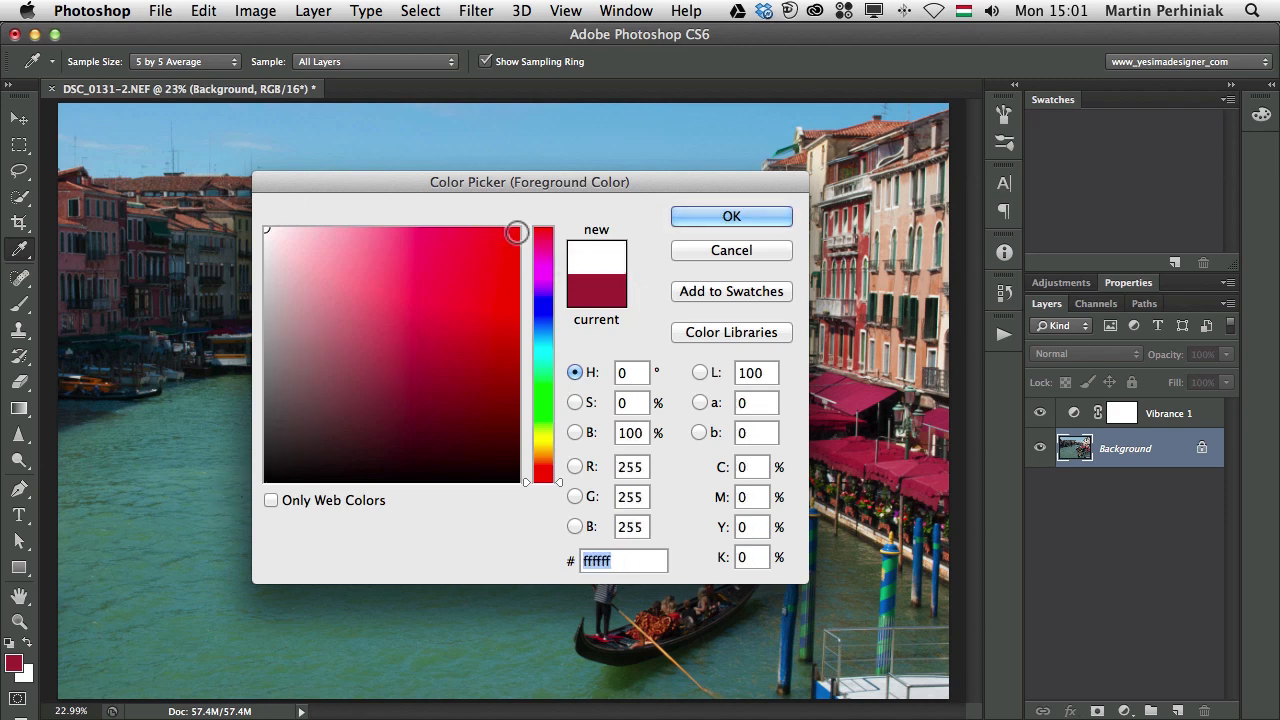
left_click(441, 317)
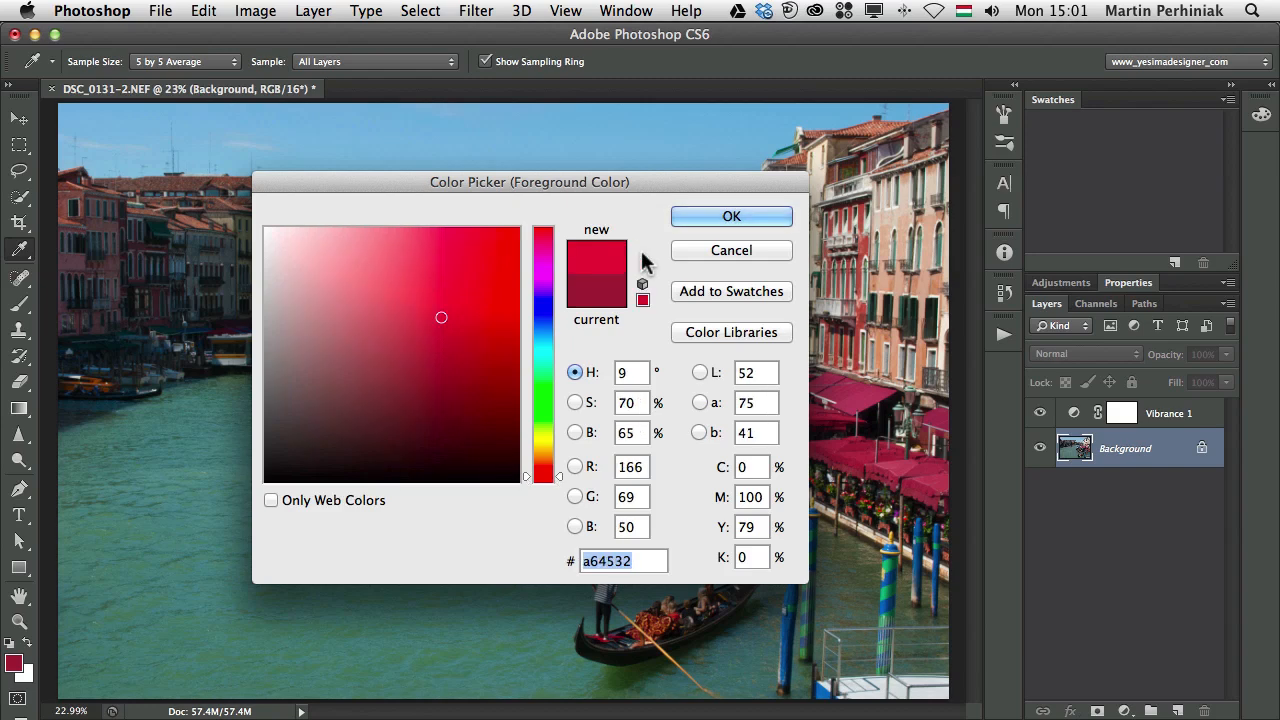
mouse_move(750, 288)
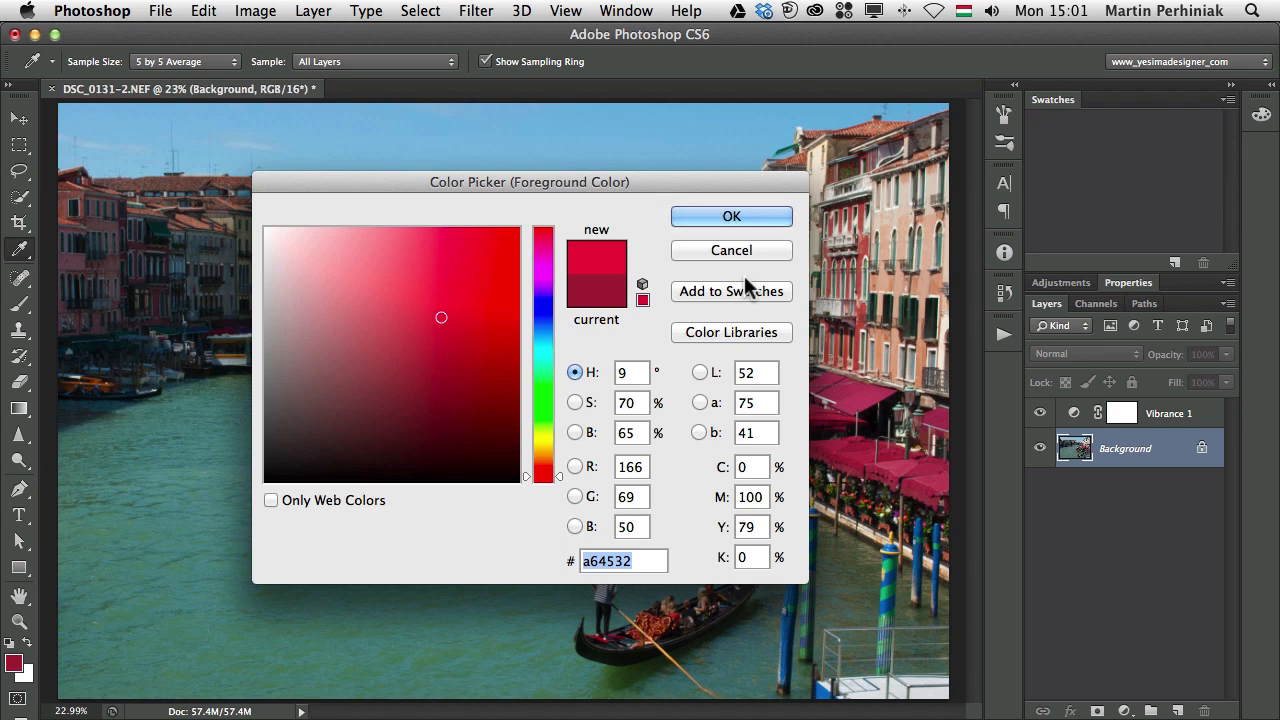
mouse_move(725, 255)
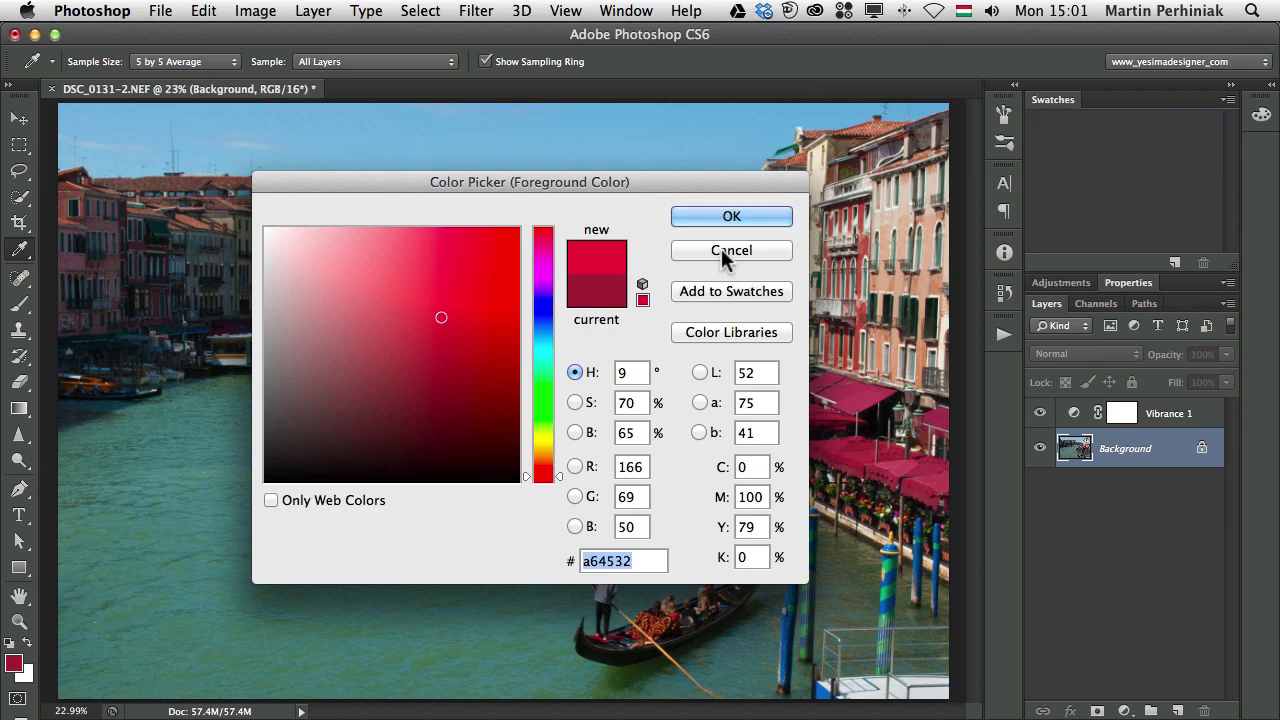
Save the awning red 723531 as a new swatch named 'Venice warm 1'.
left_click(409, 370)
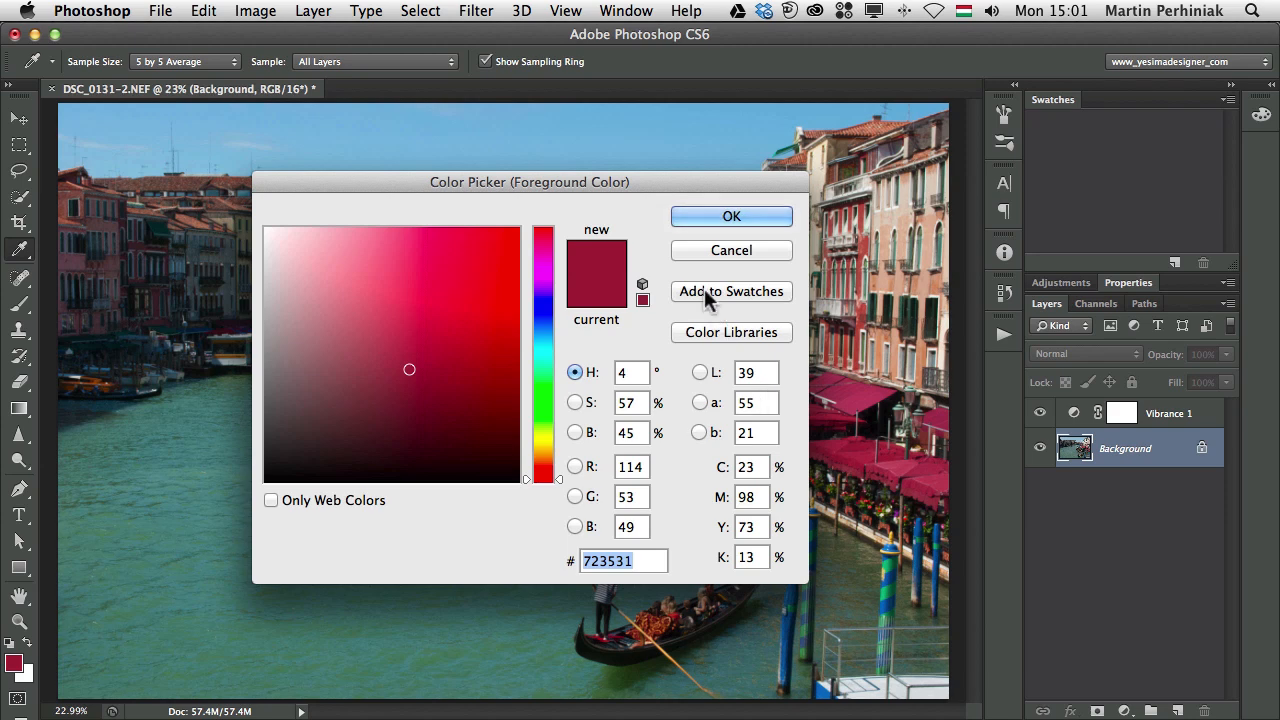
left_click(731, 291)
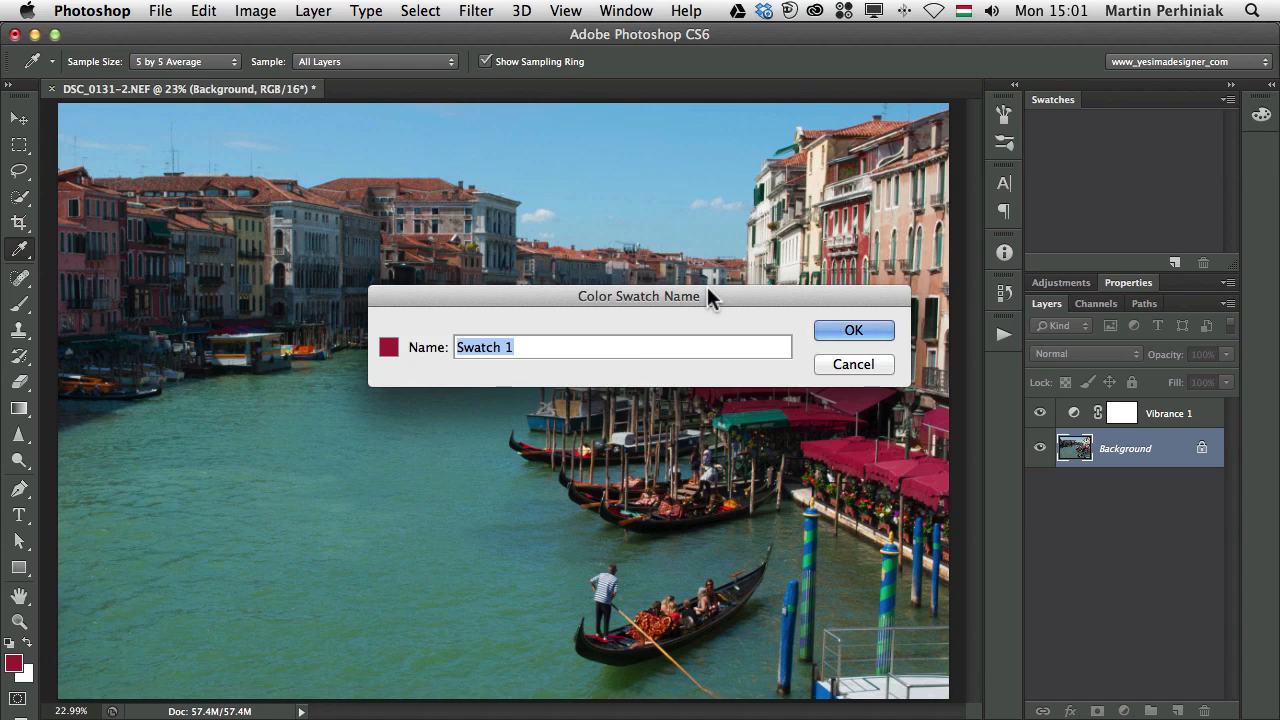
type("Venice")
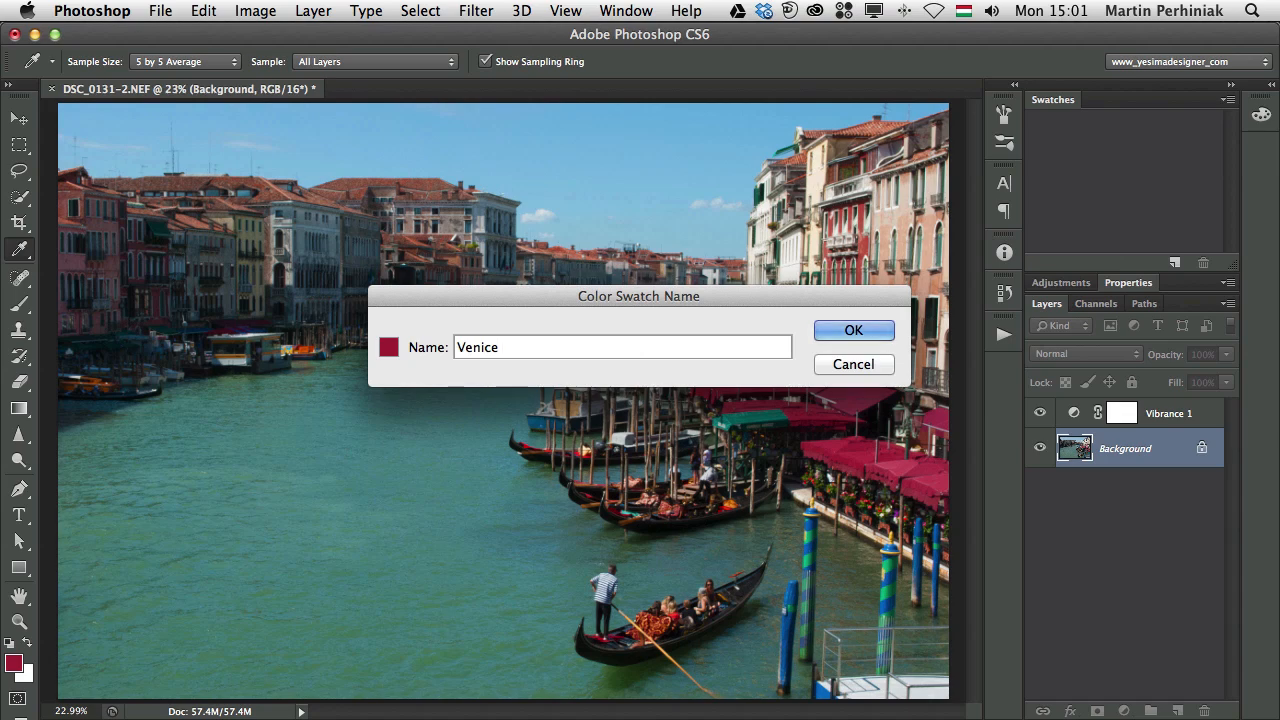
type("warm 1")
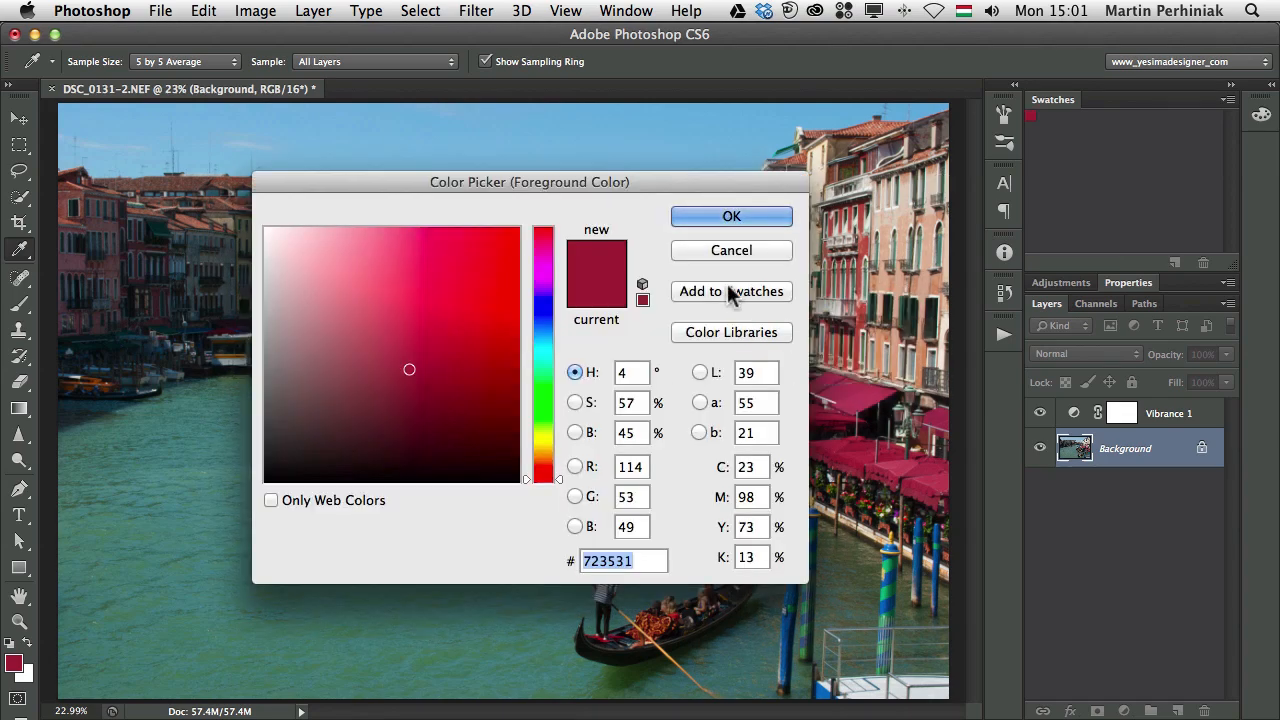
left_click(731, 216)
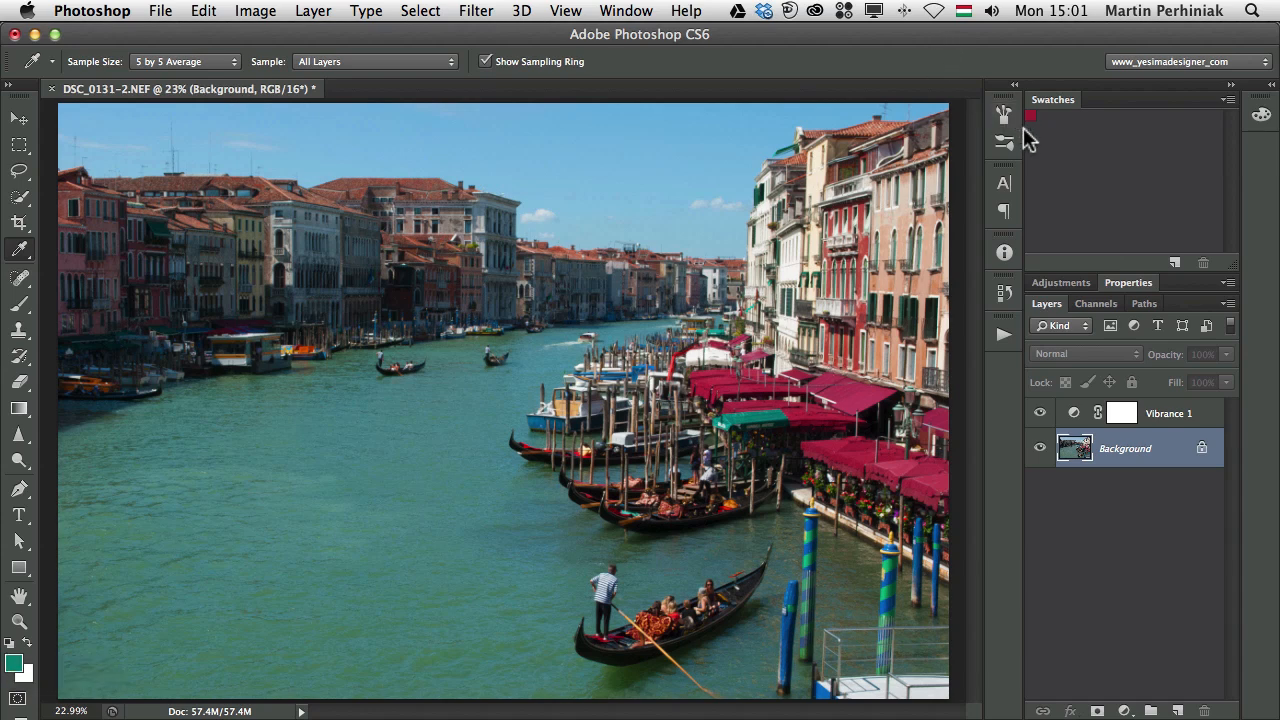
mouse_move(1070, 170)
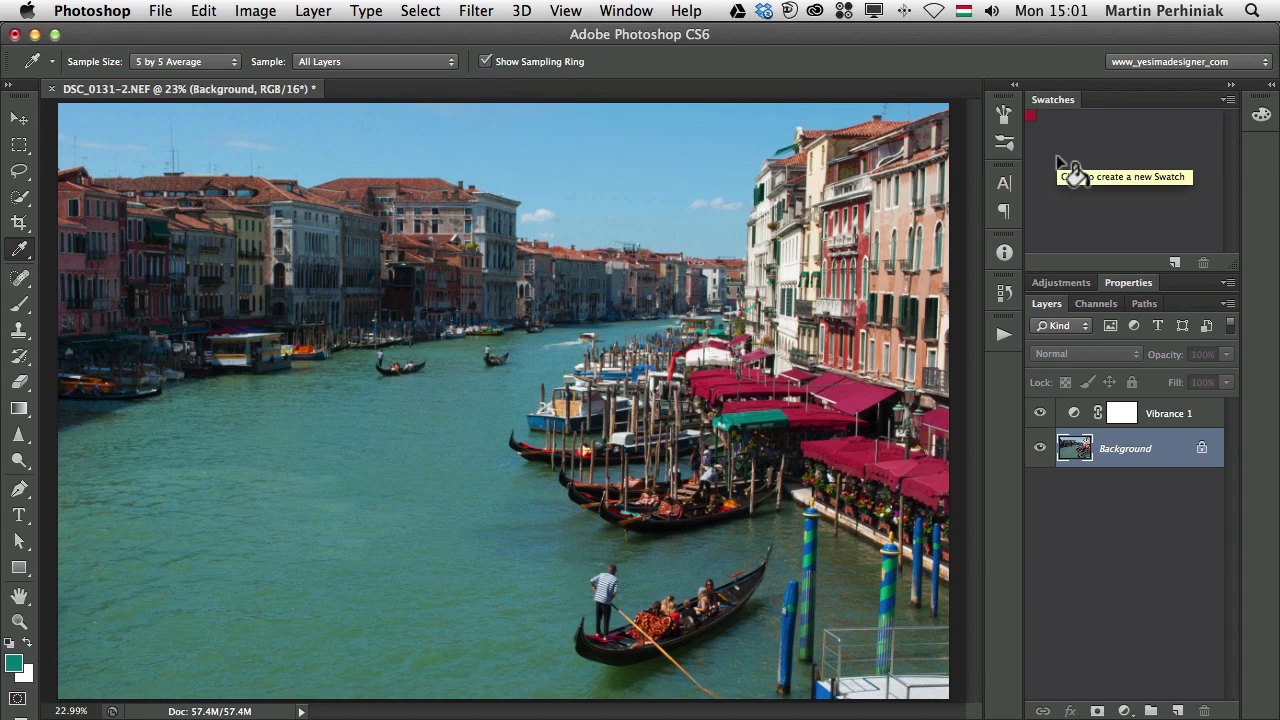
Add the sampled teal, brick red and pale peach photo colours as new swatches.
left_click(1071, 175)
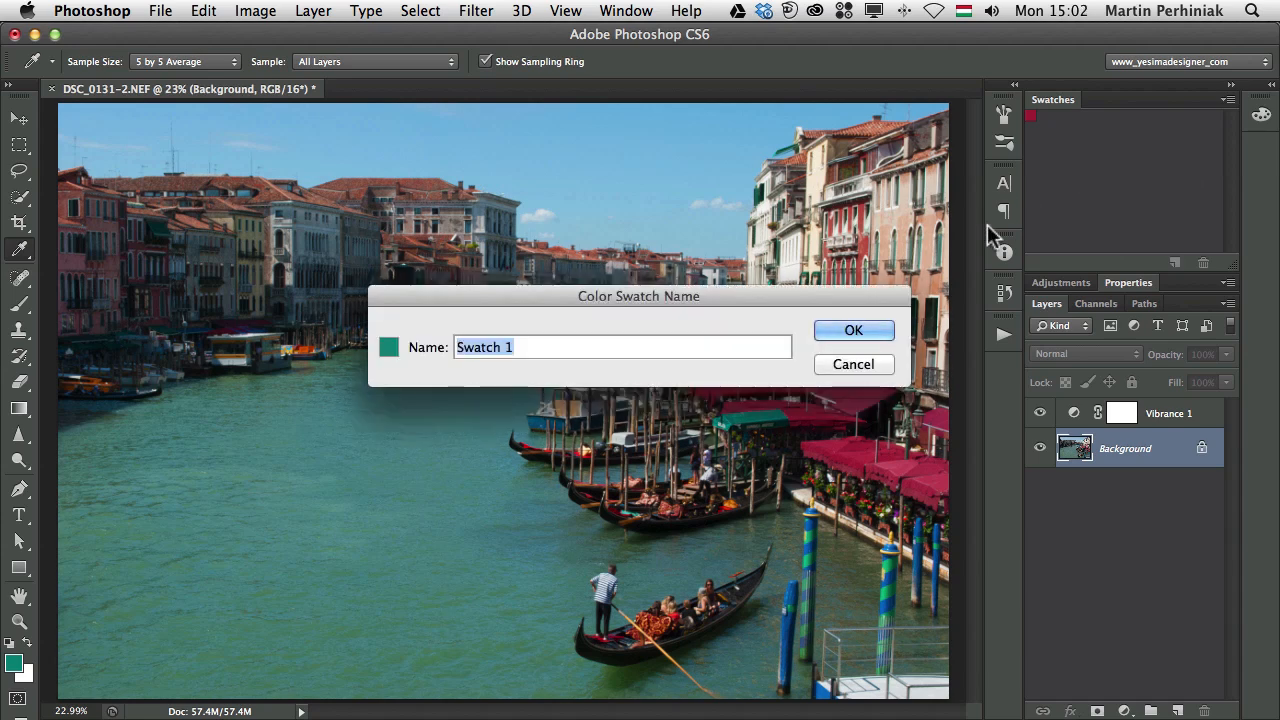
left_click(852, 330)
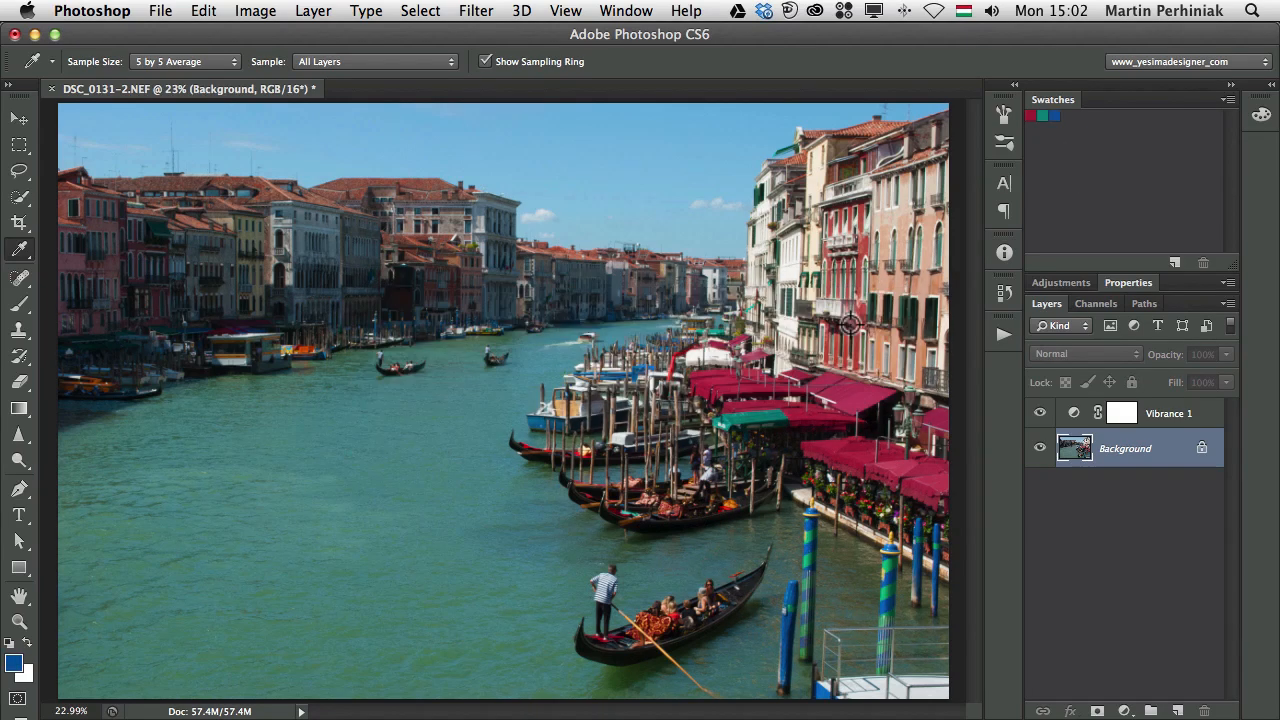
mouse_move(872, 237)
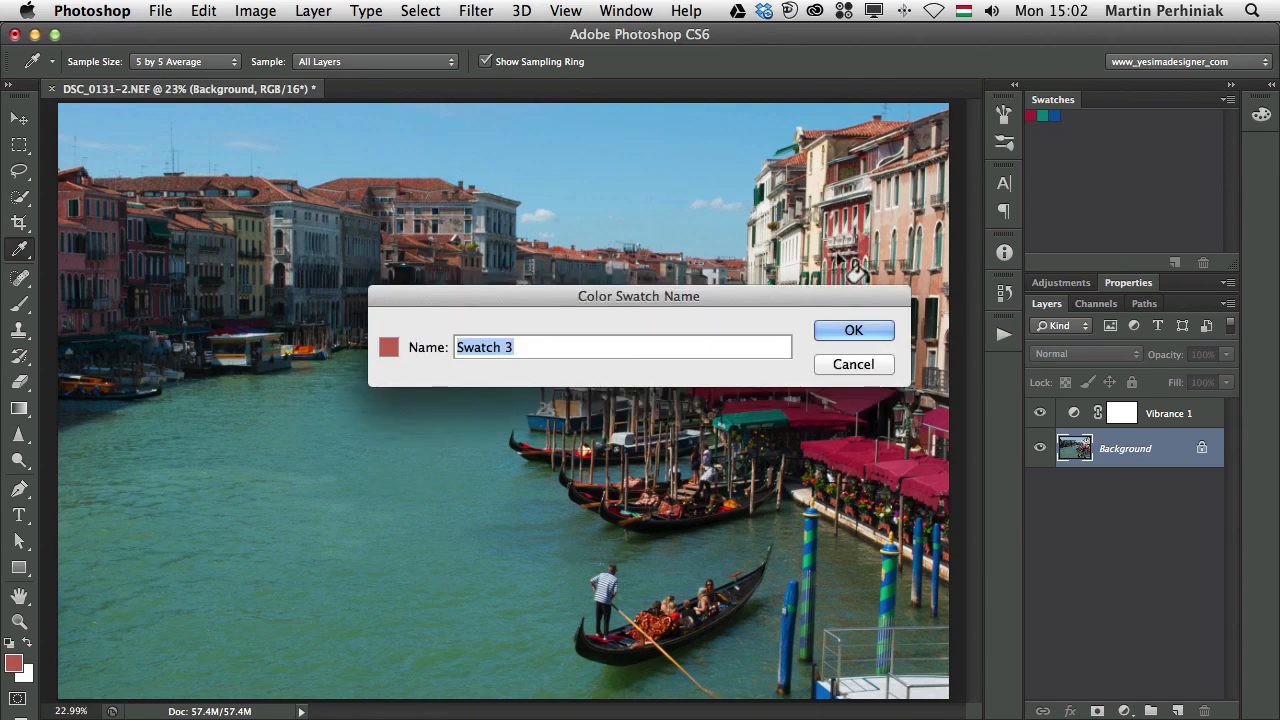
left_click(853, 330)
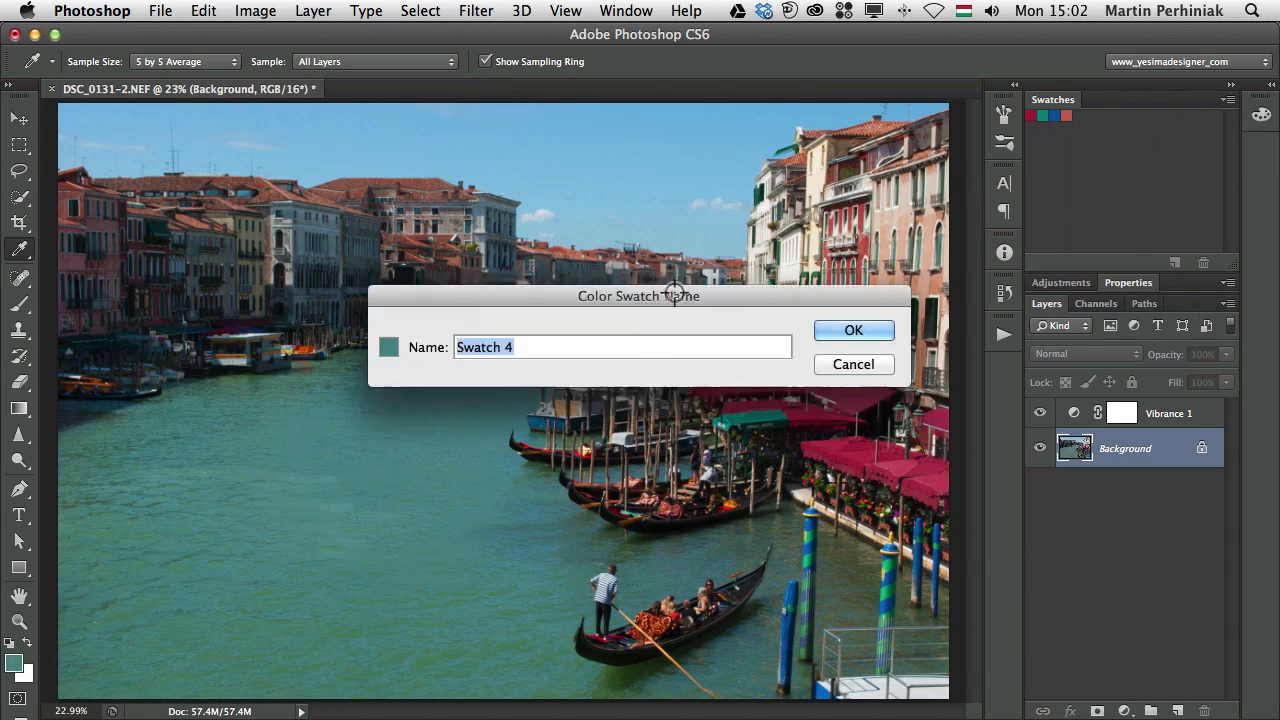
left_click(853, 330)
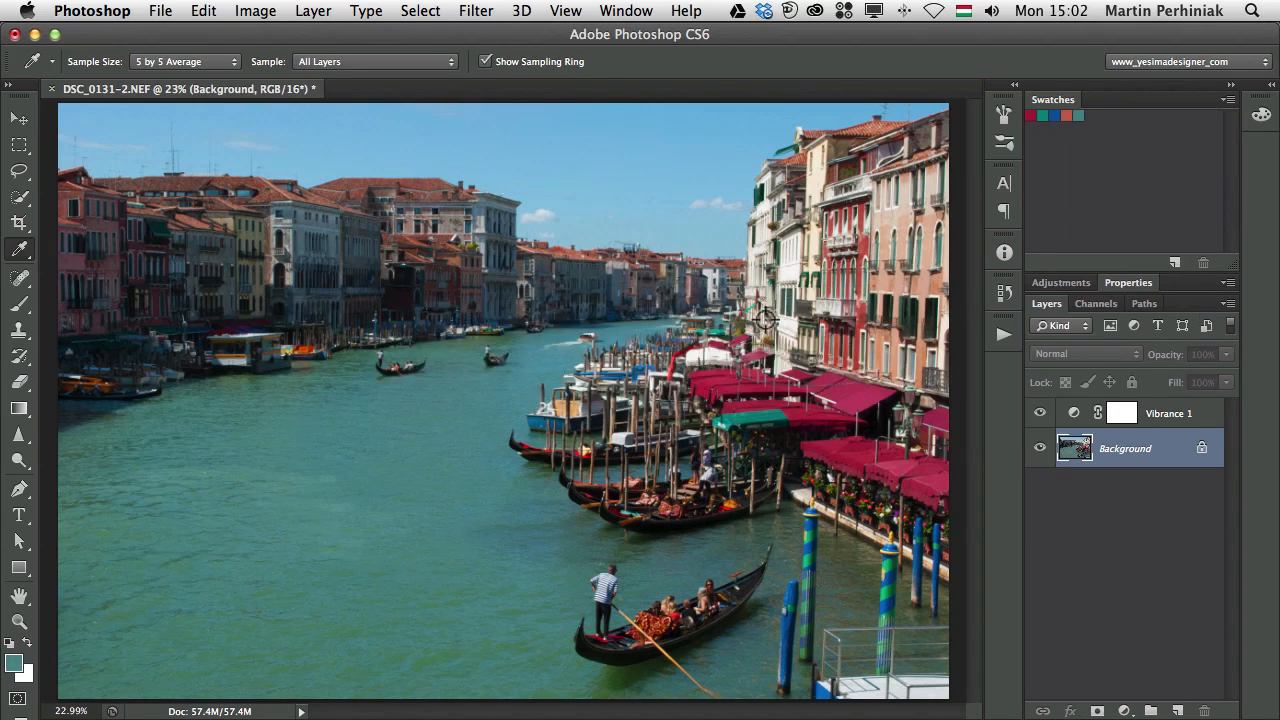
mouse_move(748, 419)
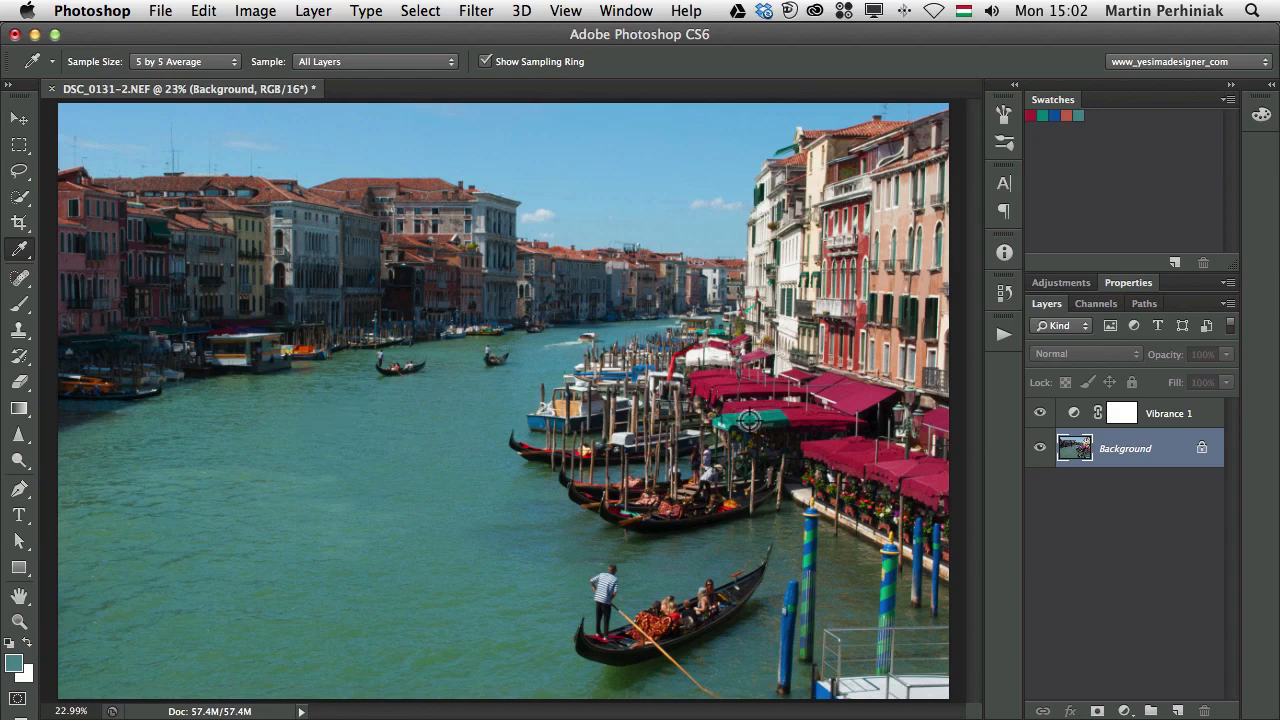
left_click(1168, 413)
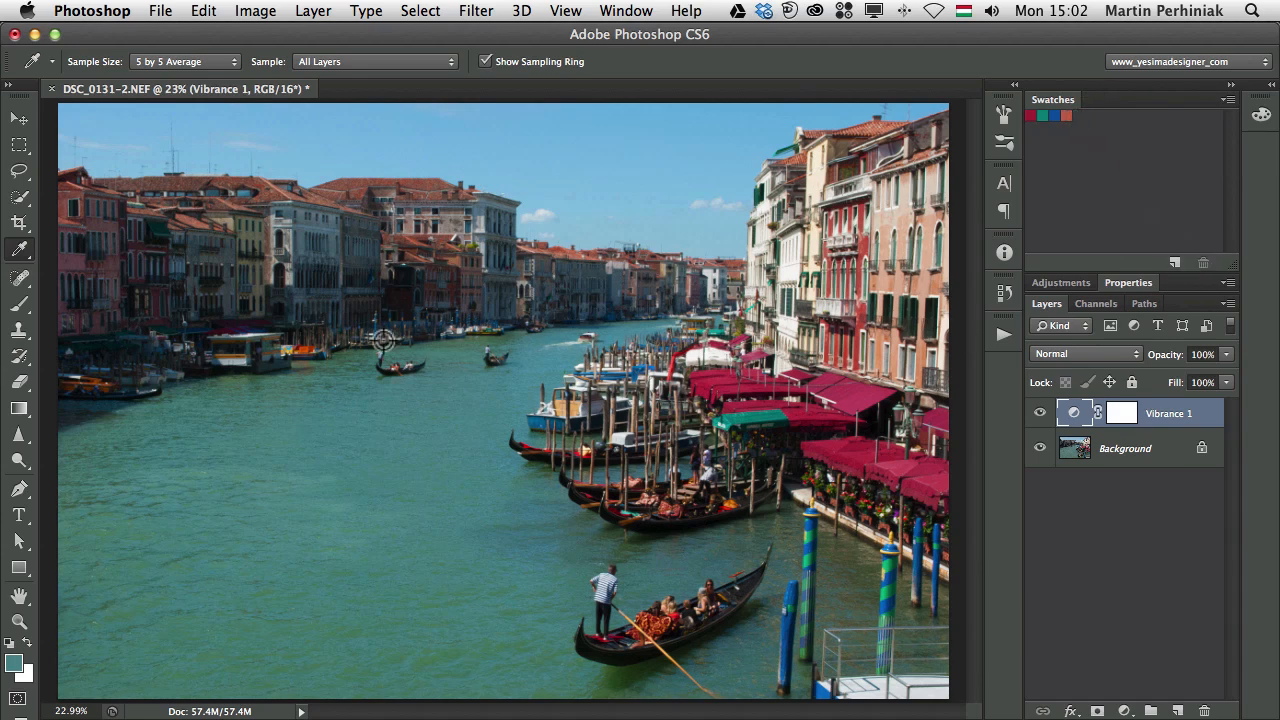
mouse_move(364, 391)
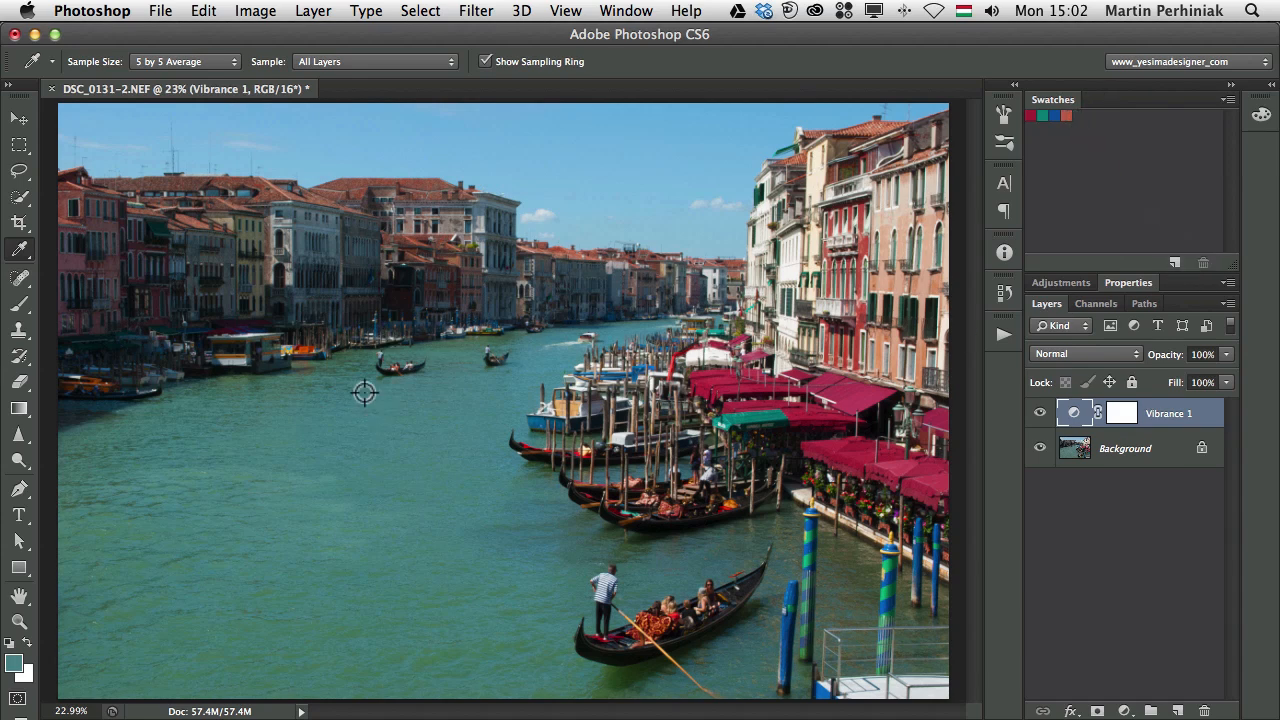
mouse_move(275, 367)
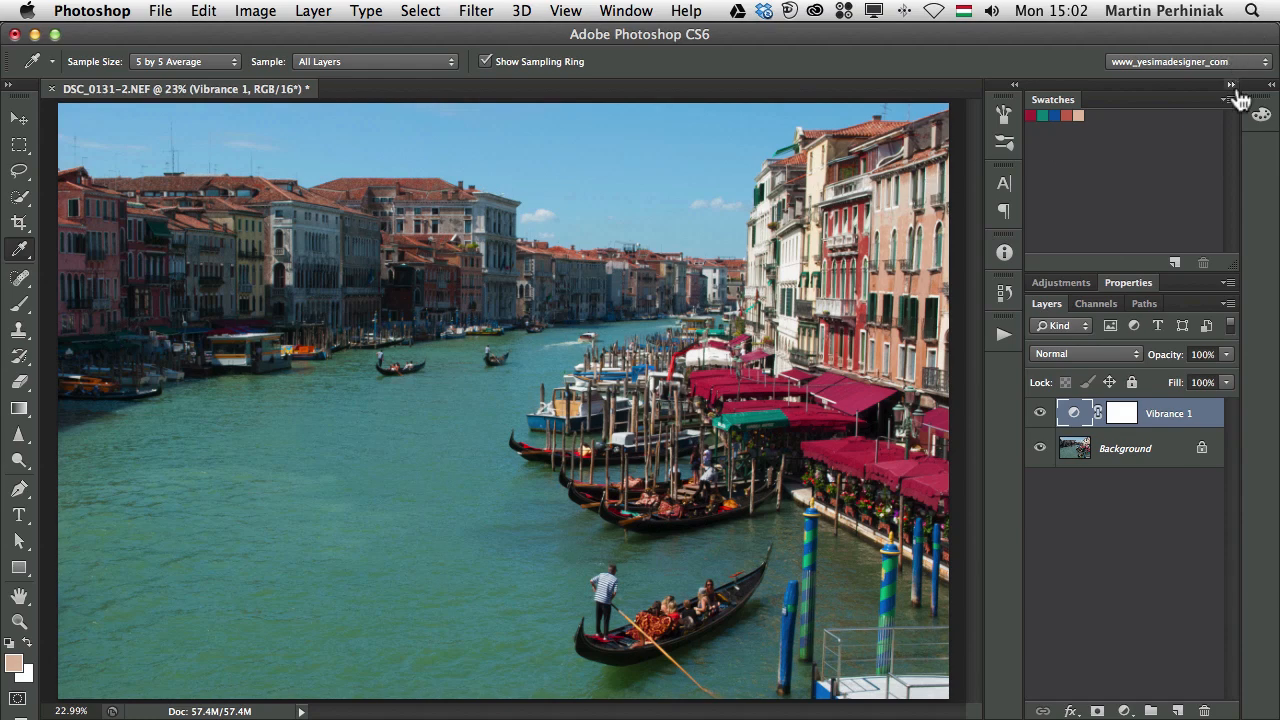
Open the Swatches panel menu to reach the Save Swatches option.
left_click(1231, 102)
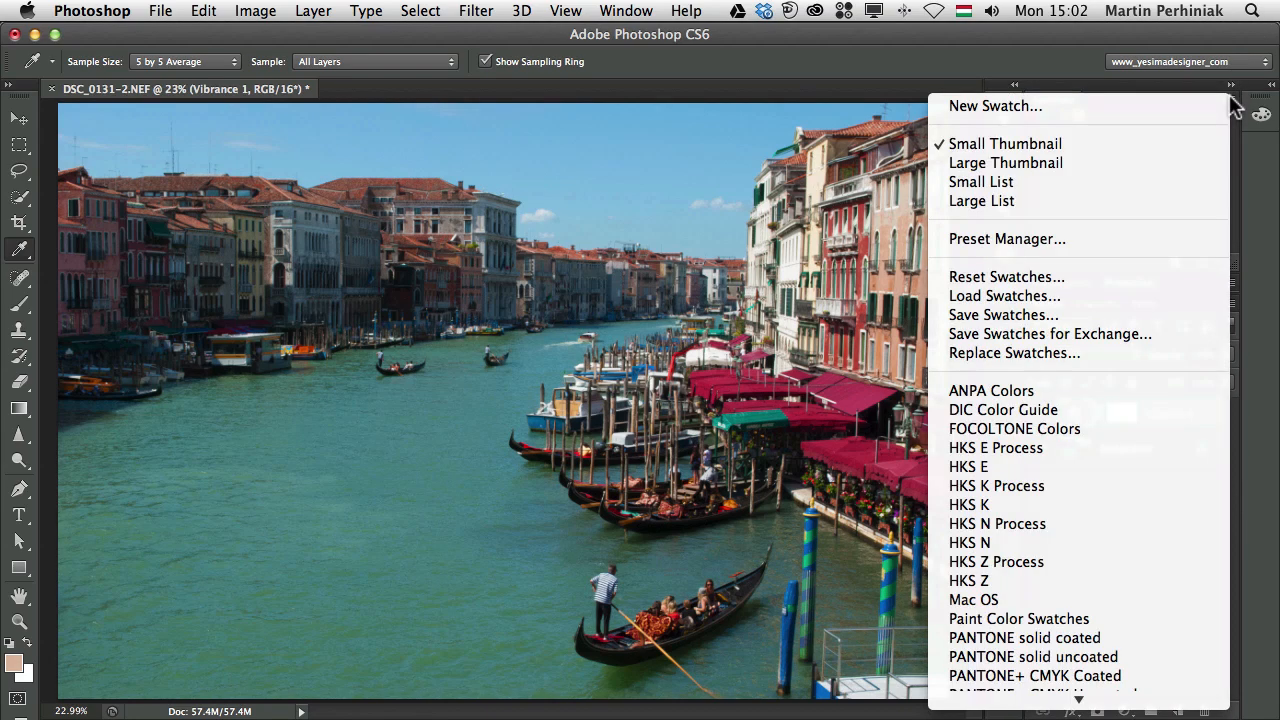
mouse_move(1006, 238)
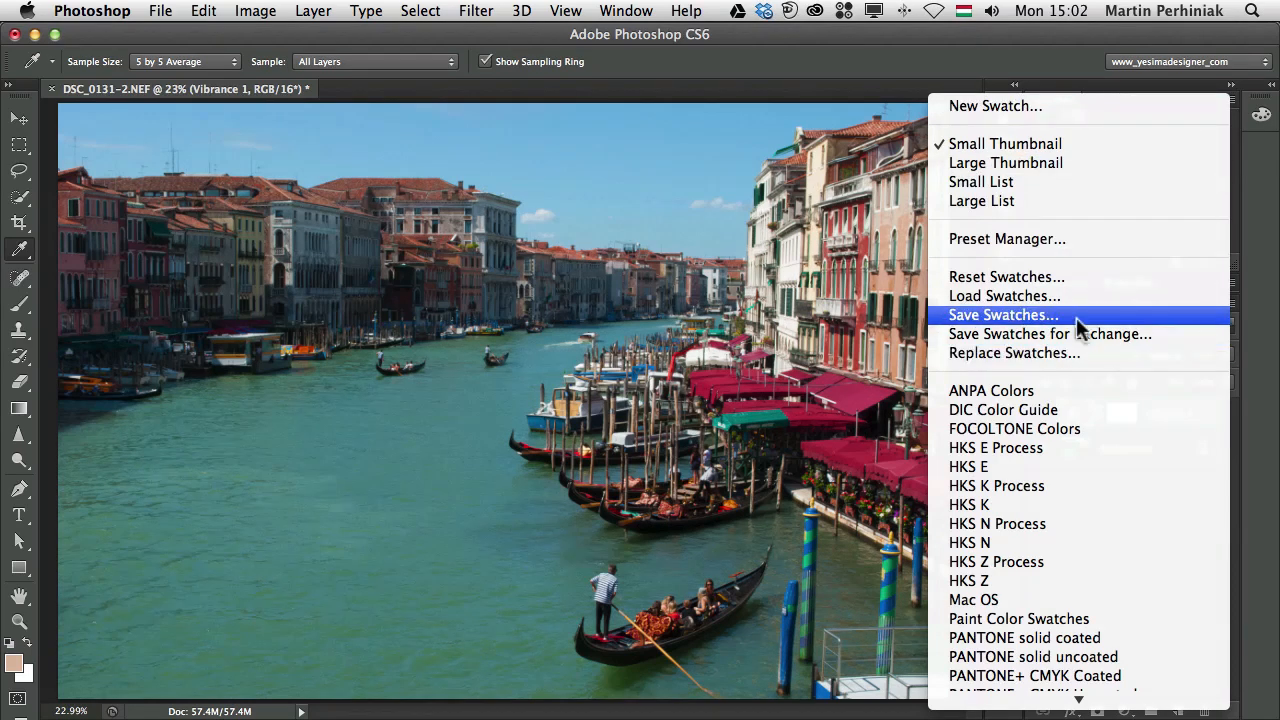
mouse_move(1075, 334)
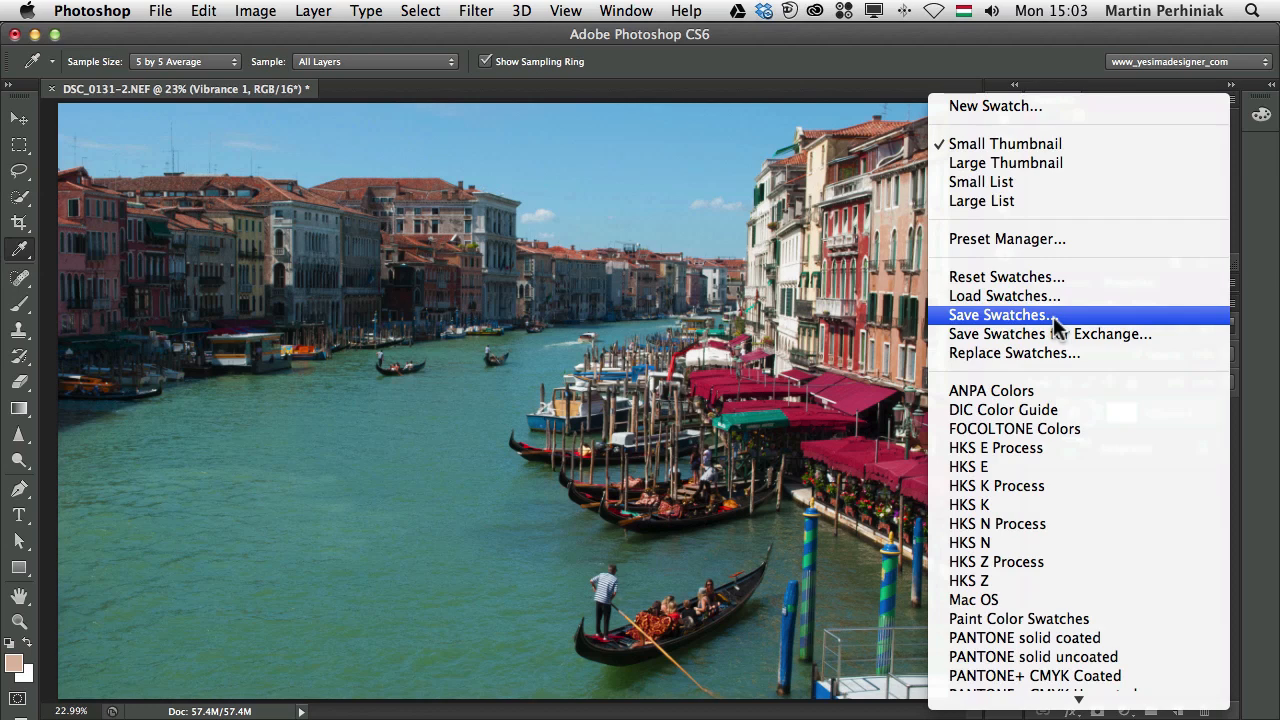
mouse_move(1088, 324)
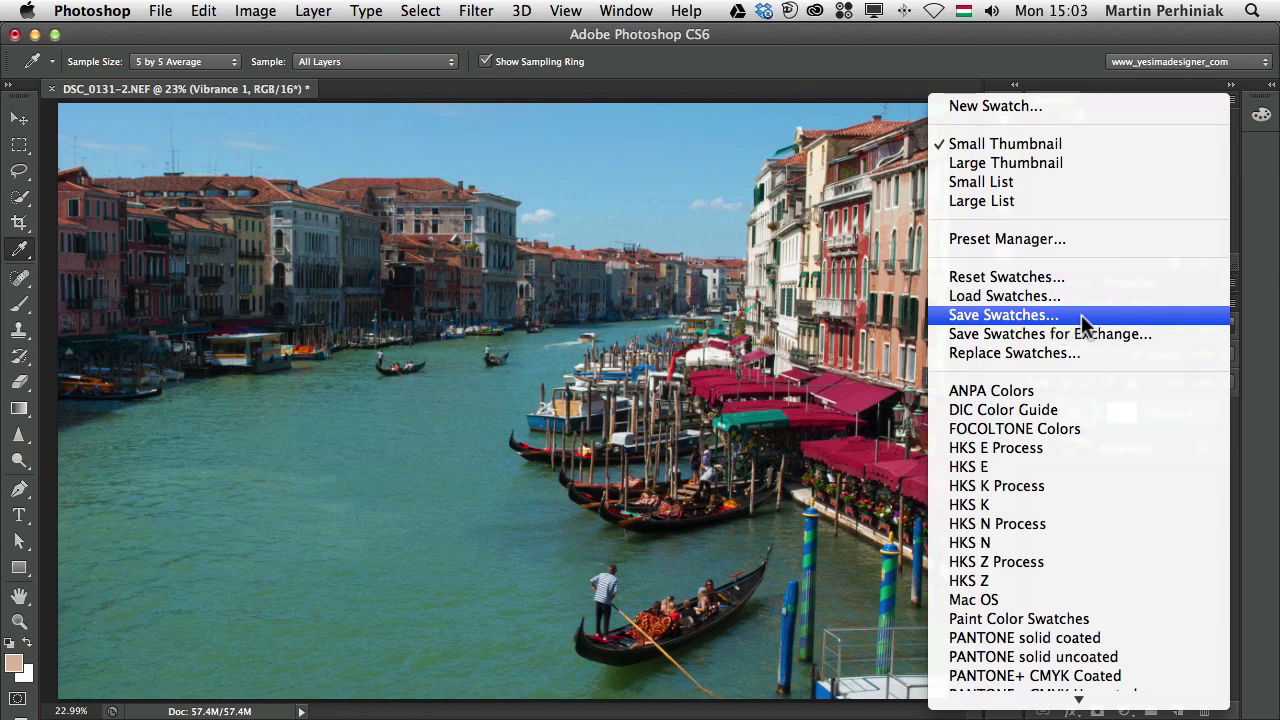
mouse_move(1088, 337)
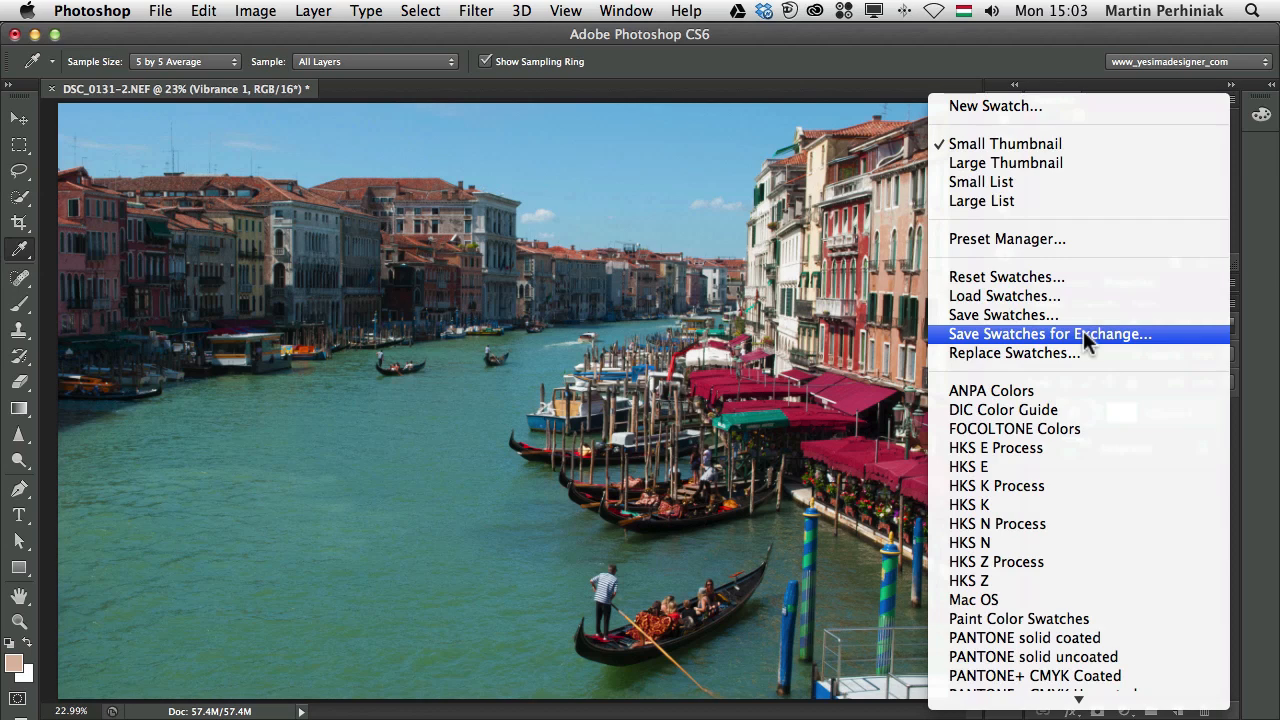
mouse_move(1003, 315)
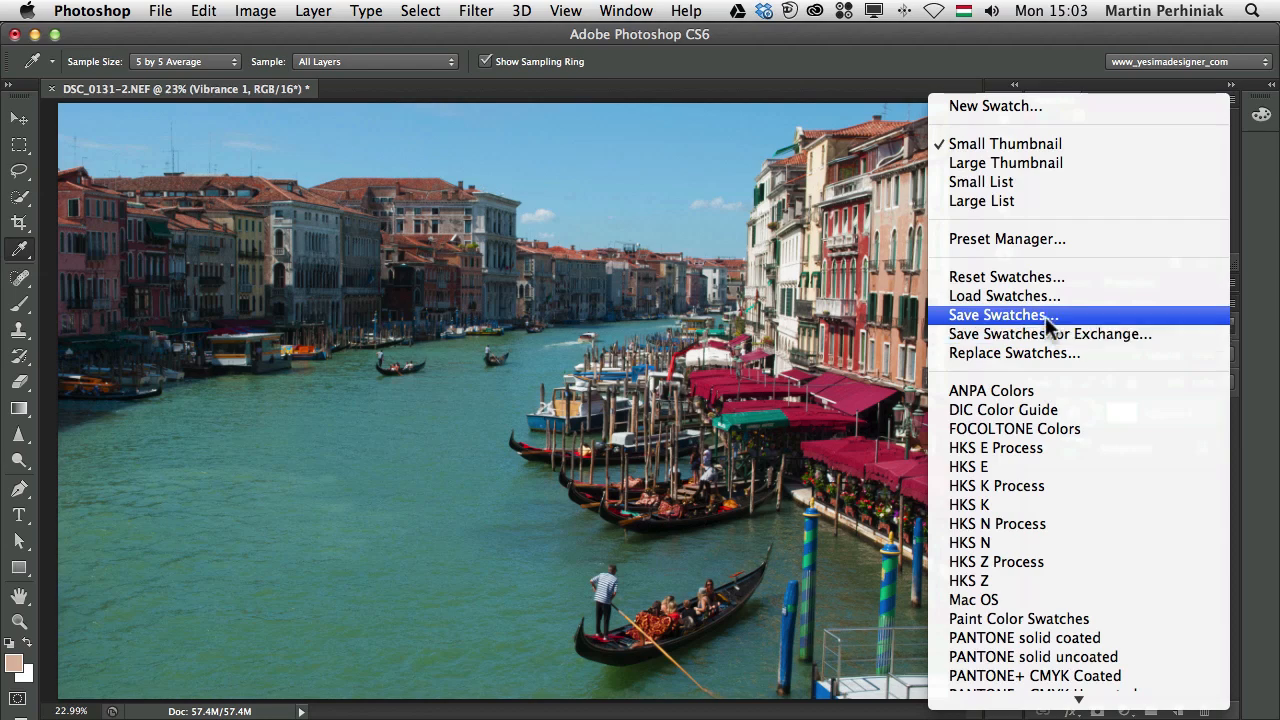
Save the five-colour swatch set to the Desktop as venice.aco and venice.ase.
left_click(1002, 315)
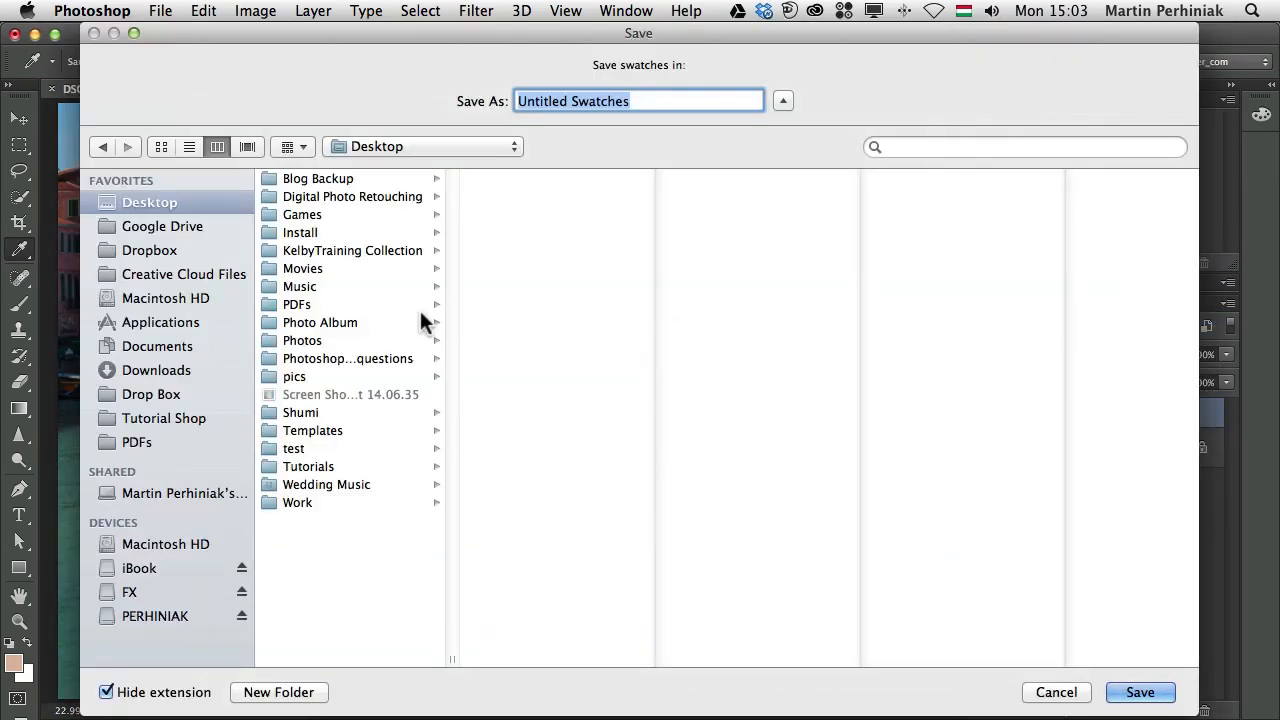
type("v")
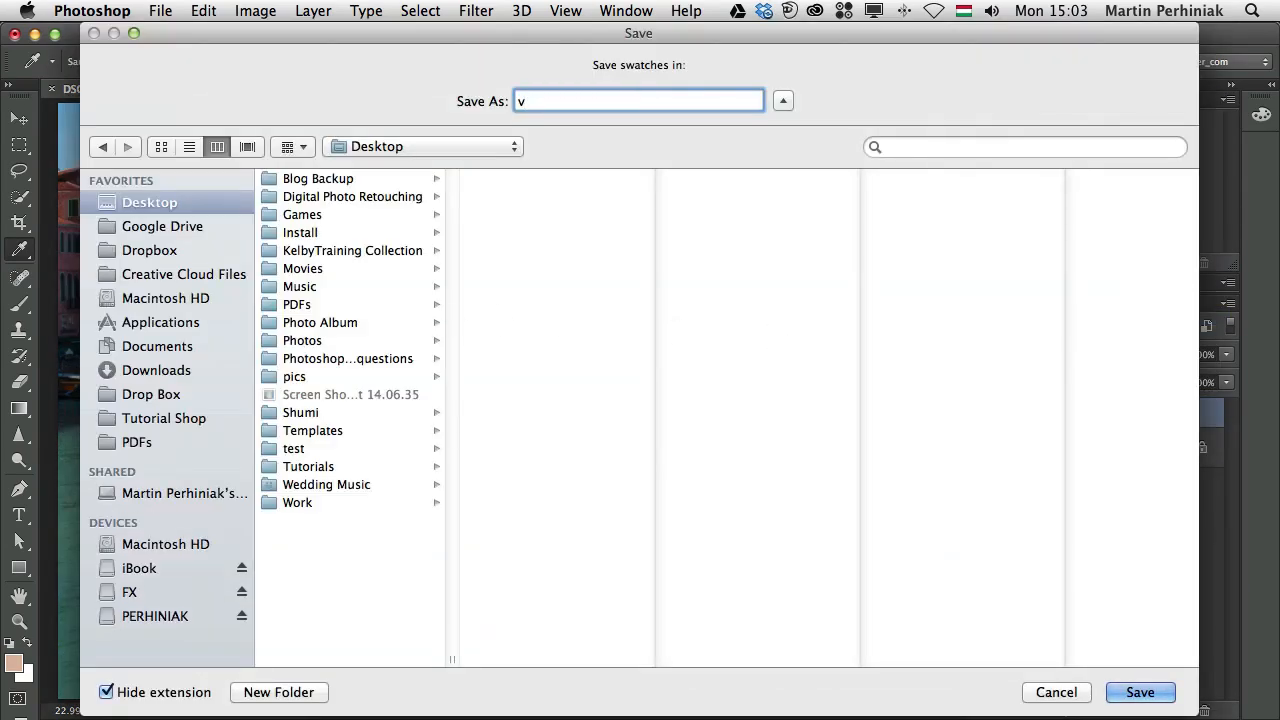
type("enice")
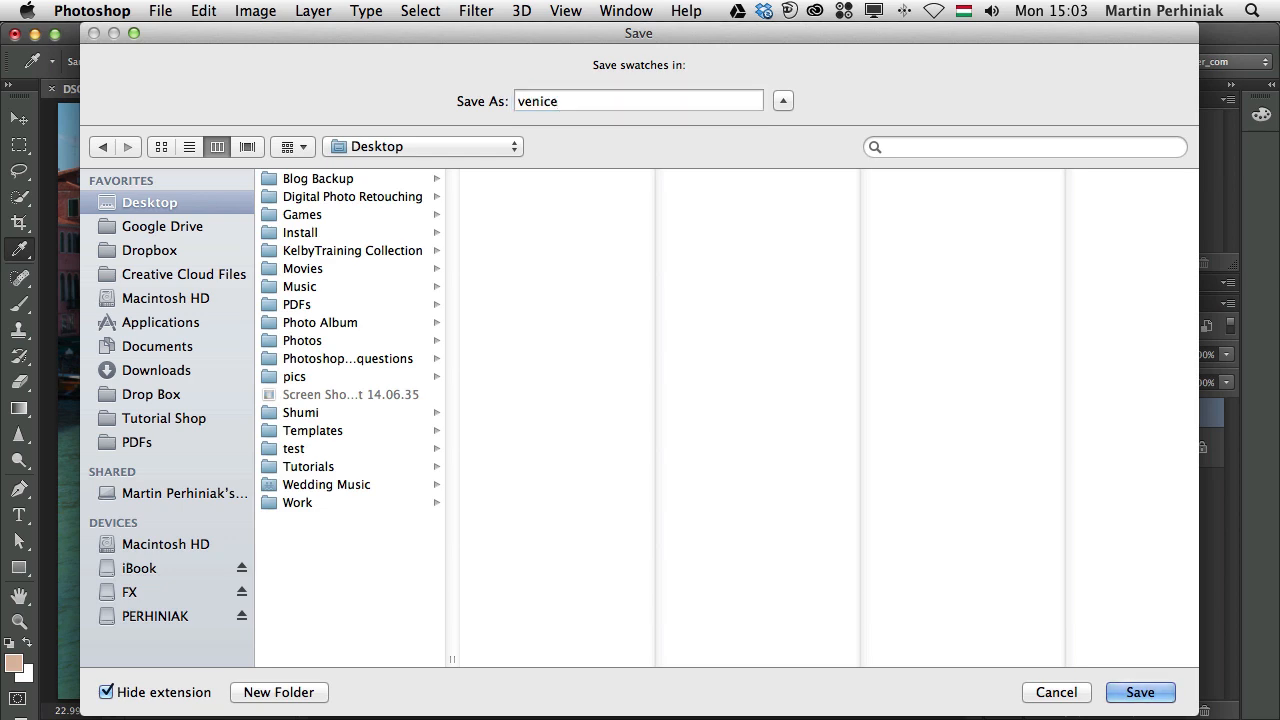
left_click(1139, 692)
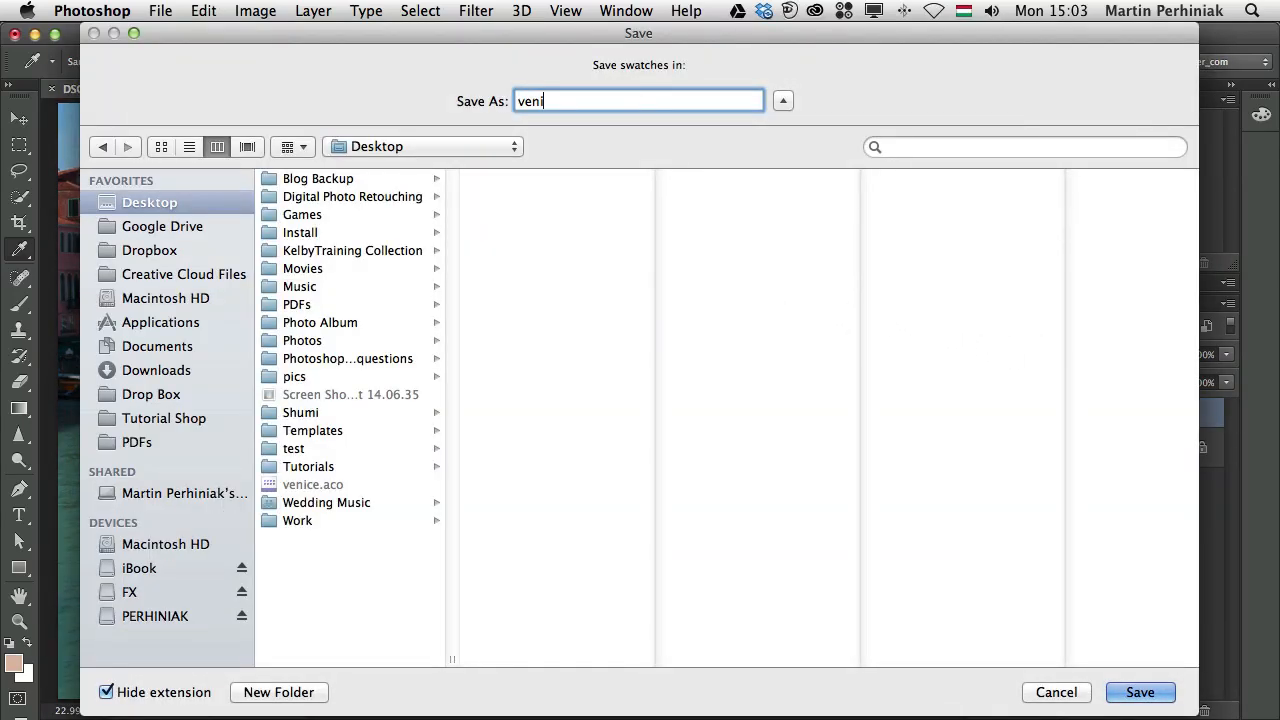
left_click(1140, 692)
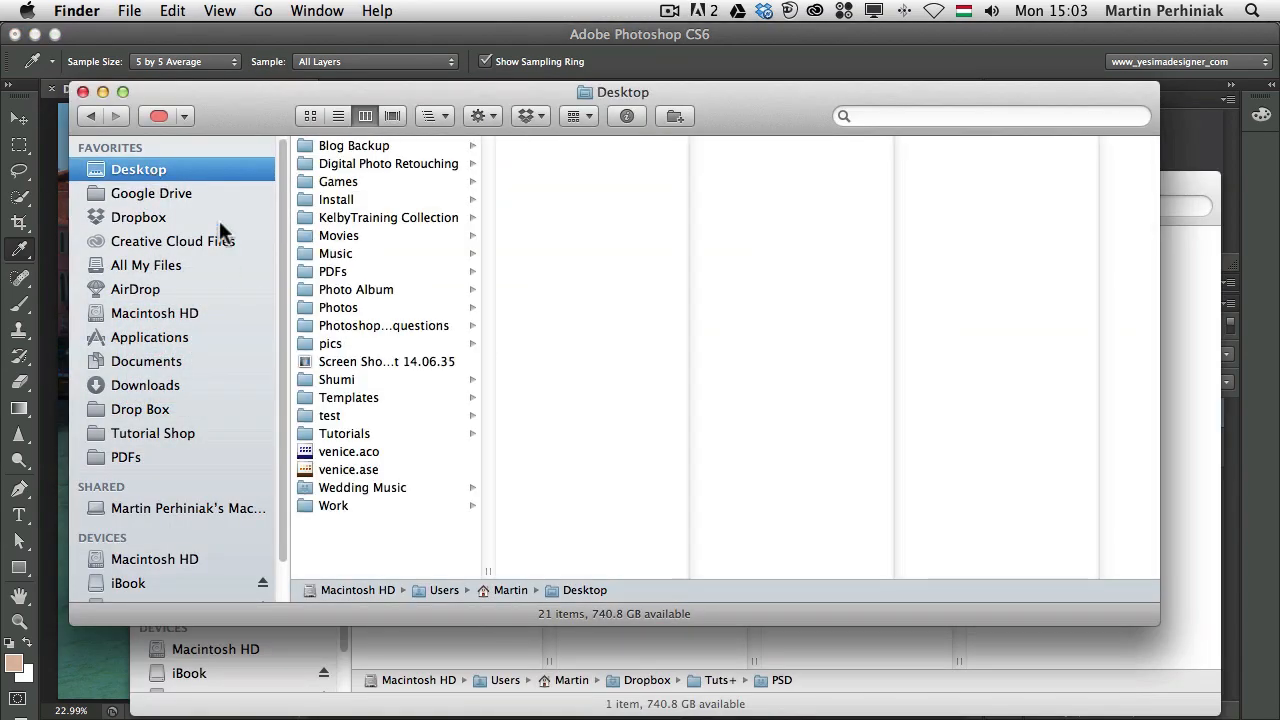
Preview venice.aco and venice.ase in Finder, then return to Photoshop.
left_click(349, 451)
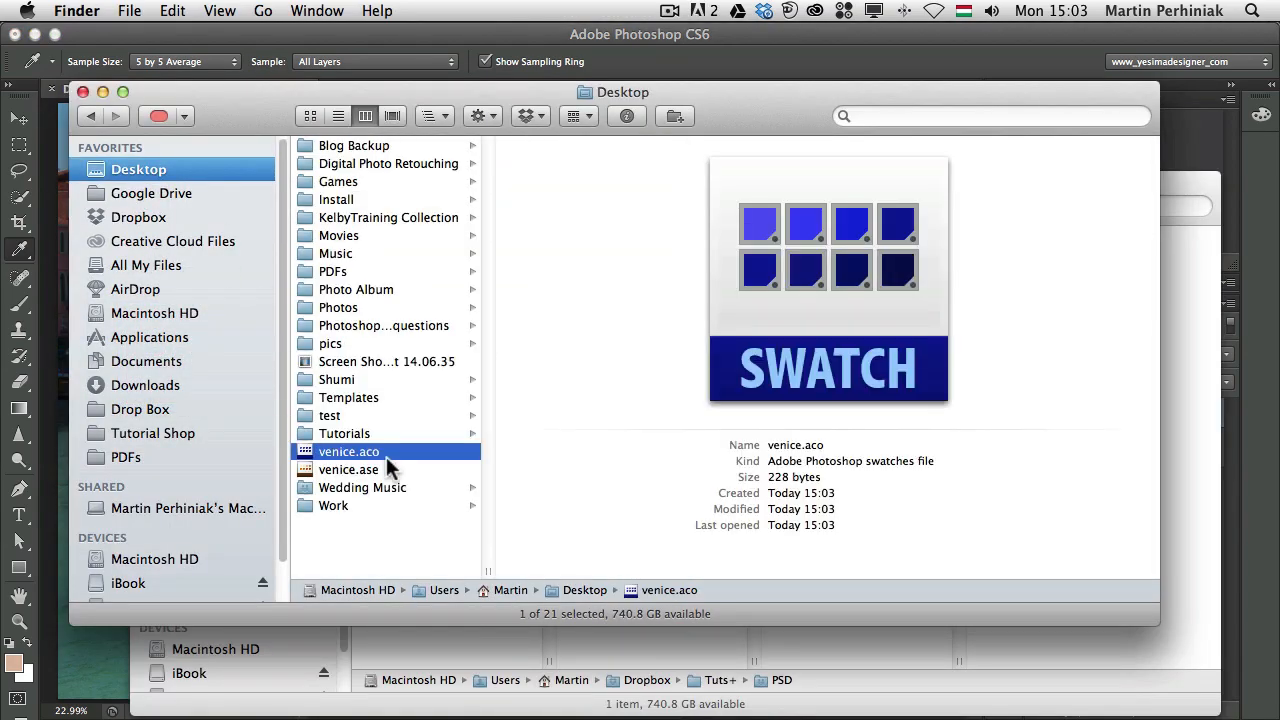
left_click(349, 469)
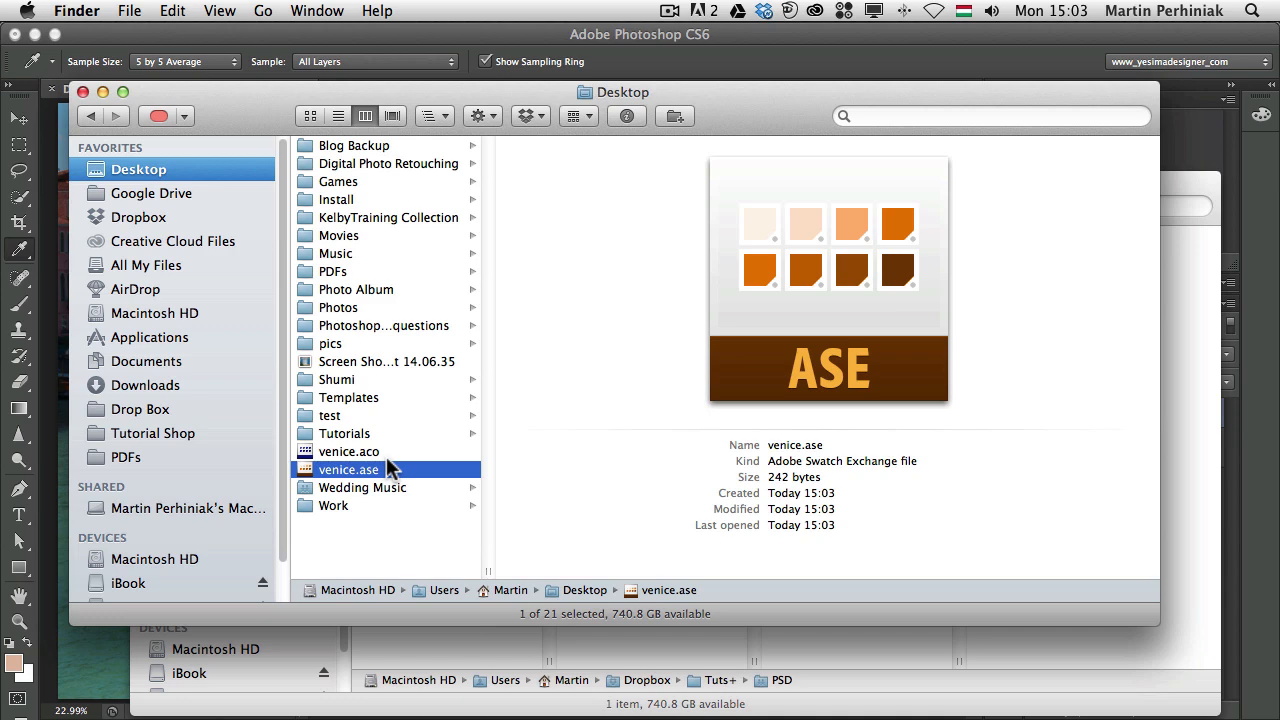
left_click(348, 451)
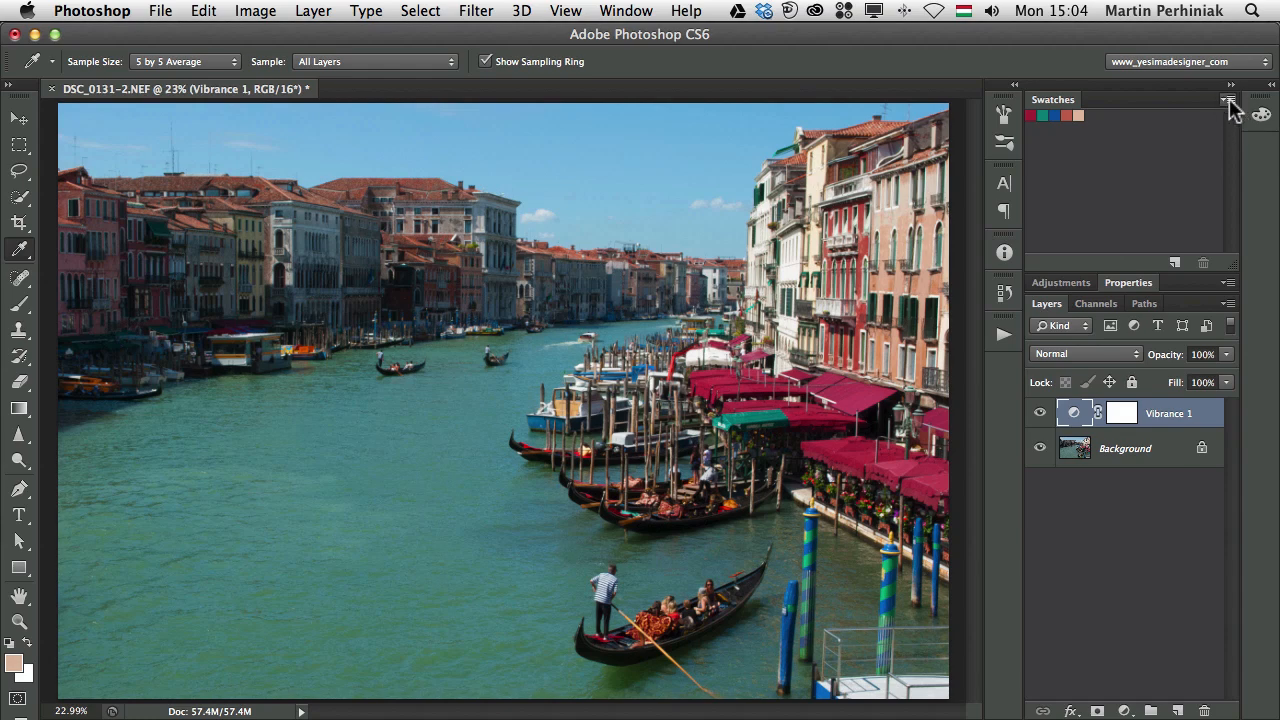
Reset the Swatches panel to the default set and open the Preset Manager.
left_click(1228, 100)
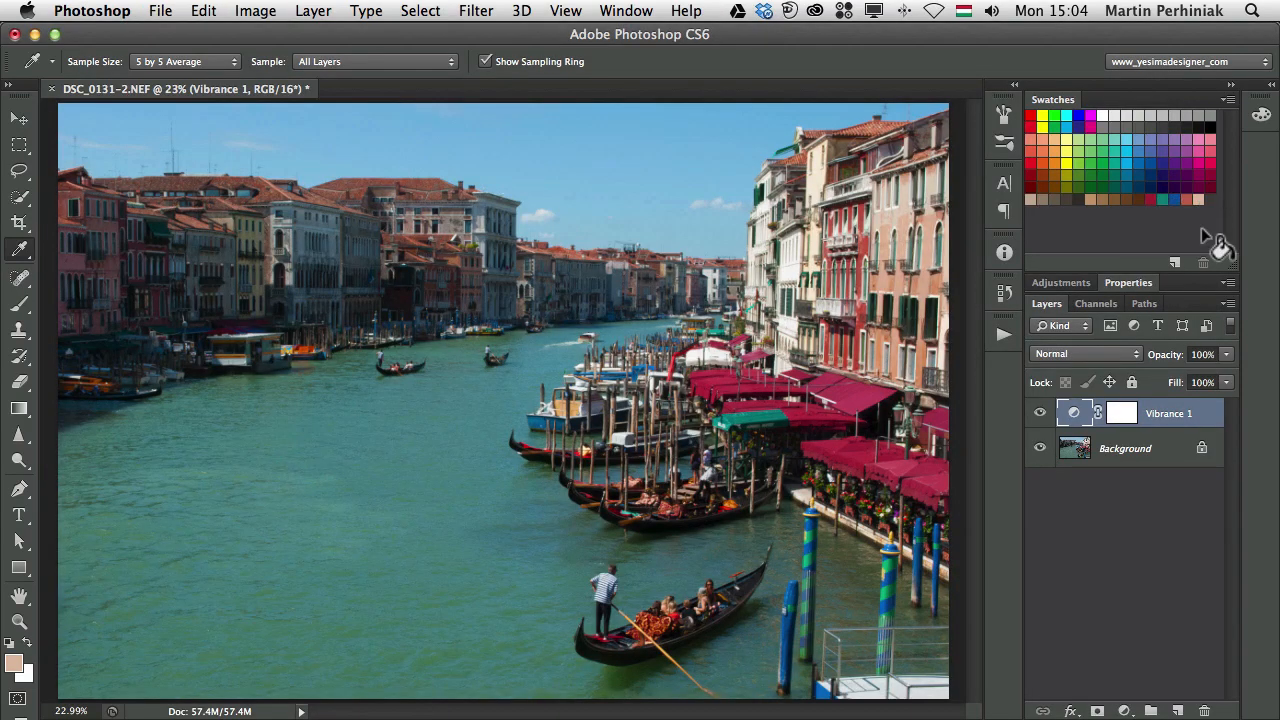
mouse_move(1207, 243)
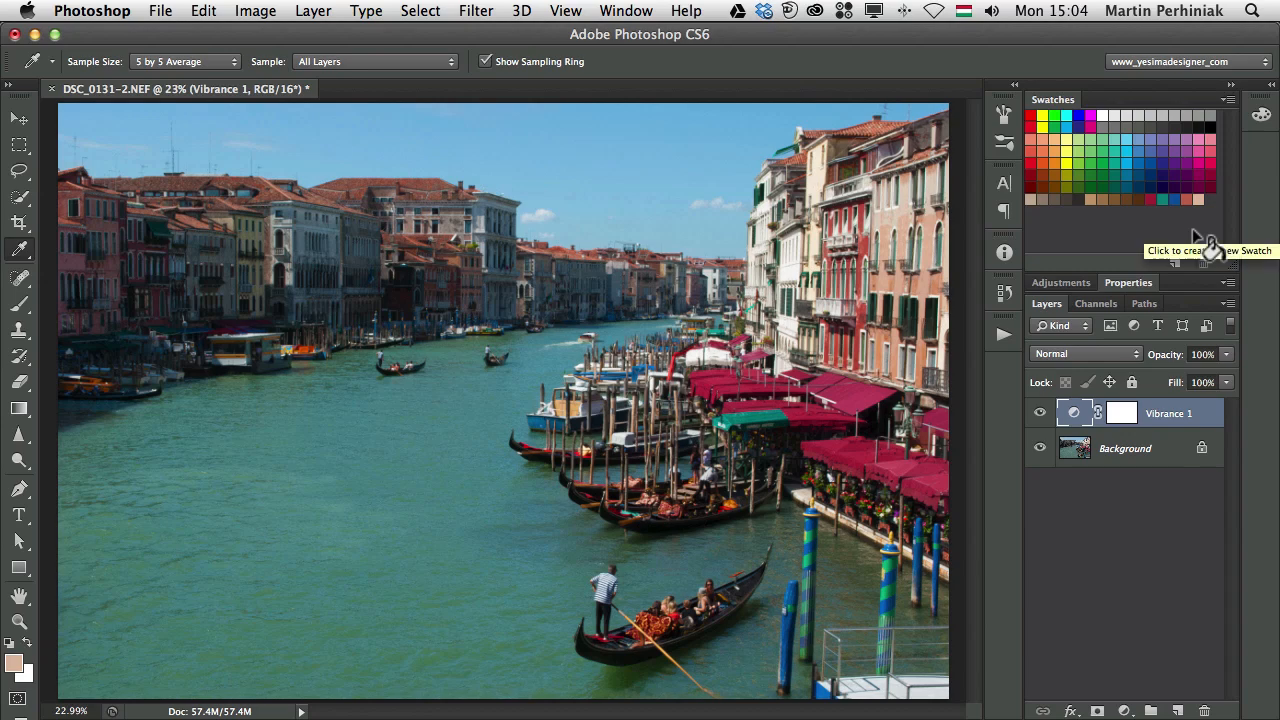
left_click(1227, 99)
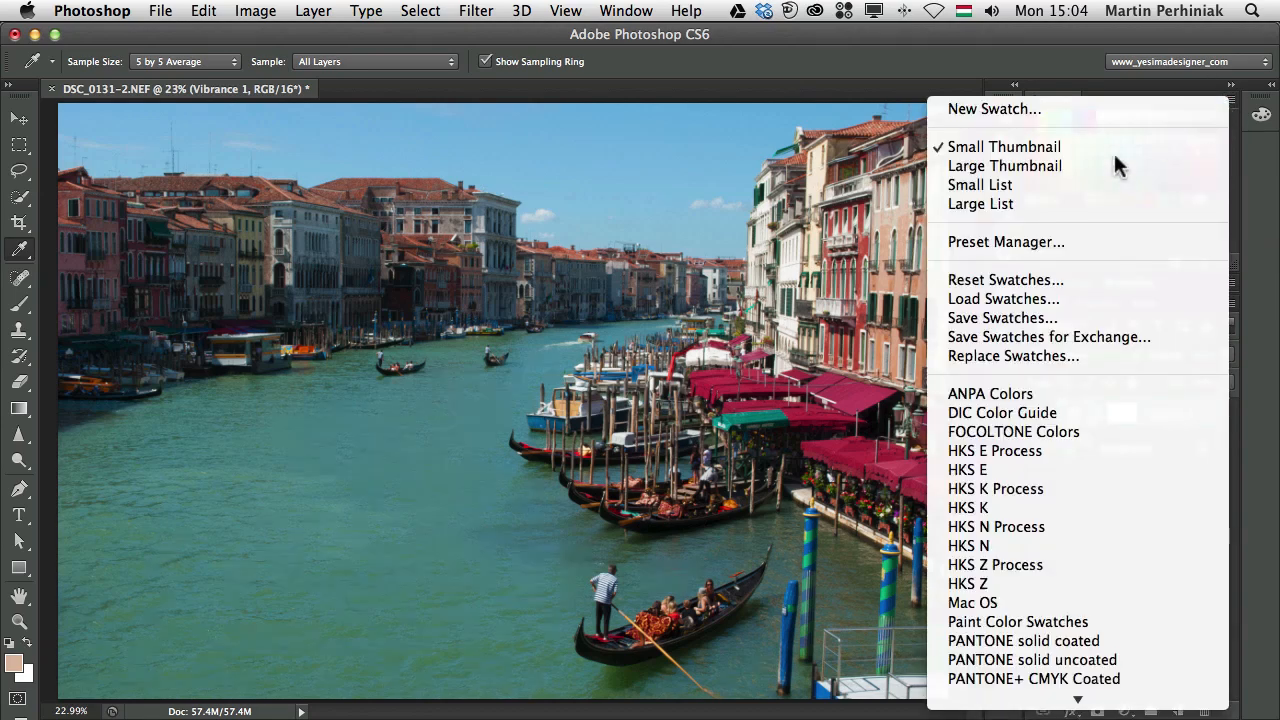
left_click(1005, 241)
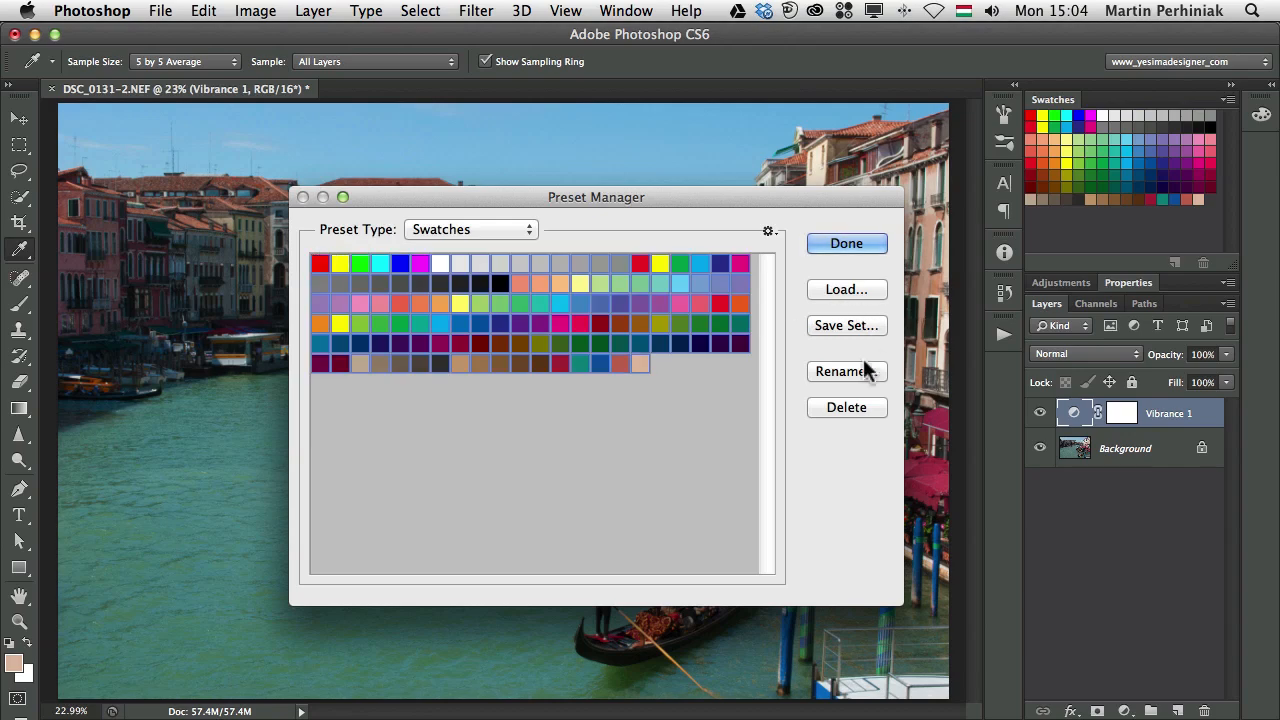
Load venice.aco in the Preset Manager, leaving only the five Venice colours.
left_click(846, 289)
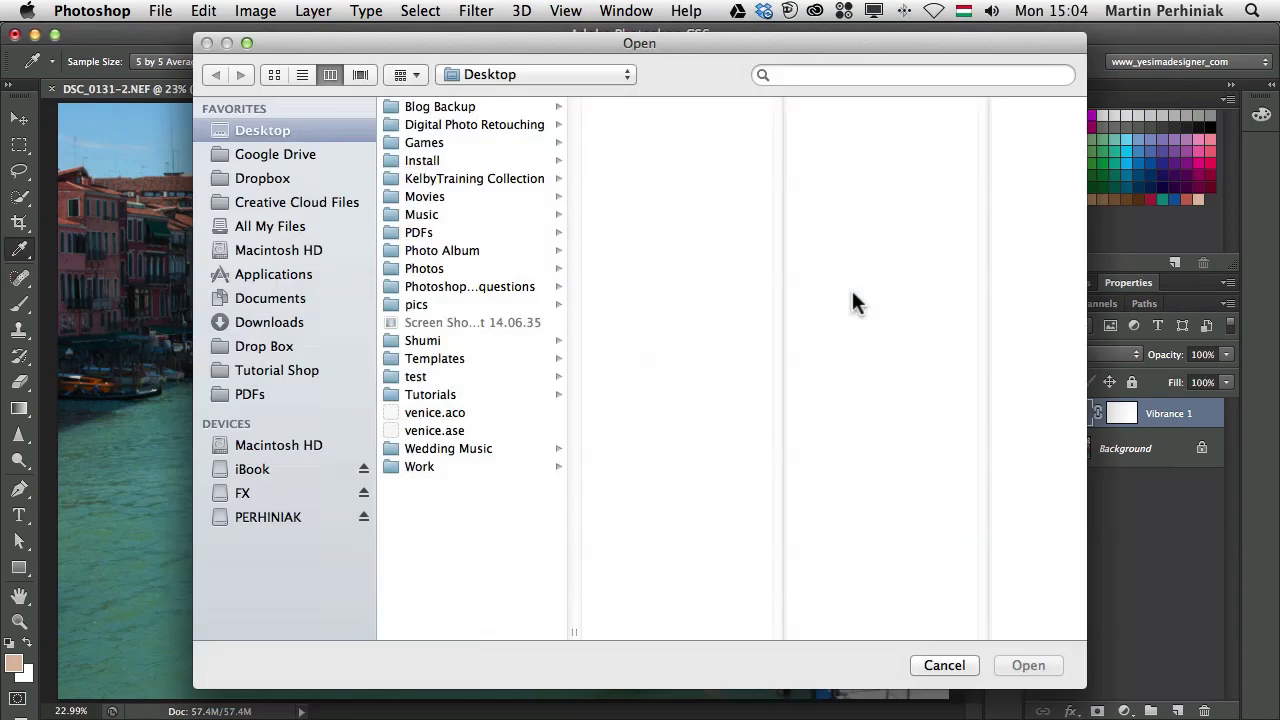
left_click(434, 412)
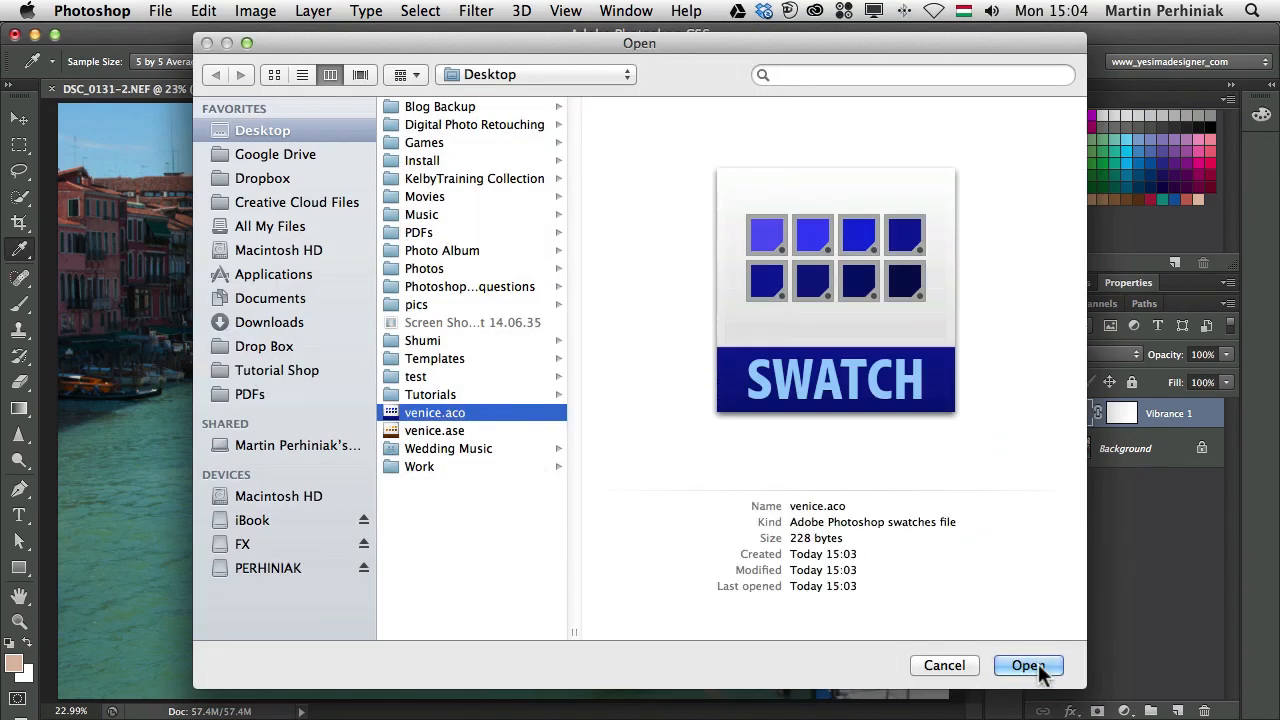
left_click(1027, 665)
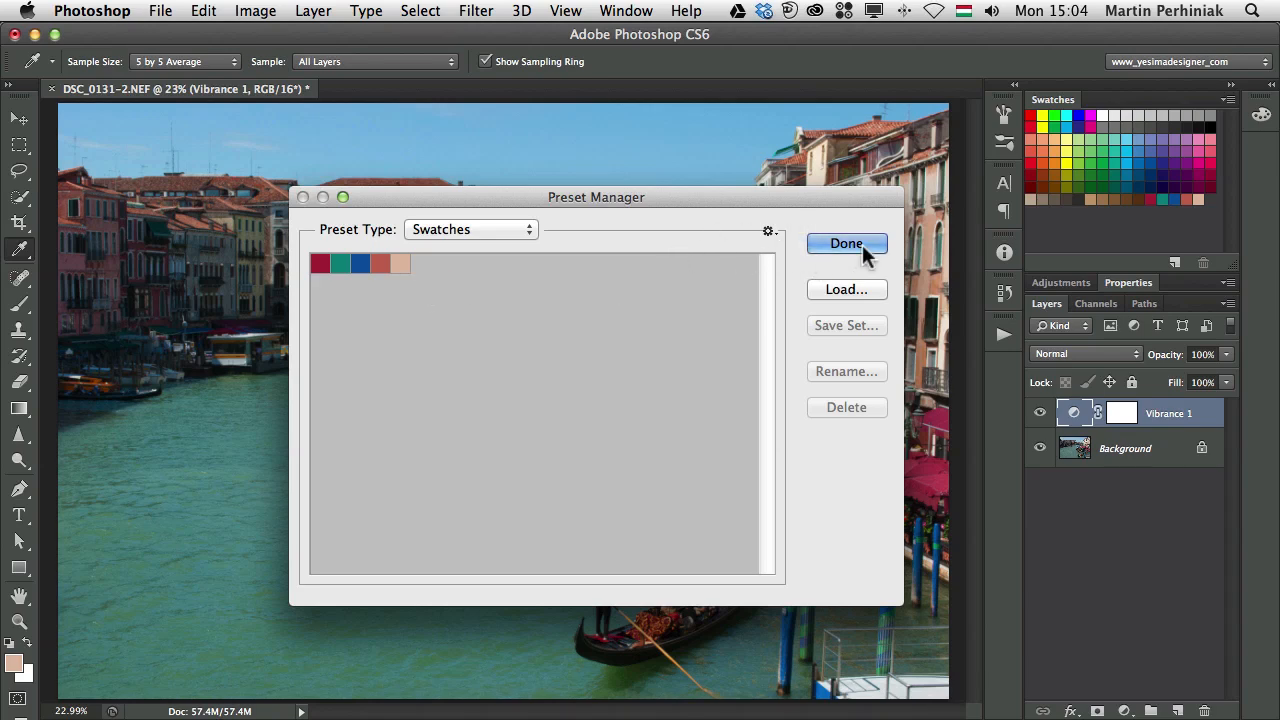
left_click(846, 243)
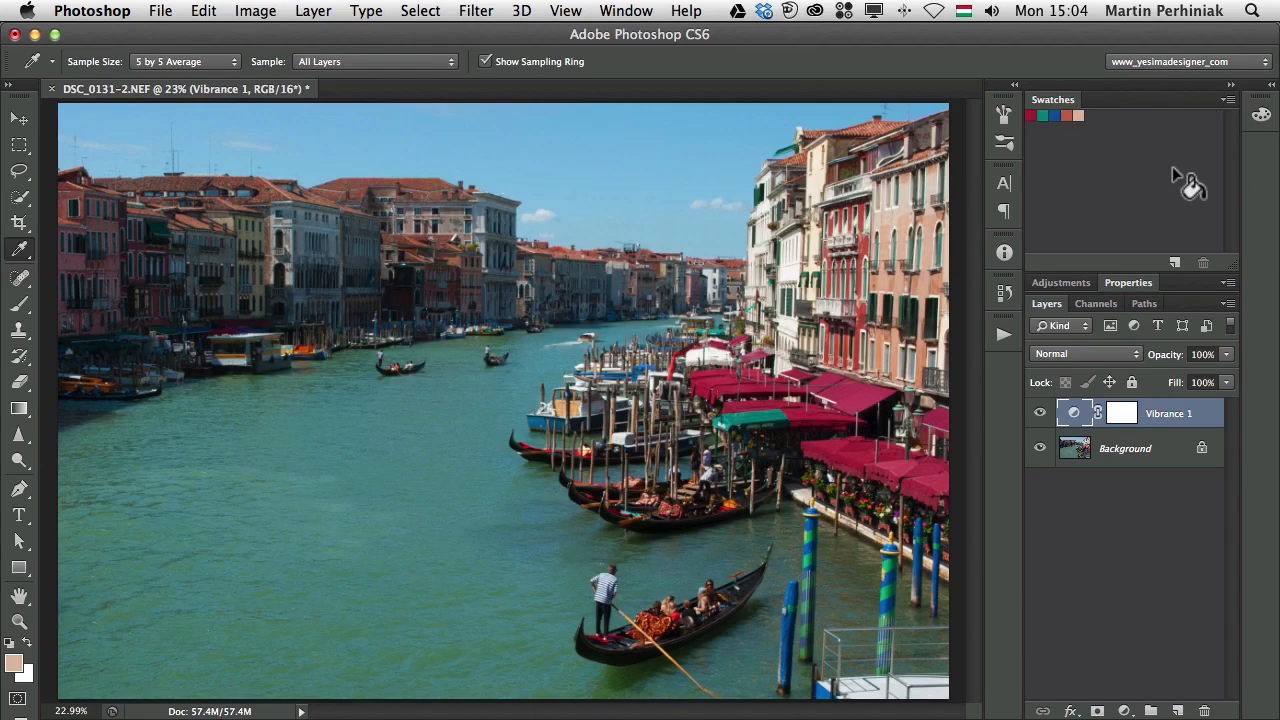
mouse_move(1190, 190)
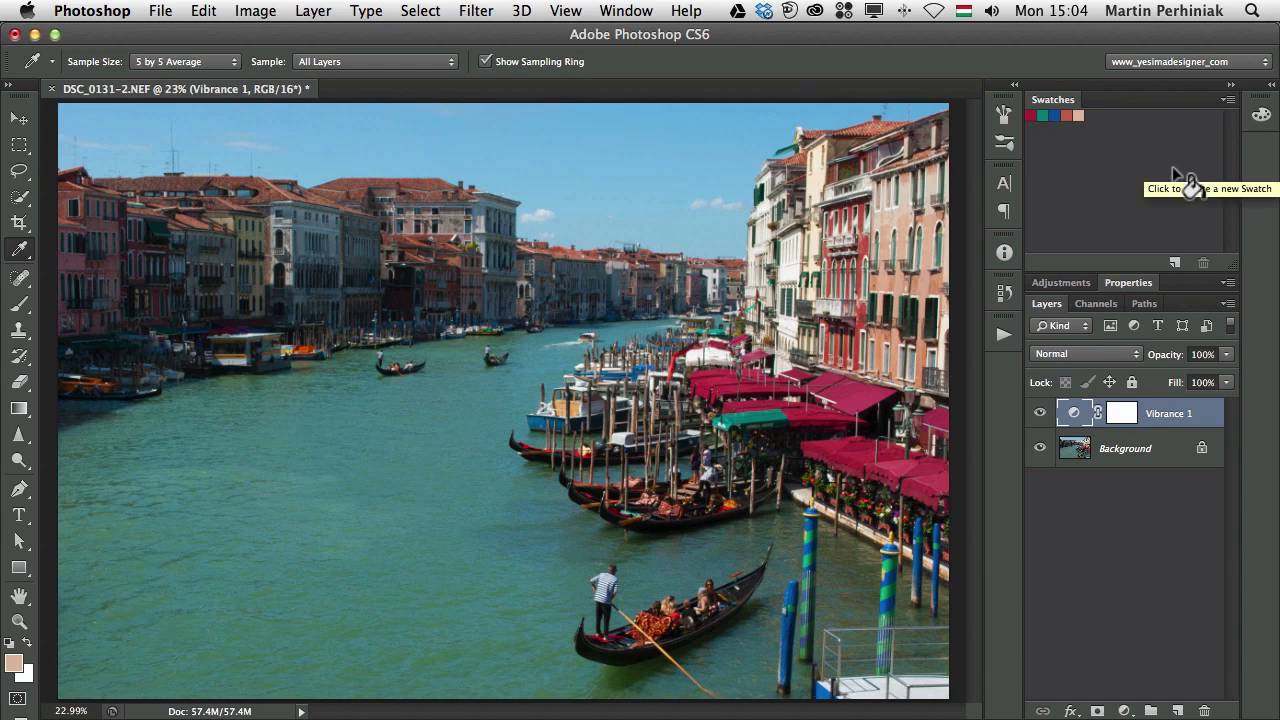
mouse_move(1190, 185)
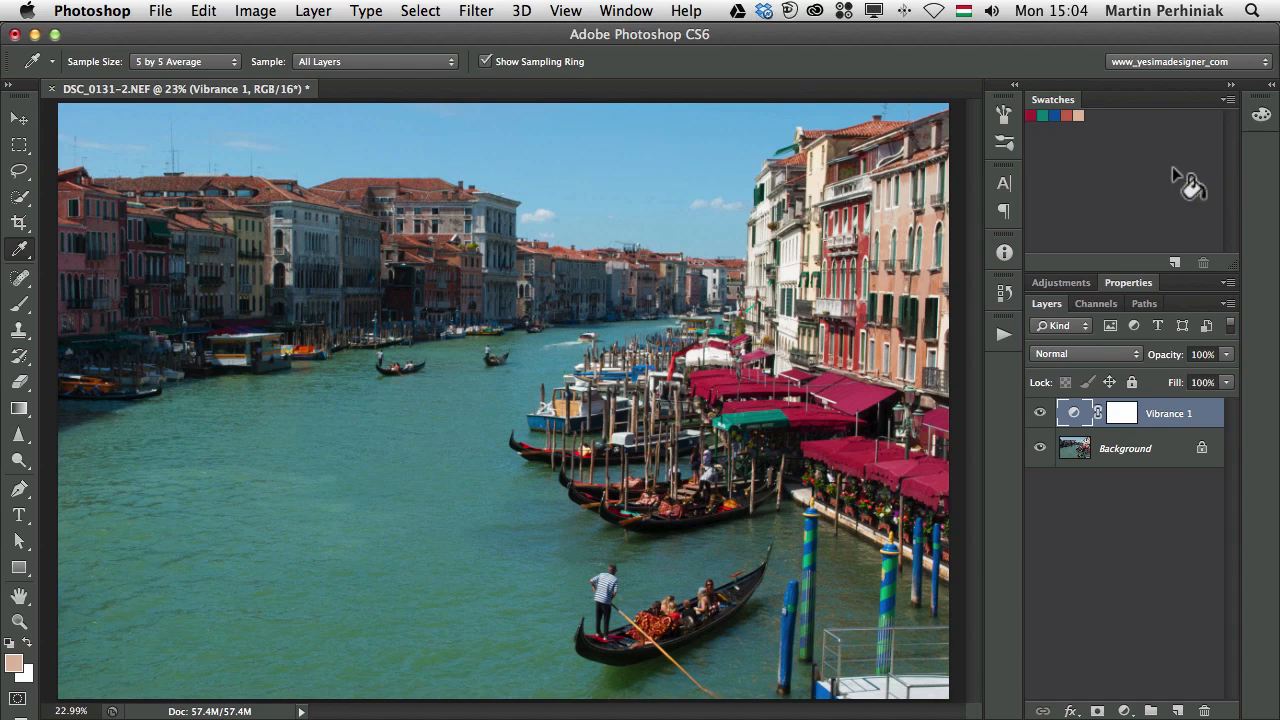